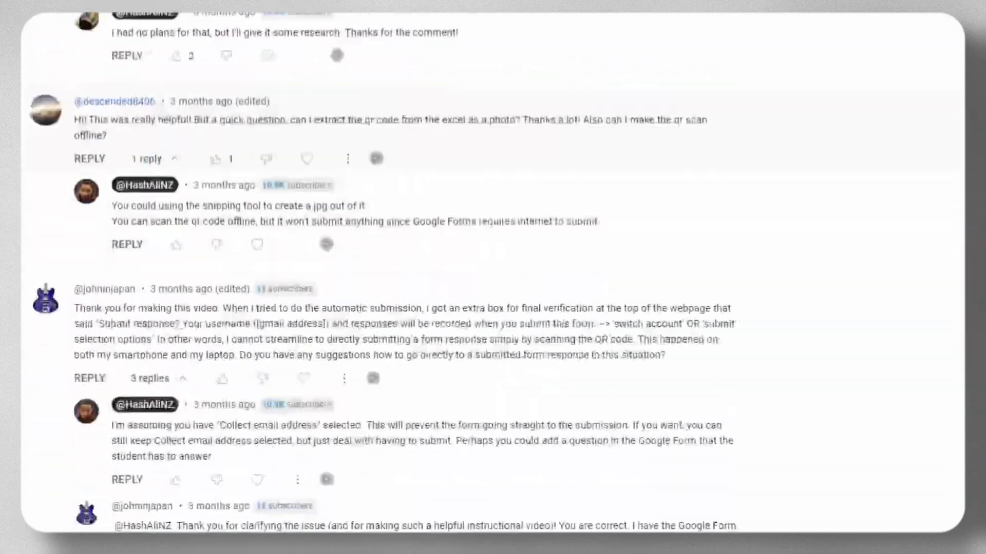
# Step: Enter 10/7/2023 in D1 and insert checkboxes down the student rows, ticking one
pyautogui.scroll(-3)
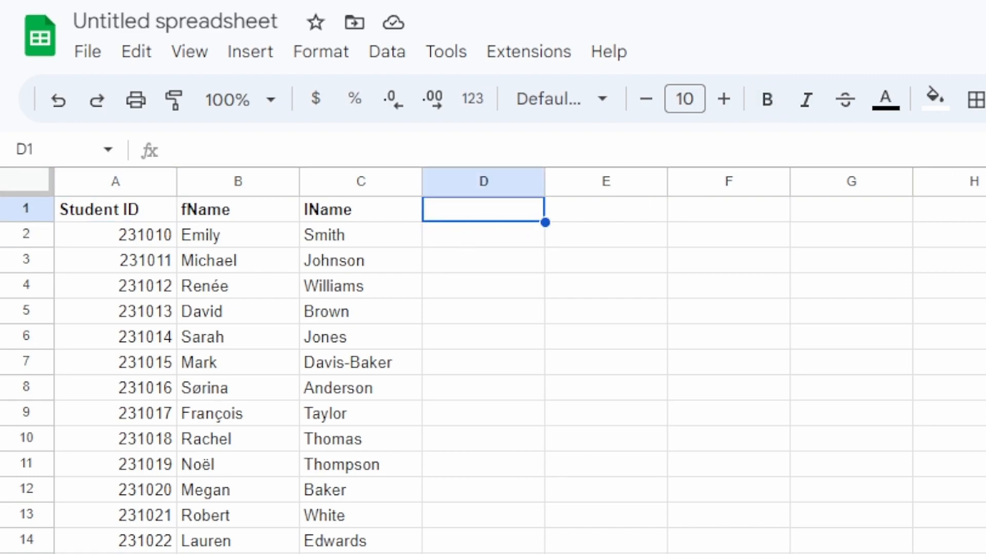
pyautogui.write('10/7/2023')
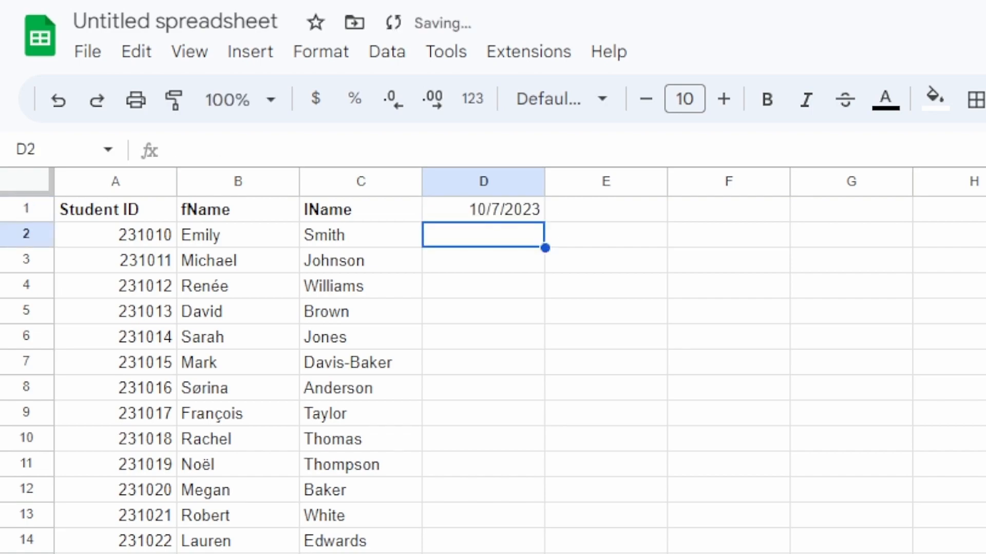
pyautogui.scroll(-3)
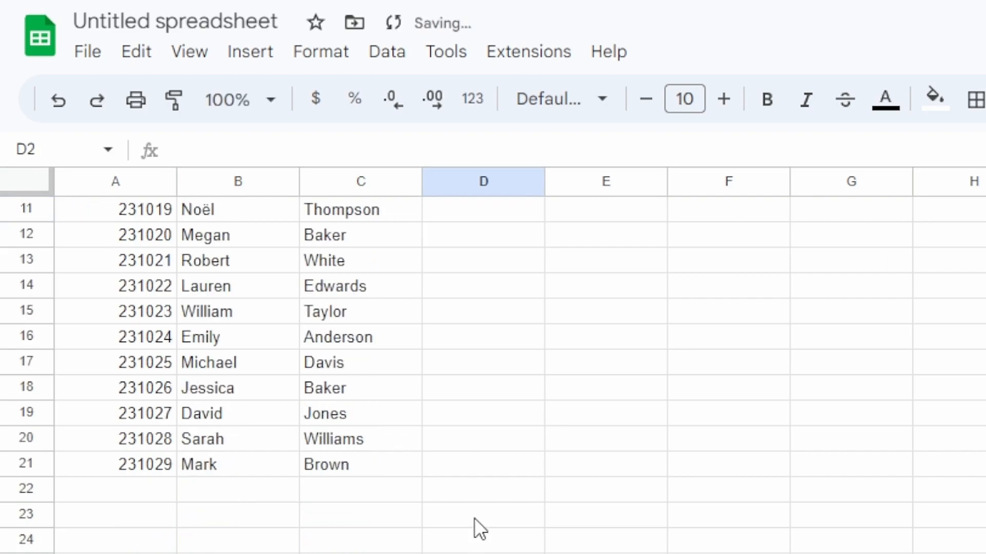
pyautogui.click(250, 51)
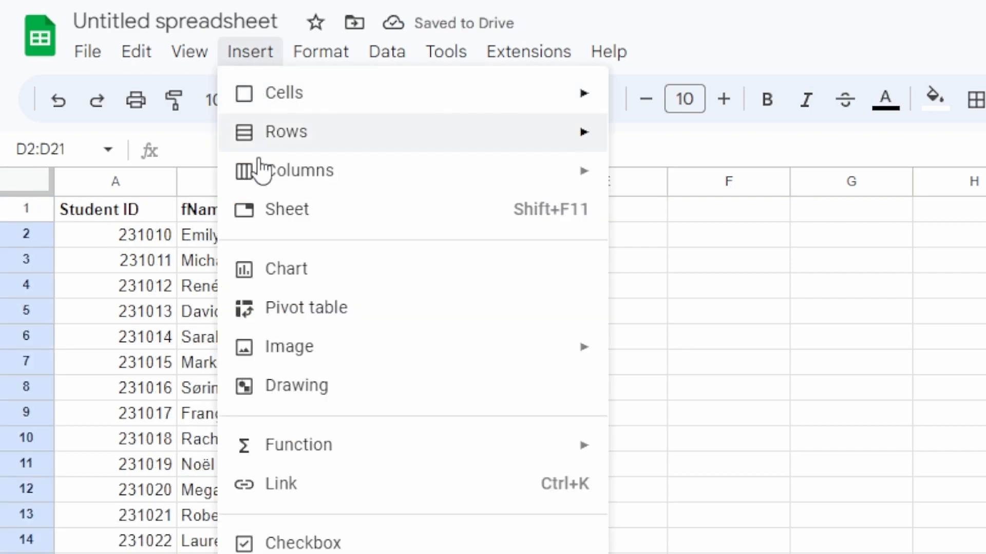
pyautogui.click(305, 543)
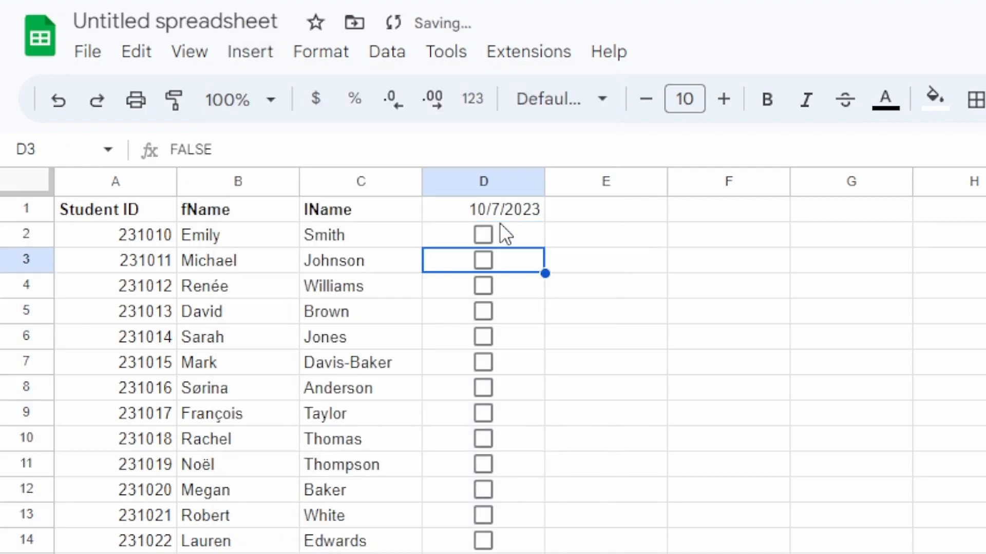
pyautogui.click(483, 337)
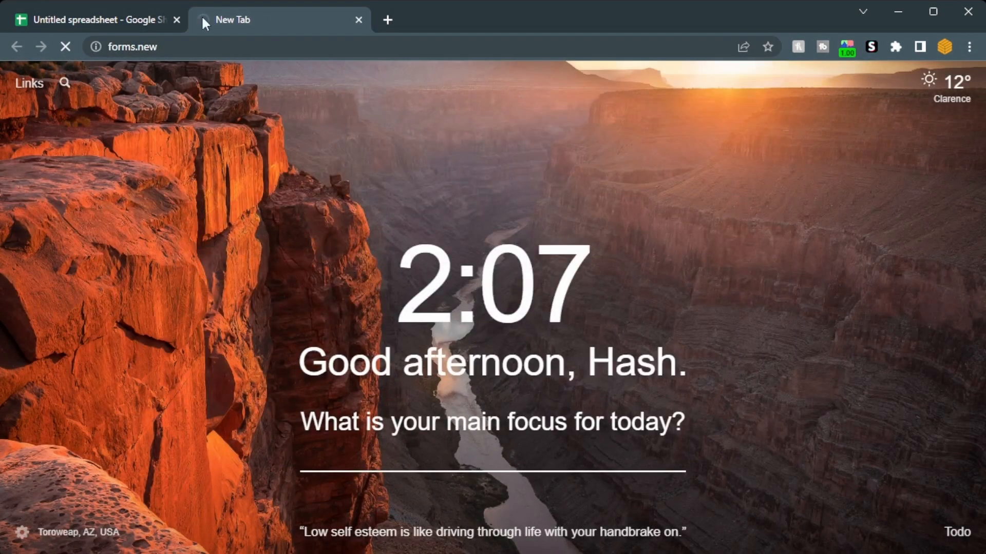
# Step: Switch to the blank form and title it 'Daily Attendance'
pyautogui.click(96, 19)
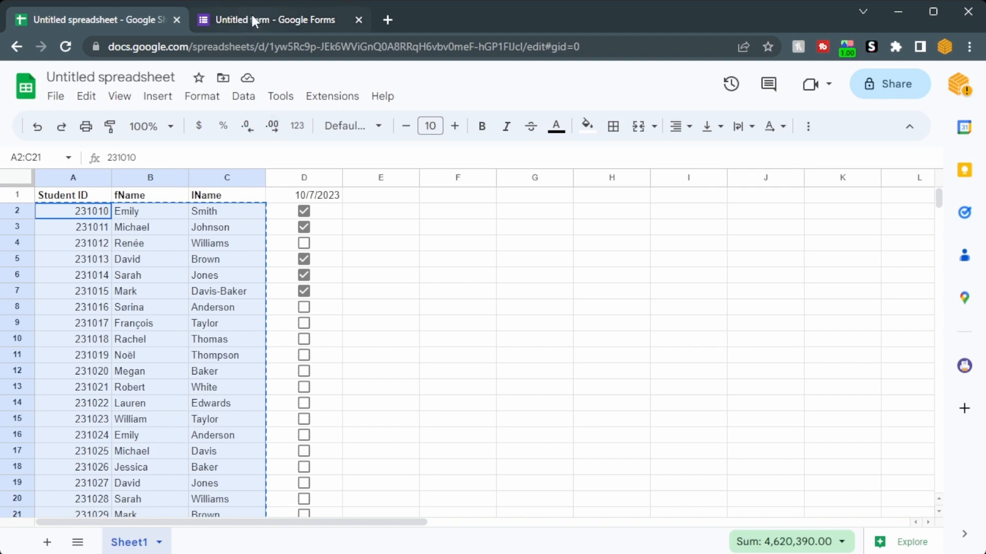
pyautogui.click(273, 20)
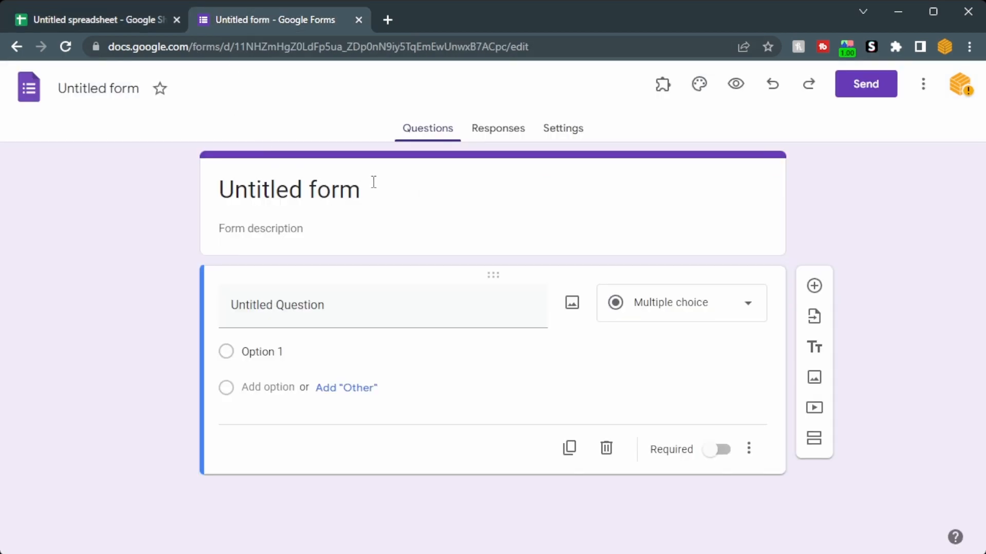
pyautogui.write('A')
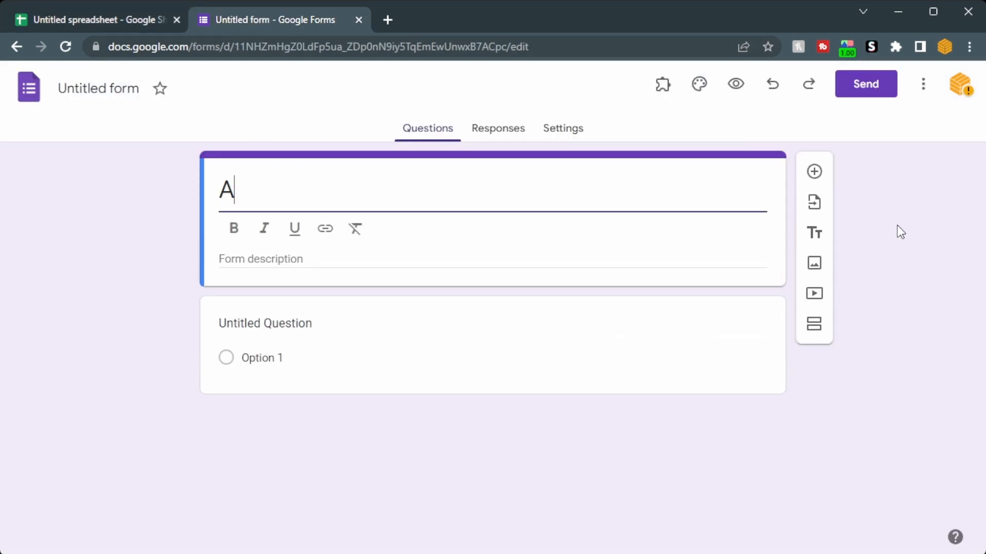
pyautogui.write('Daily Attendance')
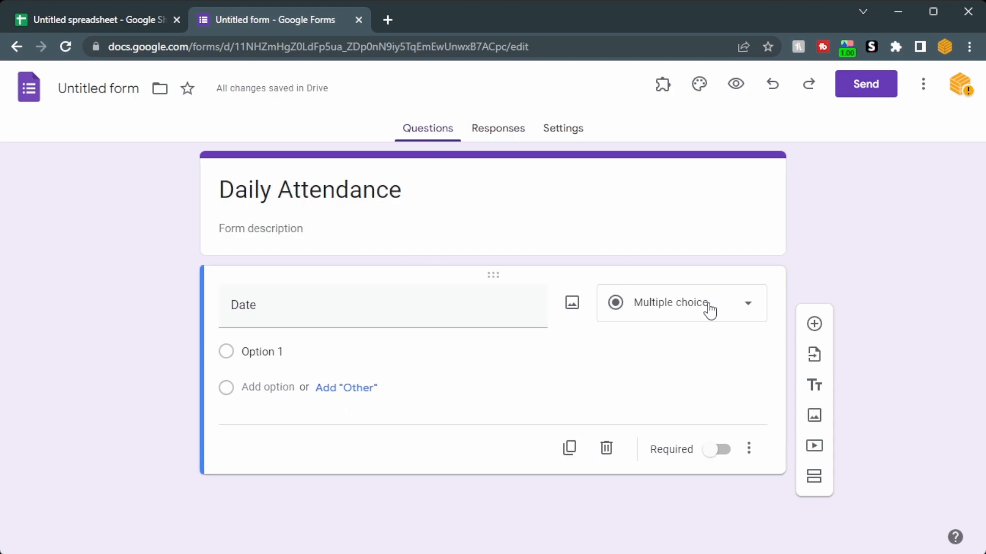
# Step: Make the first question a Date type and add a 'Period' short-answer question
pyautogui.click(680, 302)
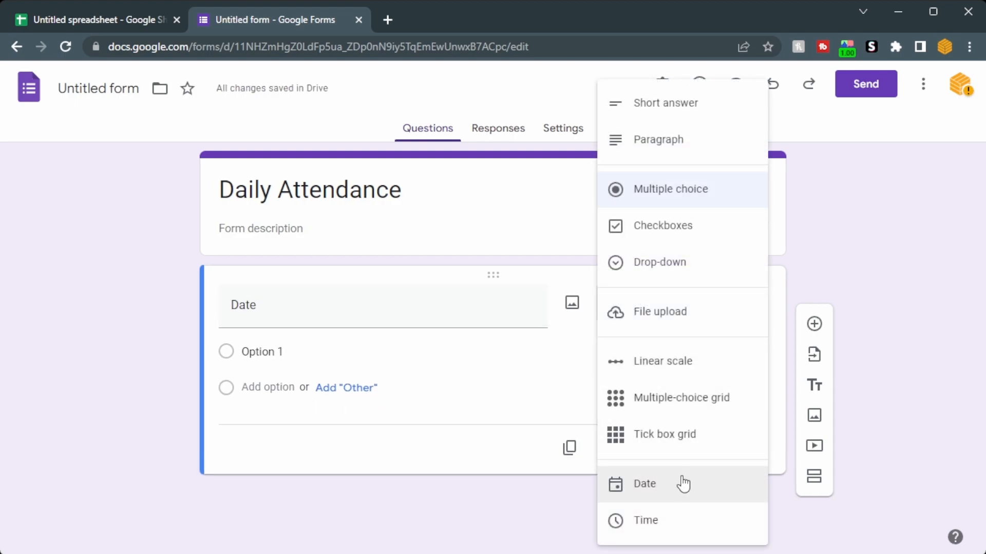
pyautogui.click(644, 483)
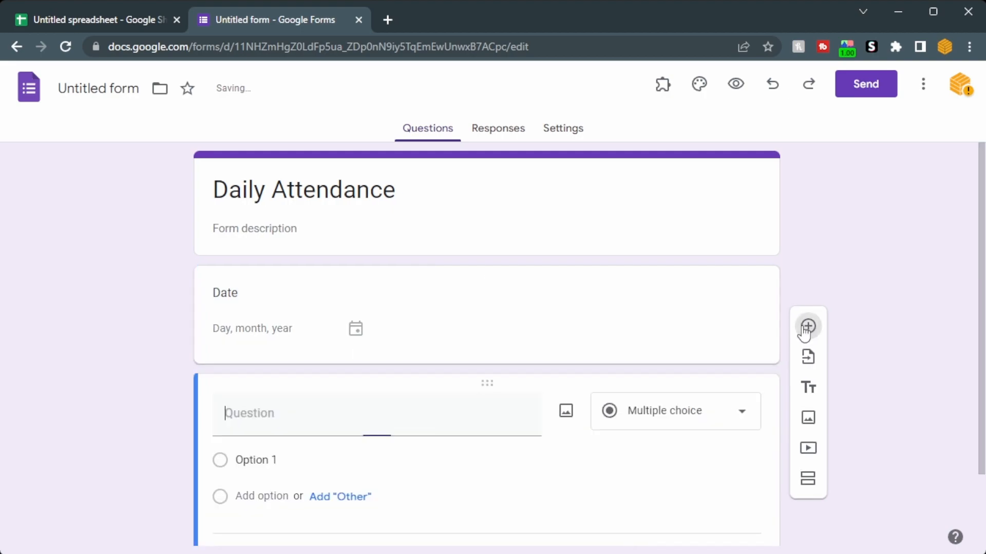
pyautogui.click(376, 412)
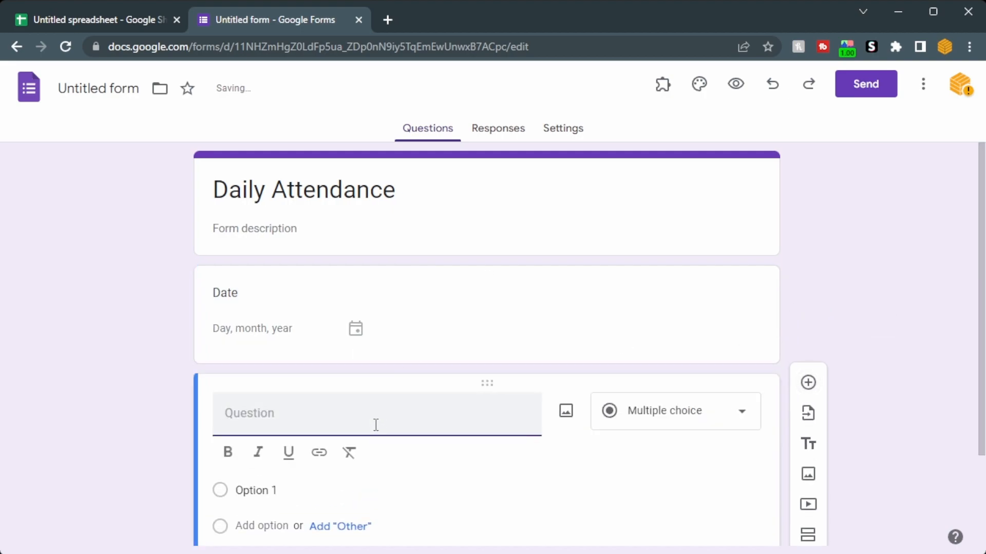
pyautogui.write('Period')
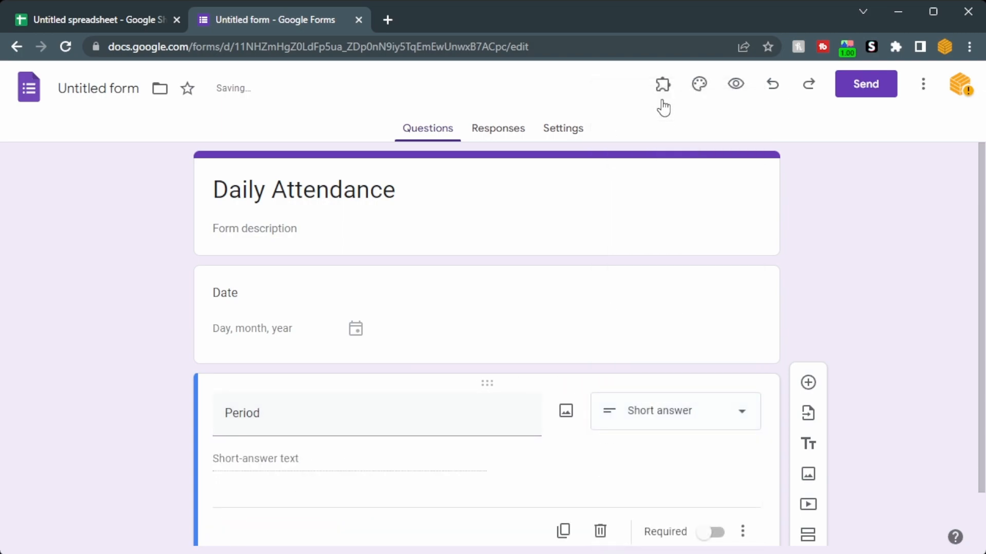
# Step: Add a 'Names' question and make it a multiple-choice grid
pyautogui.scroll(-3)
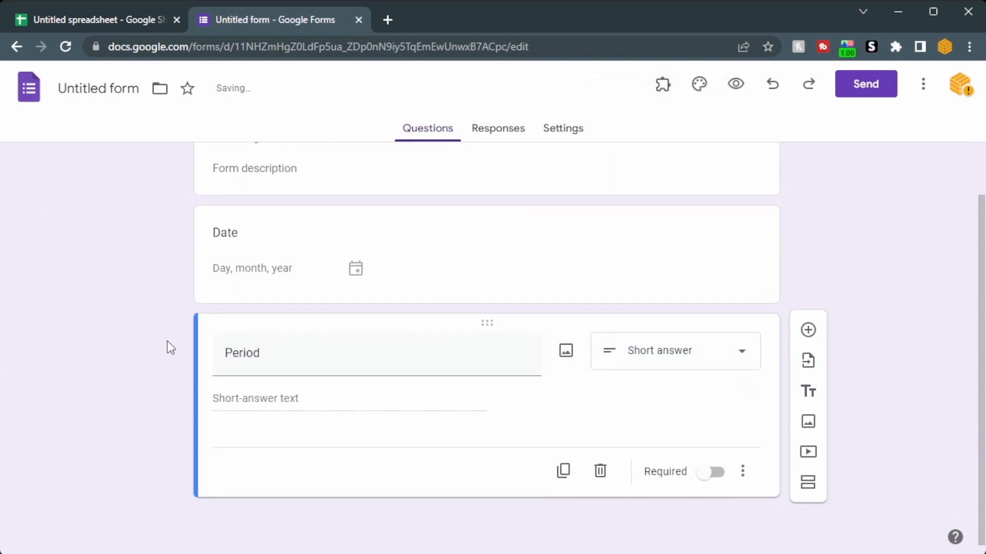
pyautogui.moveTo(738, 390)
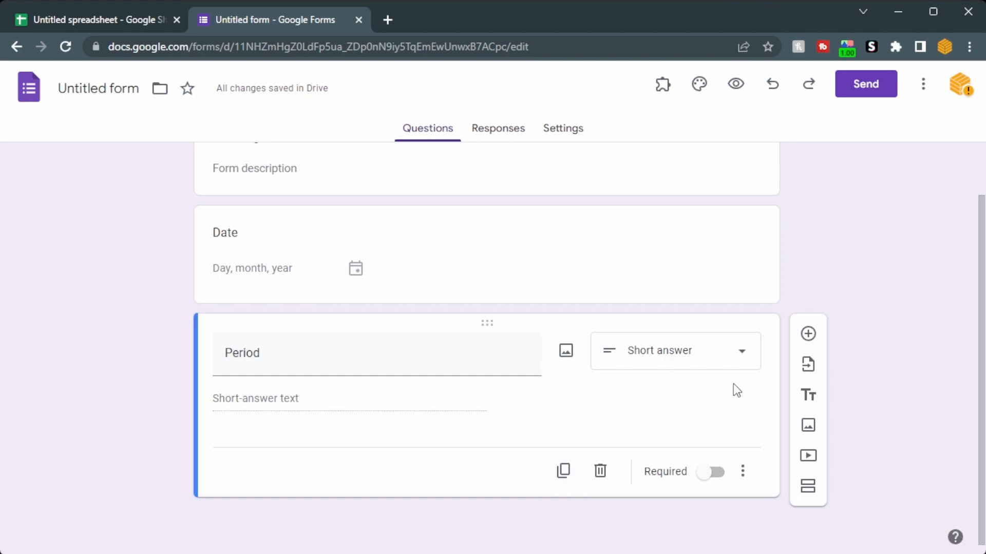
pyautogui.write('N')
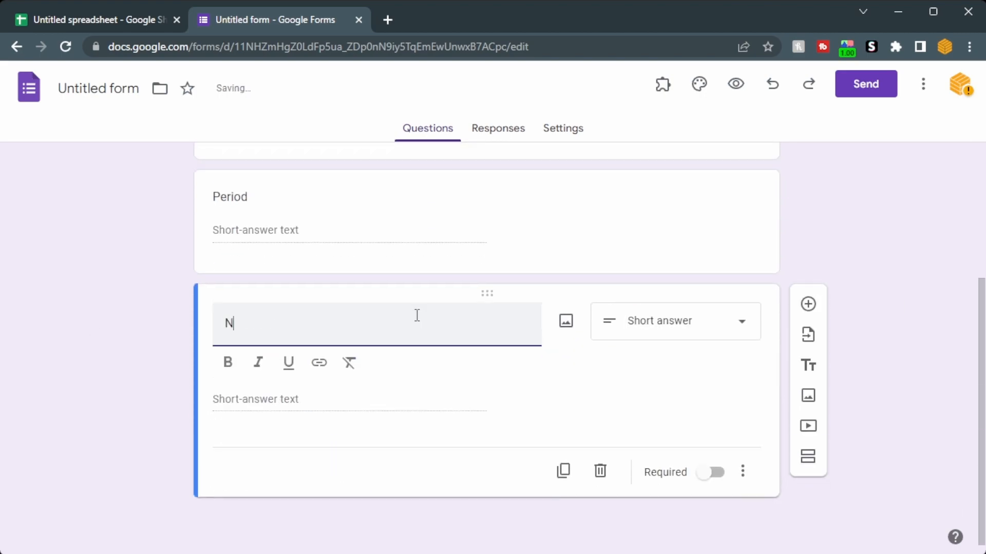
pyautogui.write('ames')
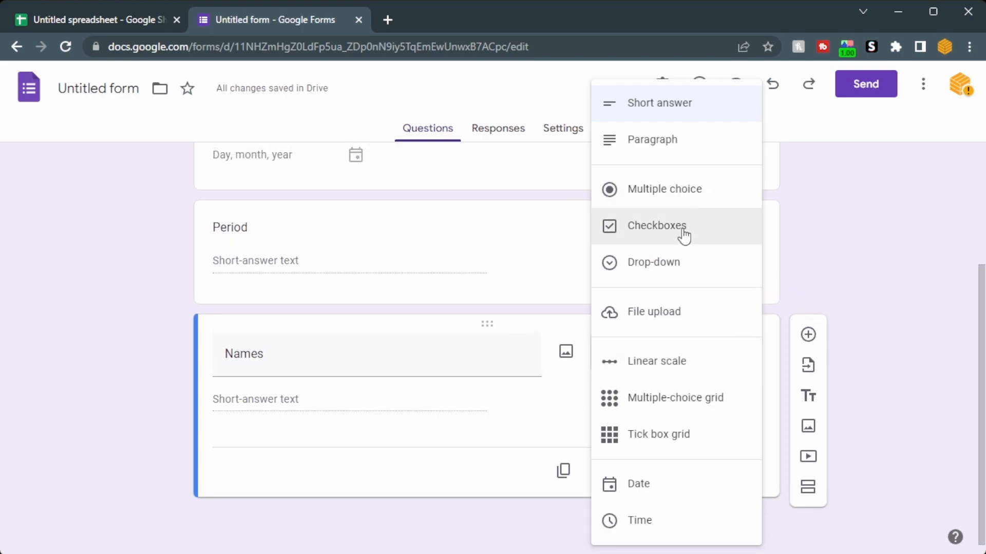
pyautogui.moveTo(653, 262)
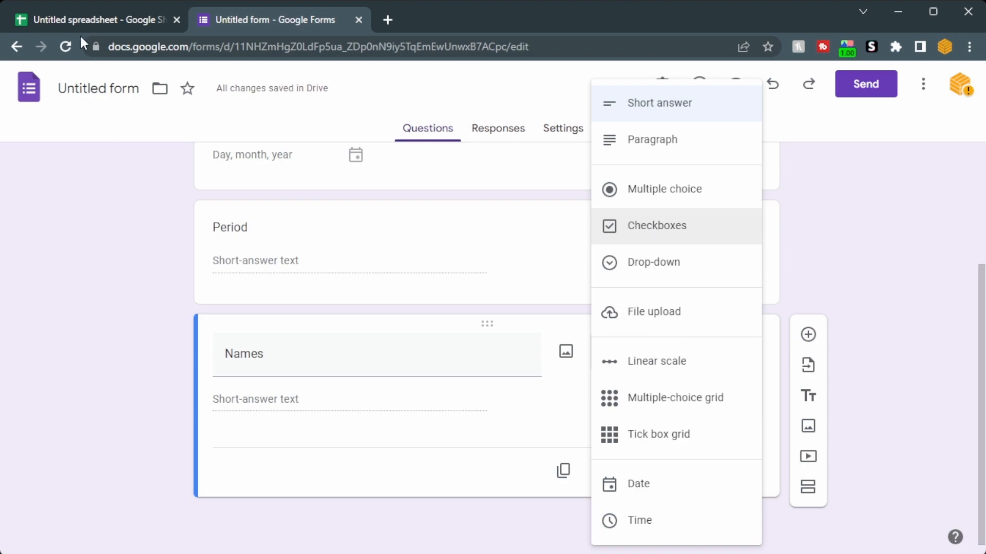
pyautogui.click(95, 19)
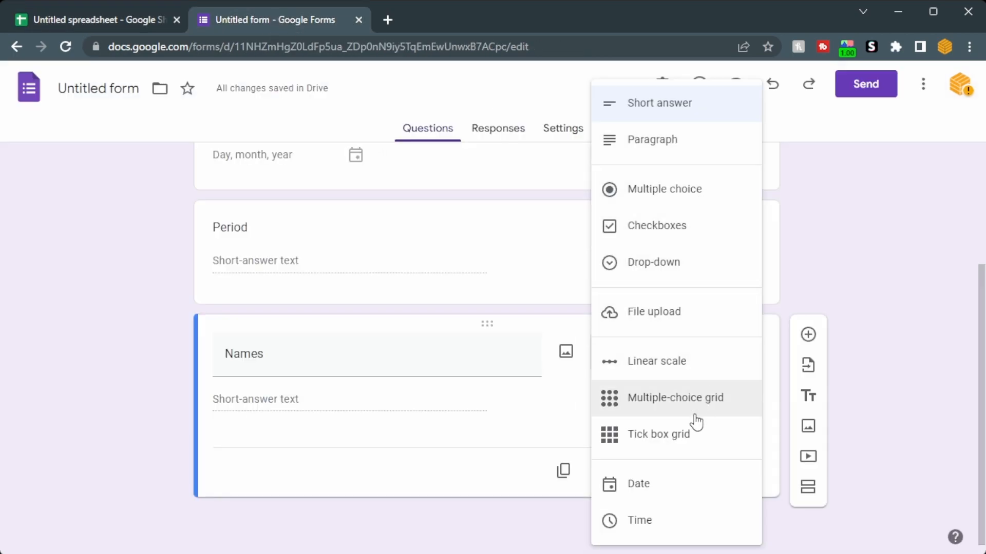
pyautogui.click(675, 396)
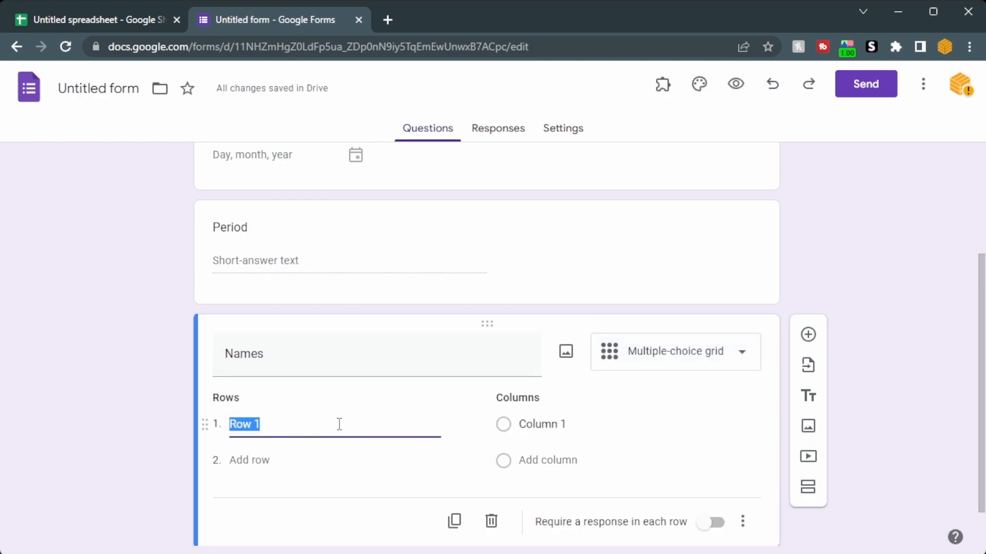
# Step: Paste students as grid rows, add Present/Late/Absent columns and remove the extra fourth column
pyautogui.click(94, 20)
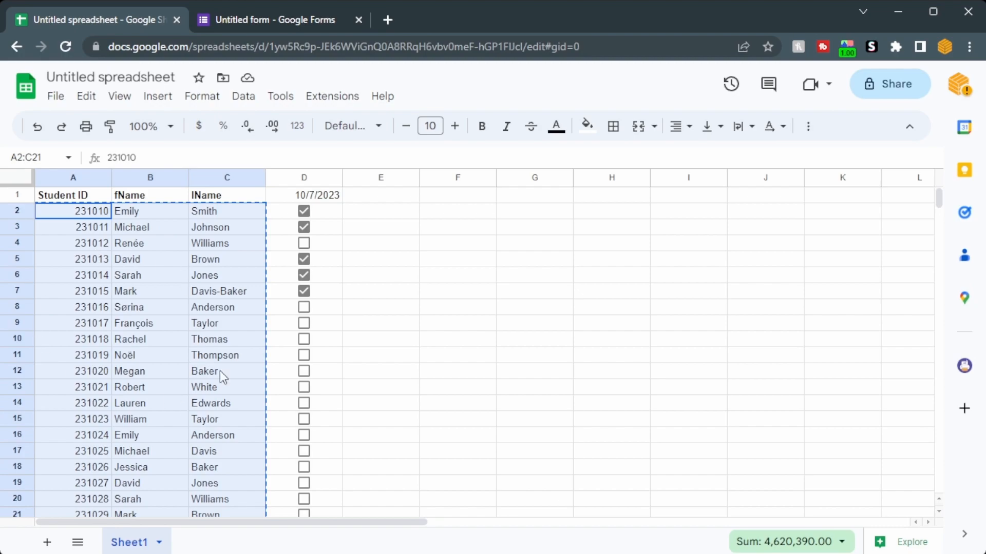
pyautogui.click(275, 20)
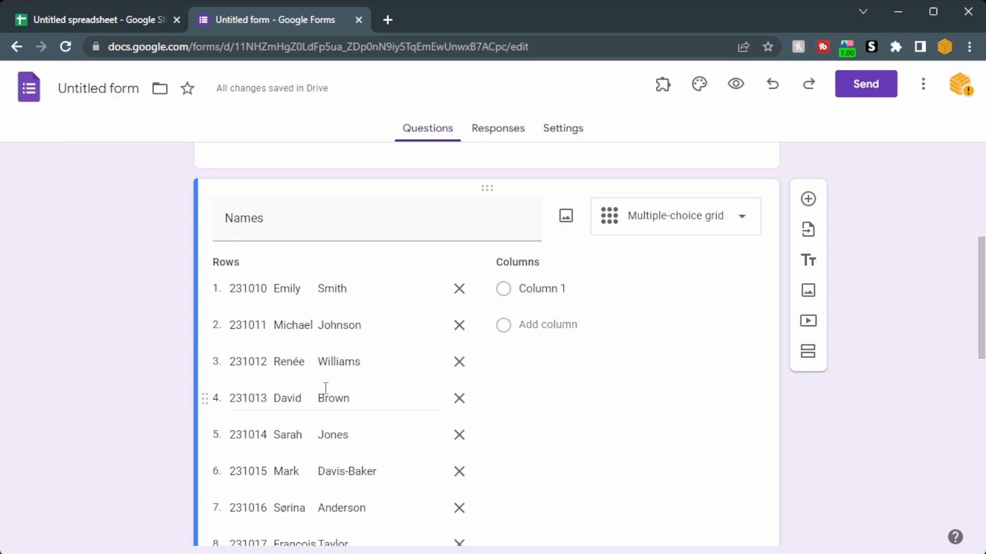
pyautogui.write('Present')
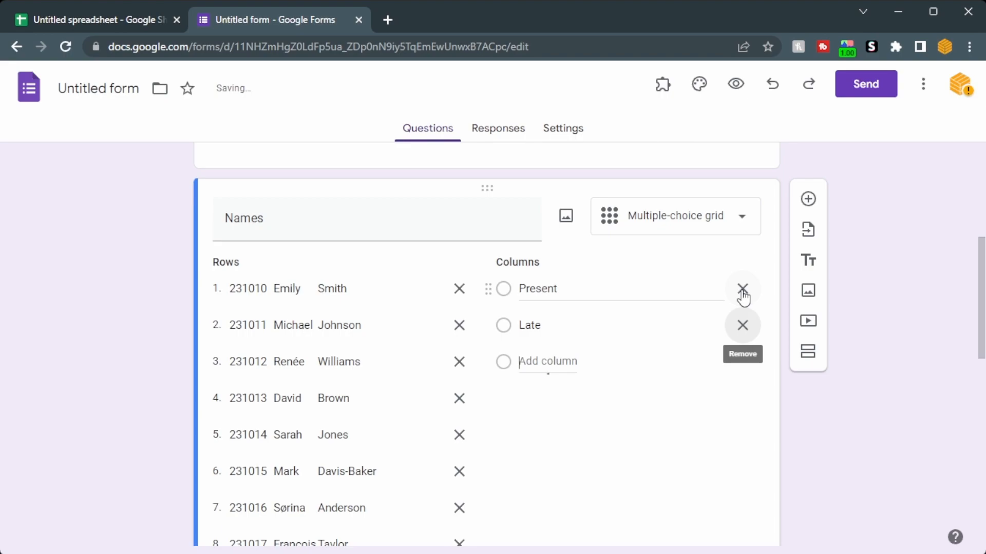
pyautogui.click(547, 362)
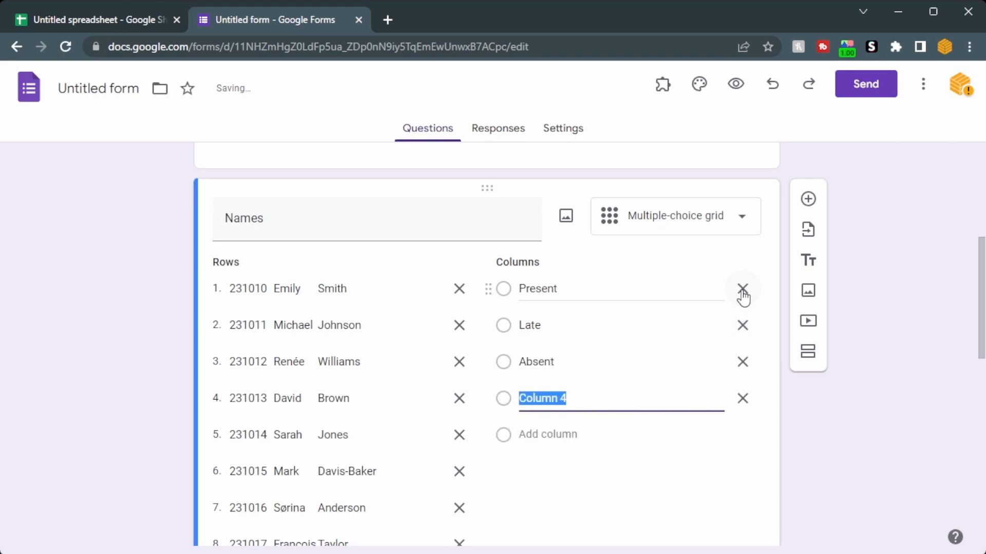
pyautogui.click(742, 288)
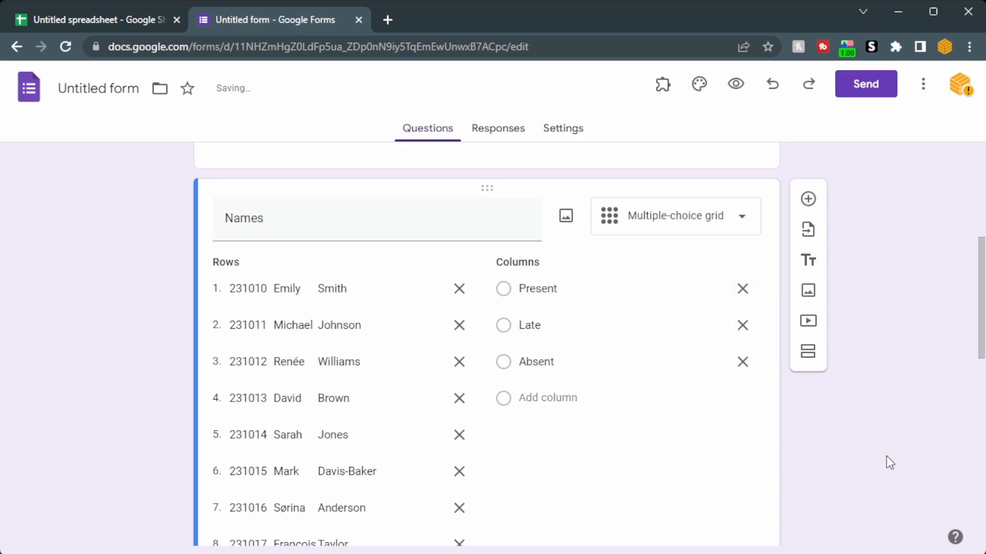
pyautogui.click(735, 84)
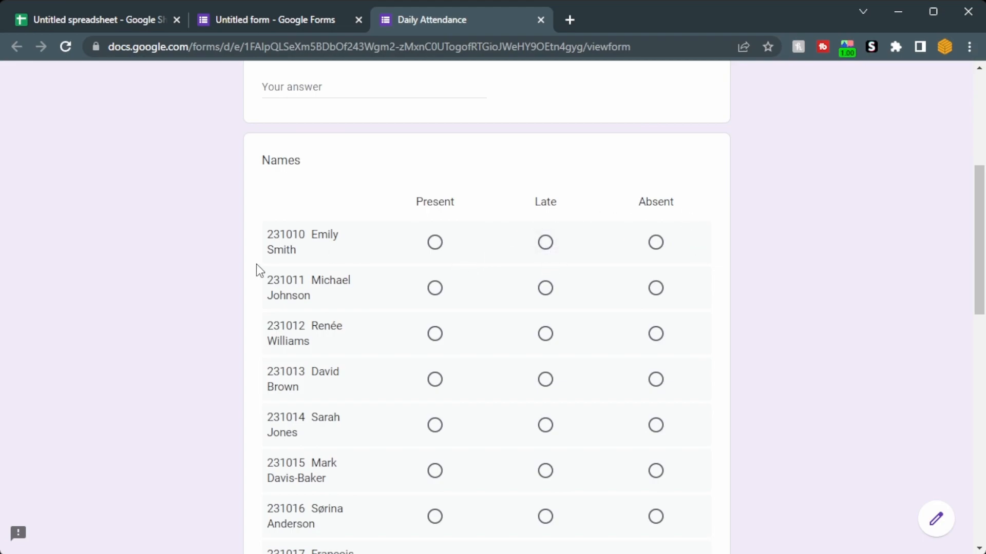
pyautogui.click(545, 242)
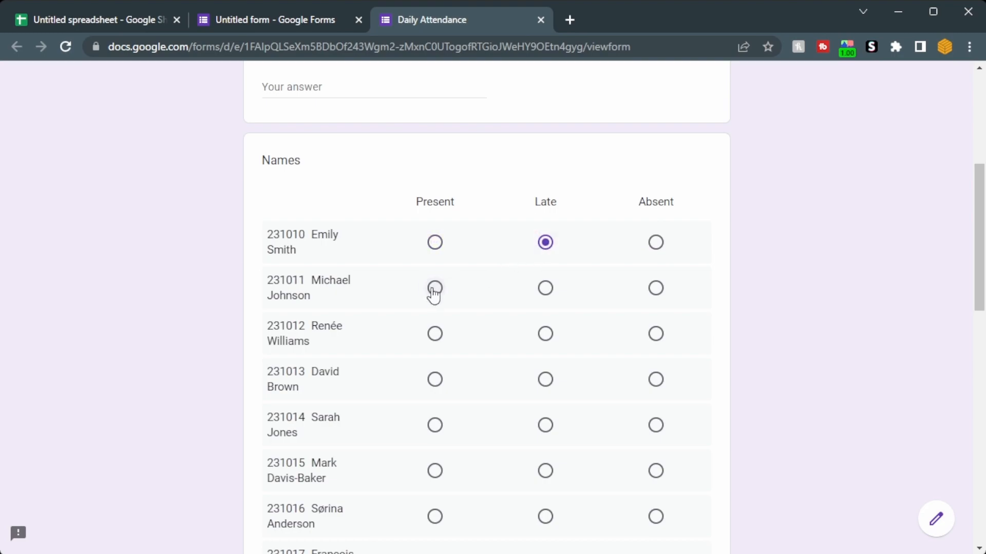
pyautogui.click(434, 287)
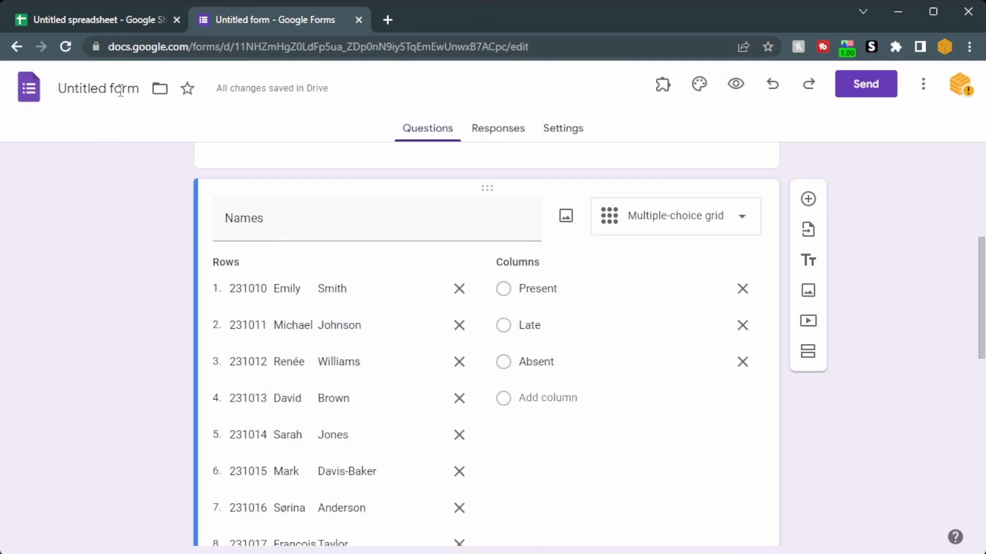
# Step: Title the form 'Daily Attendance', make Date and Period required, and preview it
pyautogui.write('Daily Attendance')
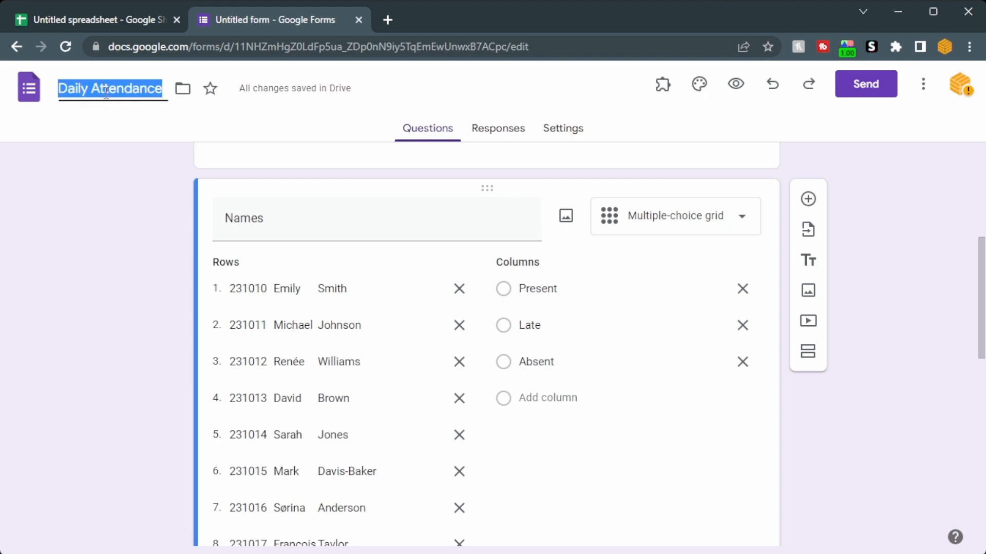
pyautogui.scroll(-3)
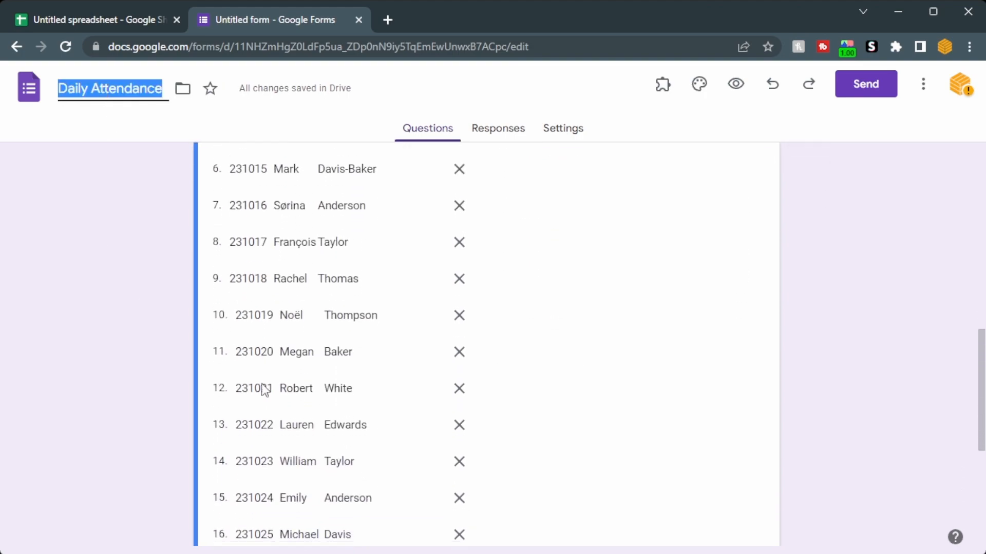
pyautogui.scroll(-3)
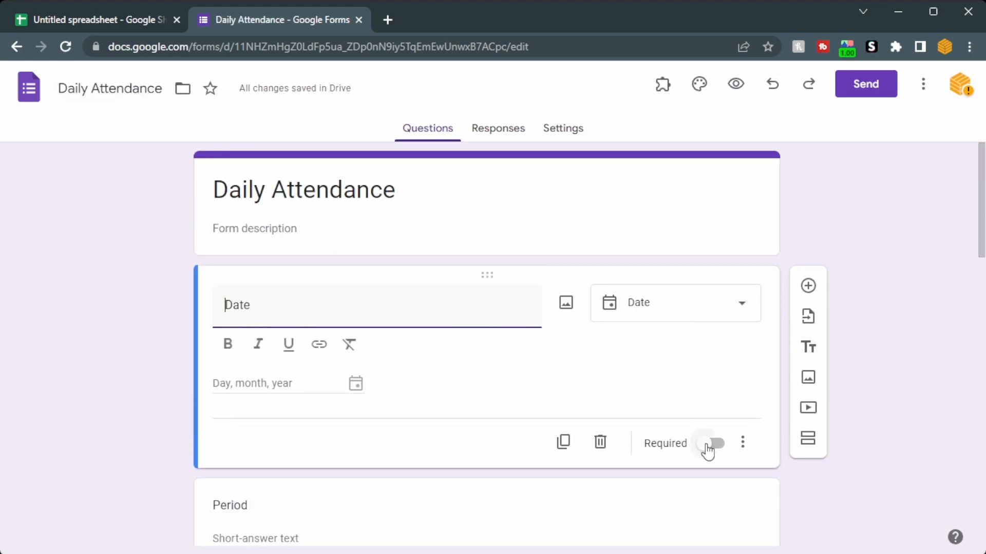
pyautogui.click(710, 443)
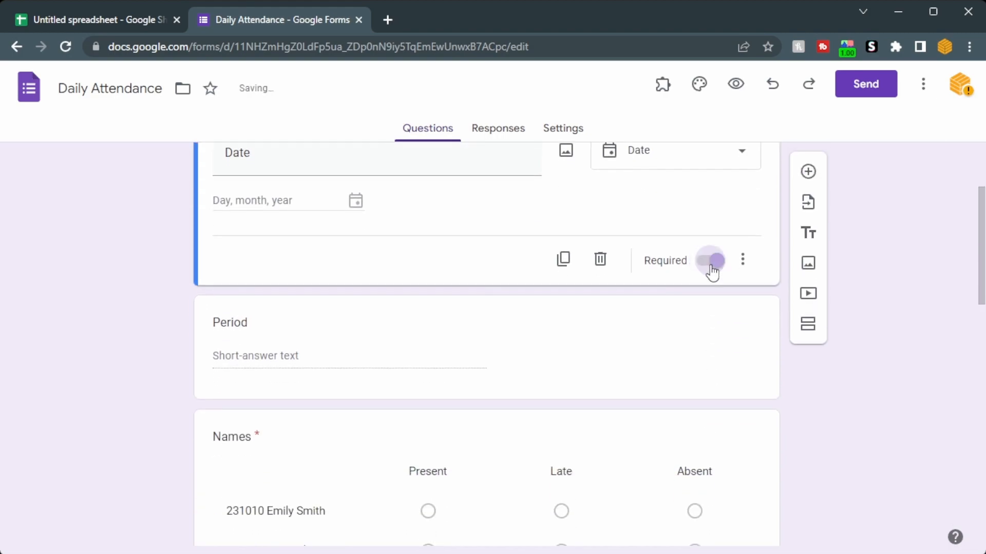
pyautogui.click(710, 260)
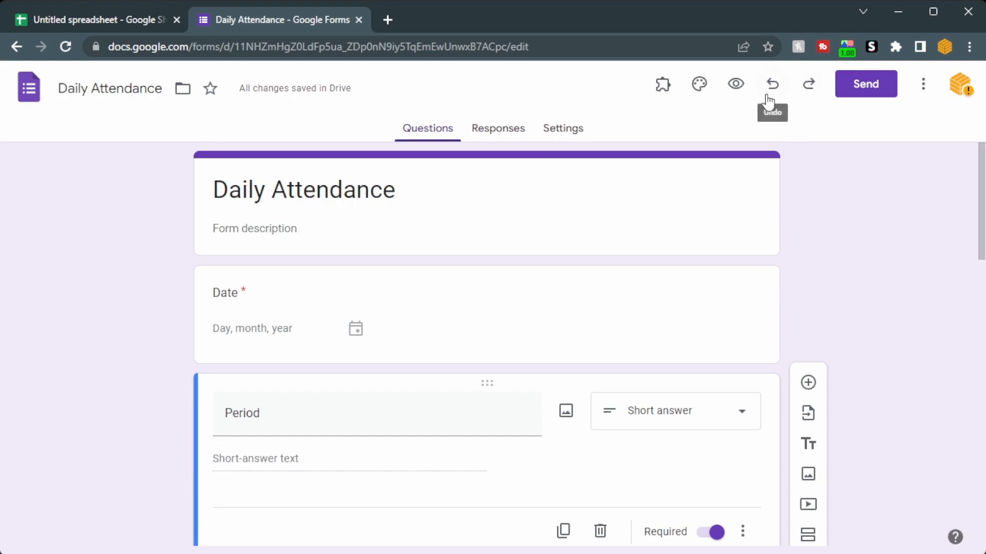
pyautogui.click(735, 83)
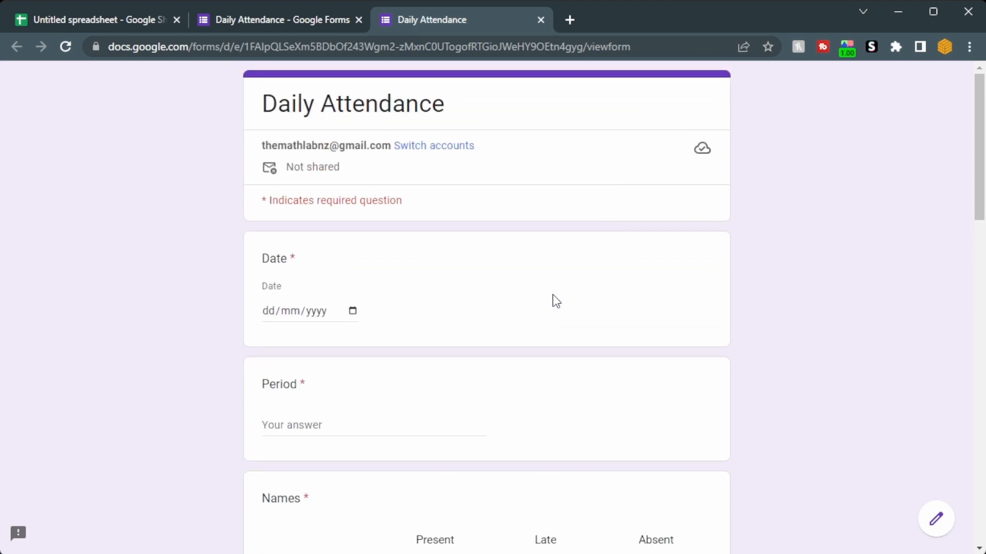
# Step: Fill the date, enter period 1, mark every student and submit the response
pyautogui.click(295, 311)
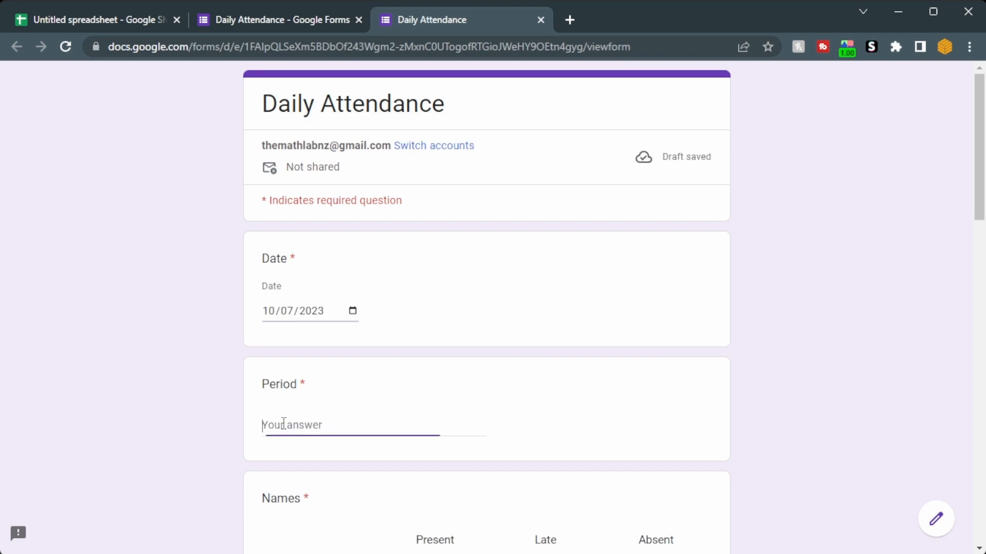
pyautogui.write('1')
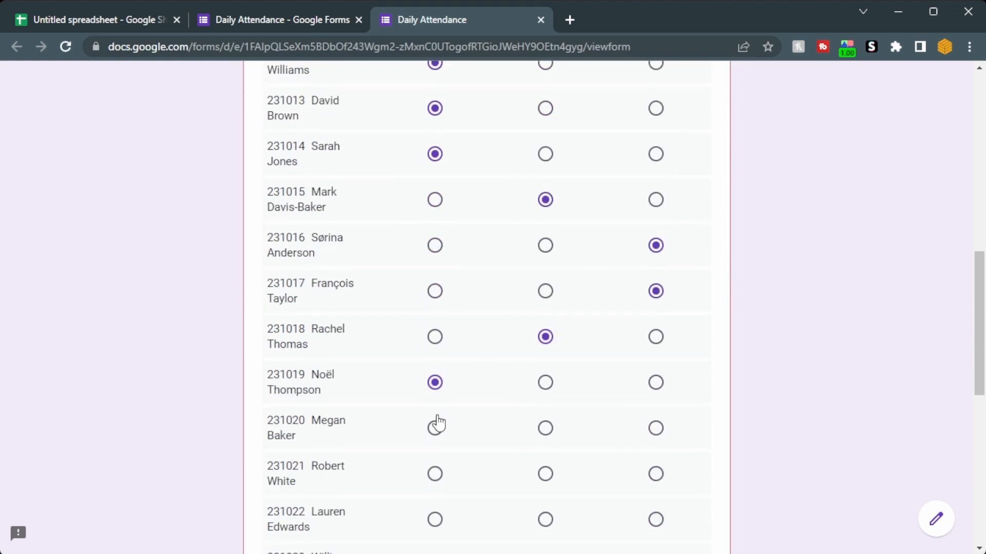
pyautogui.scroll(-3)
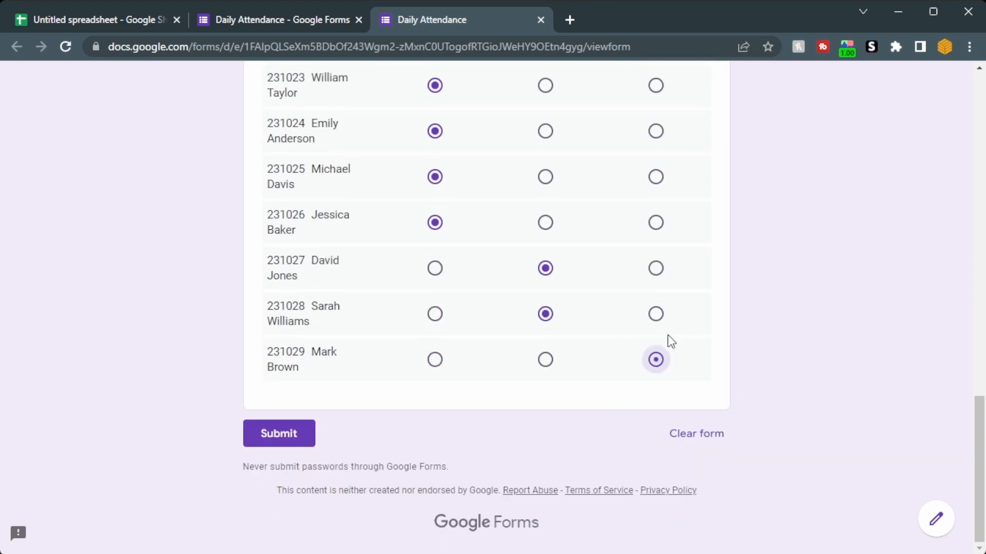
pyautogui.click(279, 434)
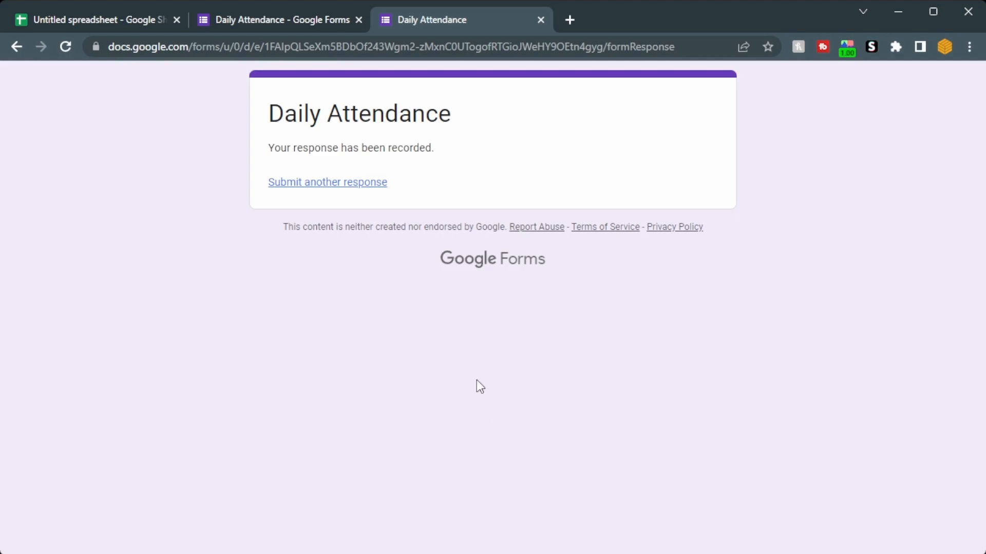
# Step: From Responses, start linking to an existing spreadsheet as destination
pyautogui.click(278, 19)
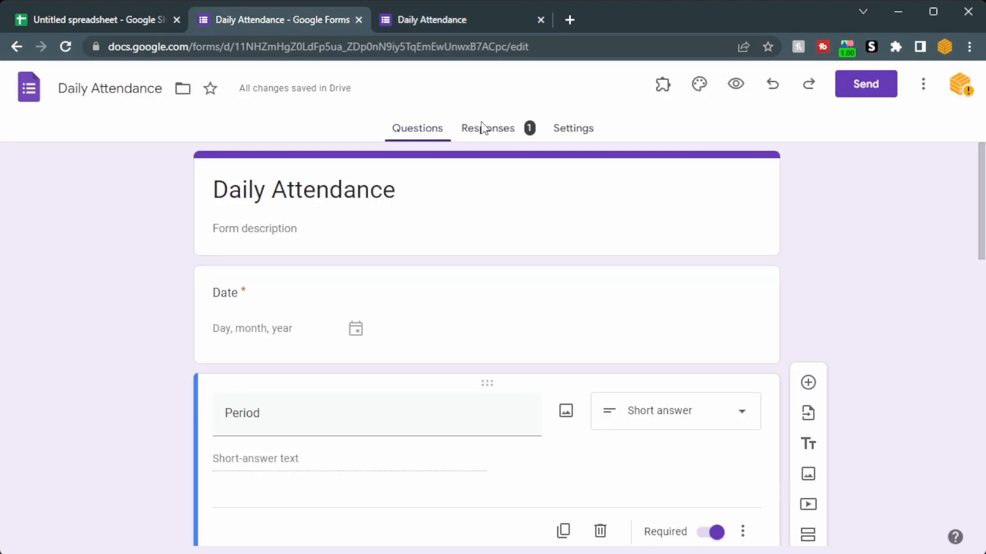
pyautogui.click(487, 129)
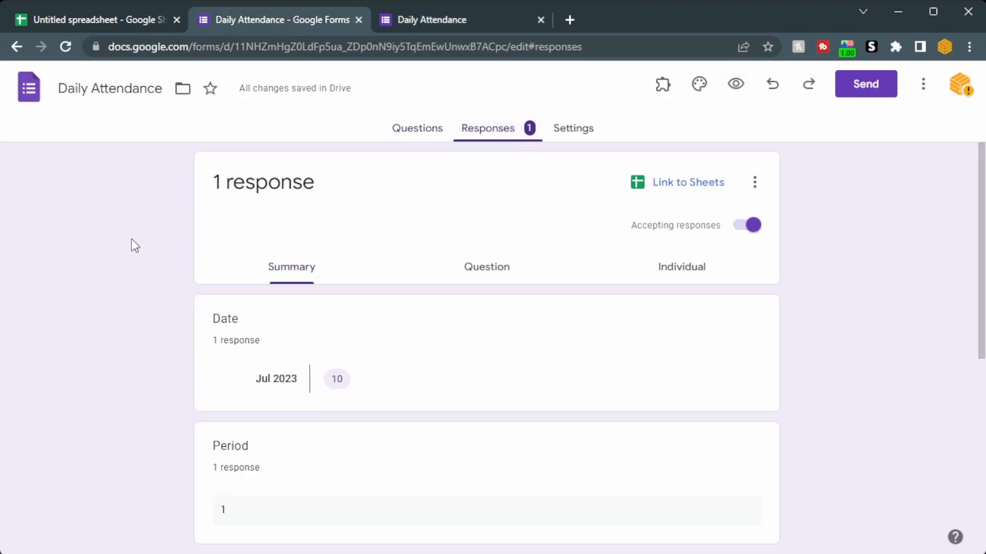
pyautogui.scroll(-3)
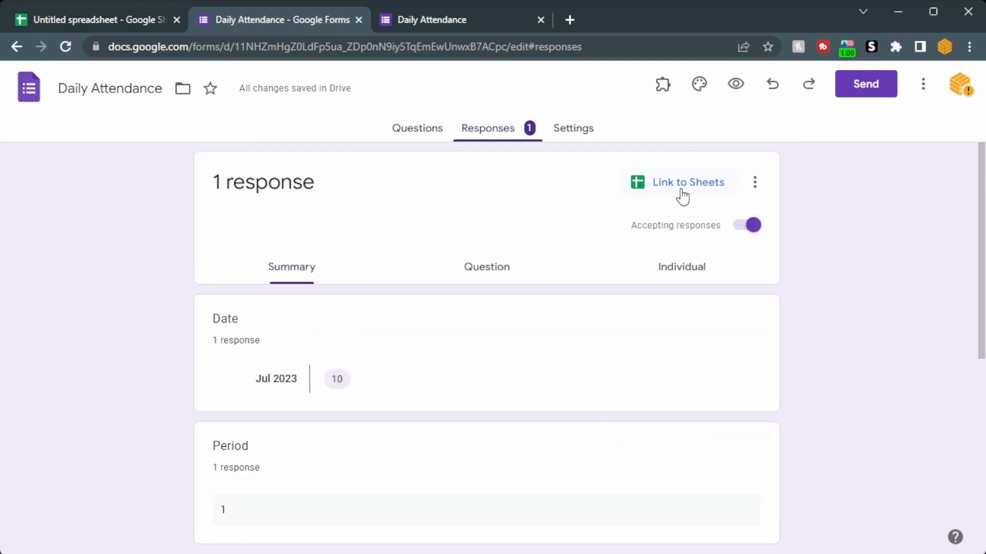
pyautogui.click(679, 183)
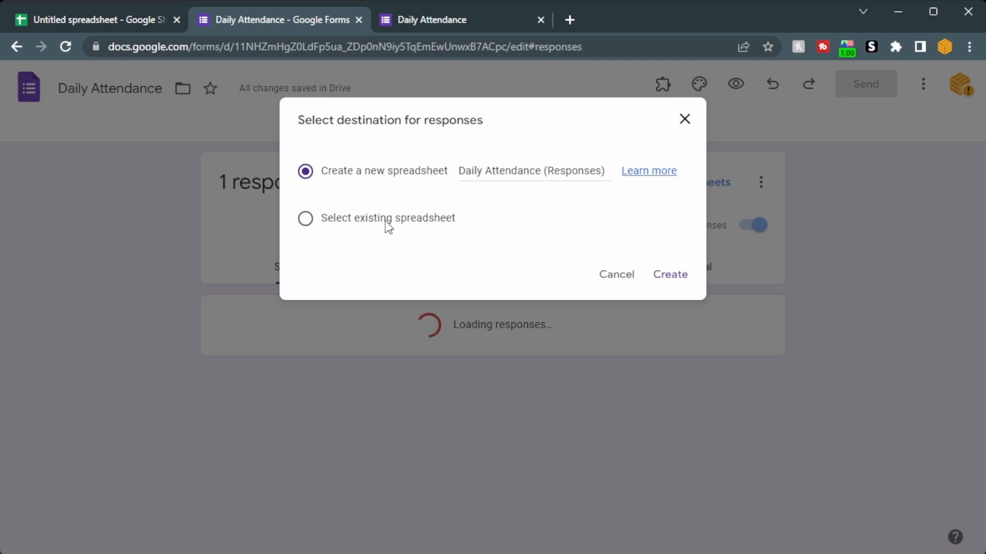
pyautogui.click(305, 218)
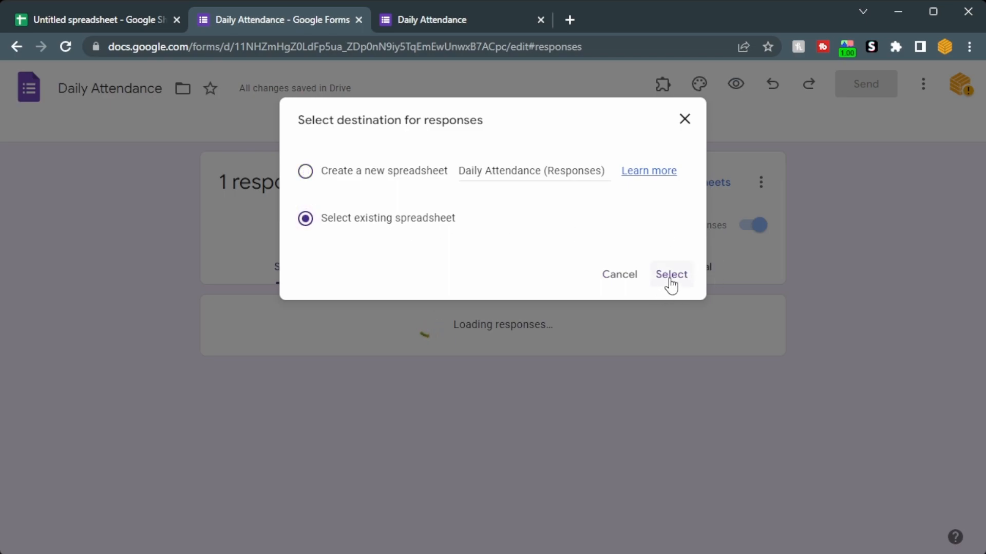
pyautogui.click(671, 274)
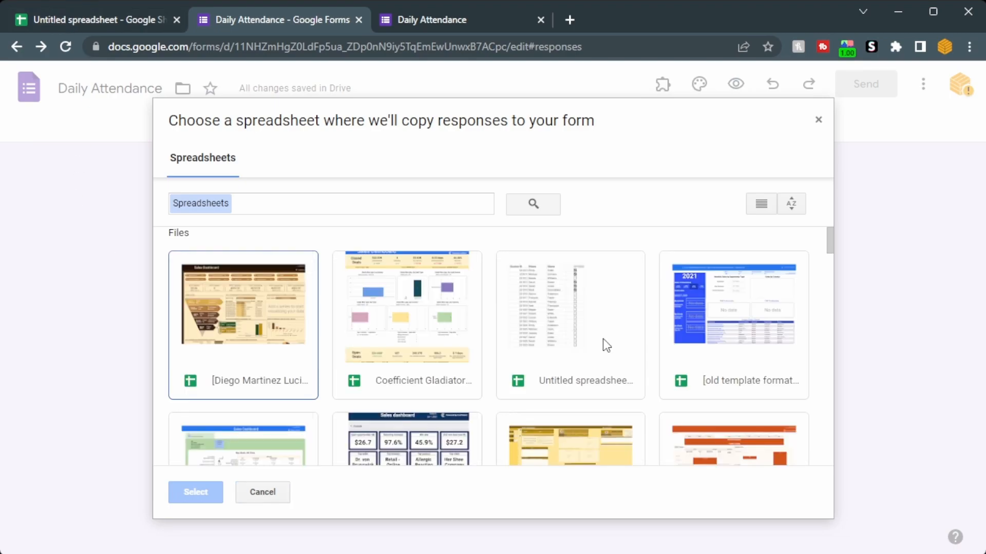
pyautogui.moveTo(515, 346)
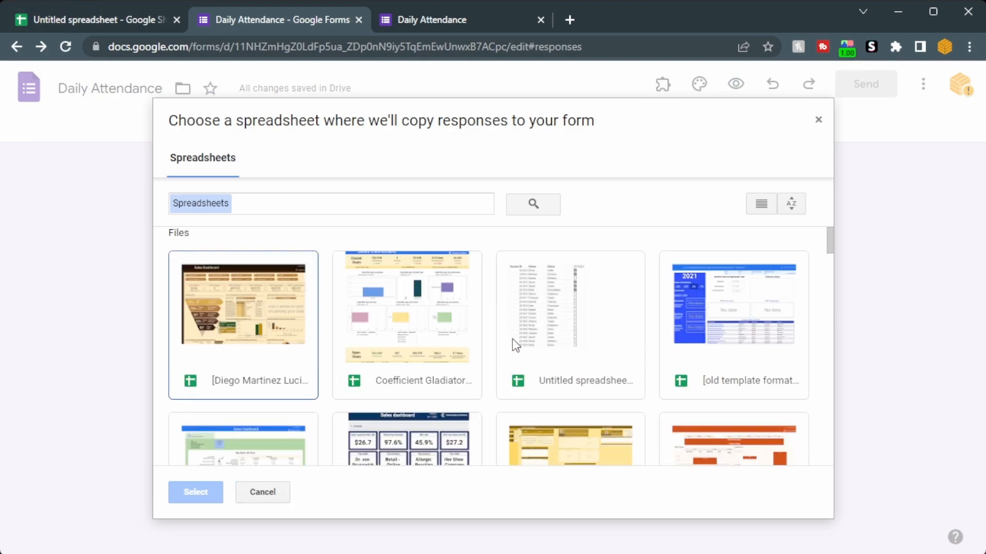
# Step: Rename the student spreadsheet 'Daily Attendance' and select it as the response destination
pyautogui.click(569, 325)
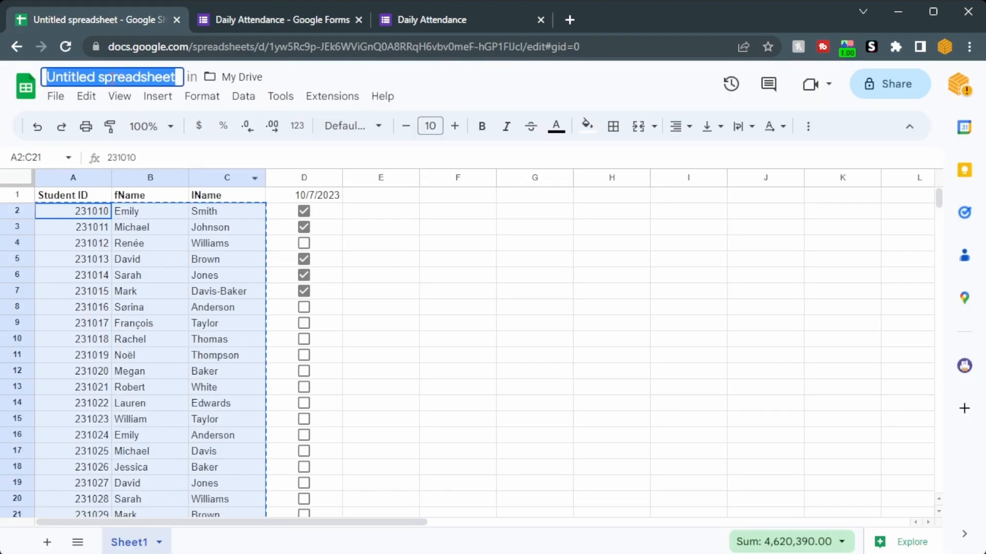
pyautogui.write('Daily Attendance')
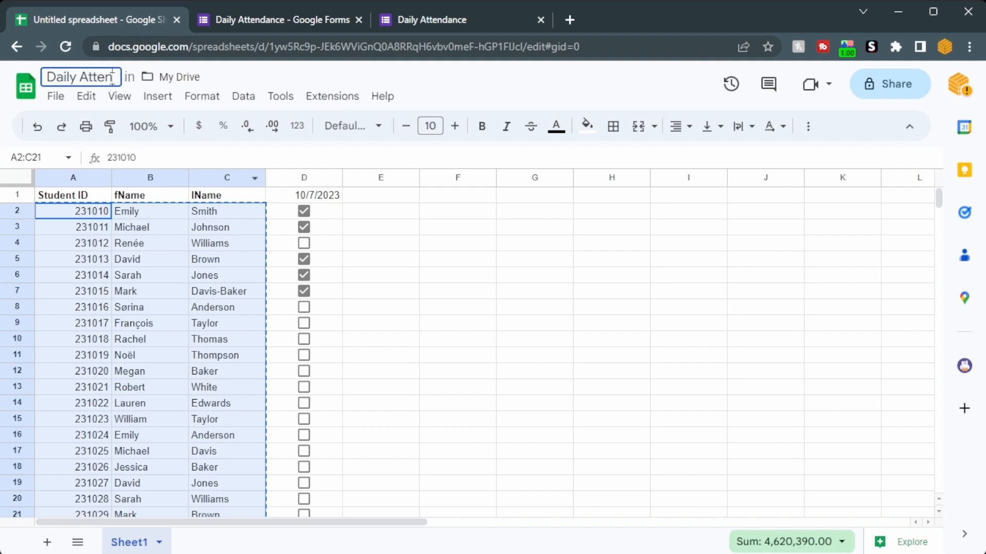
pyautogui.click(279, 20)
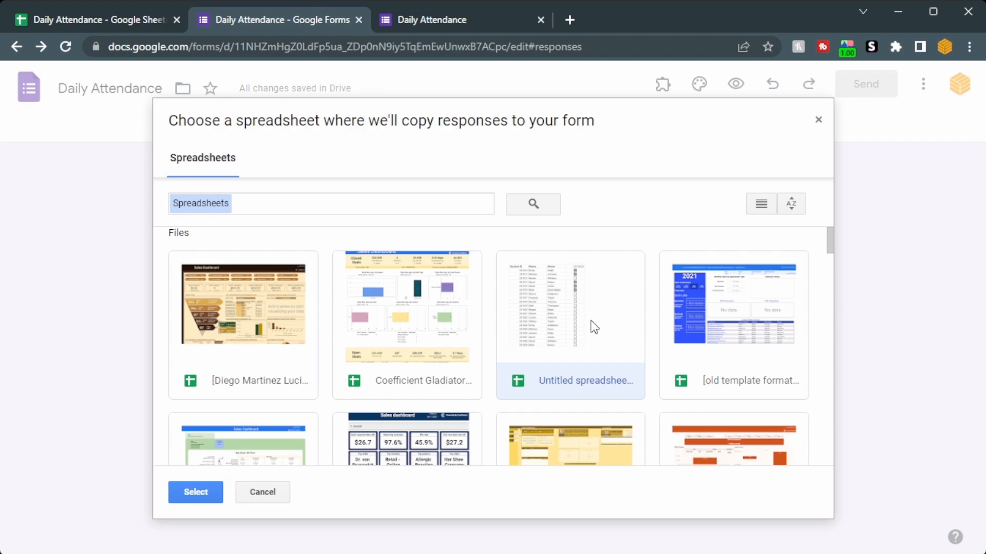
pyautogui.click(195, 492)
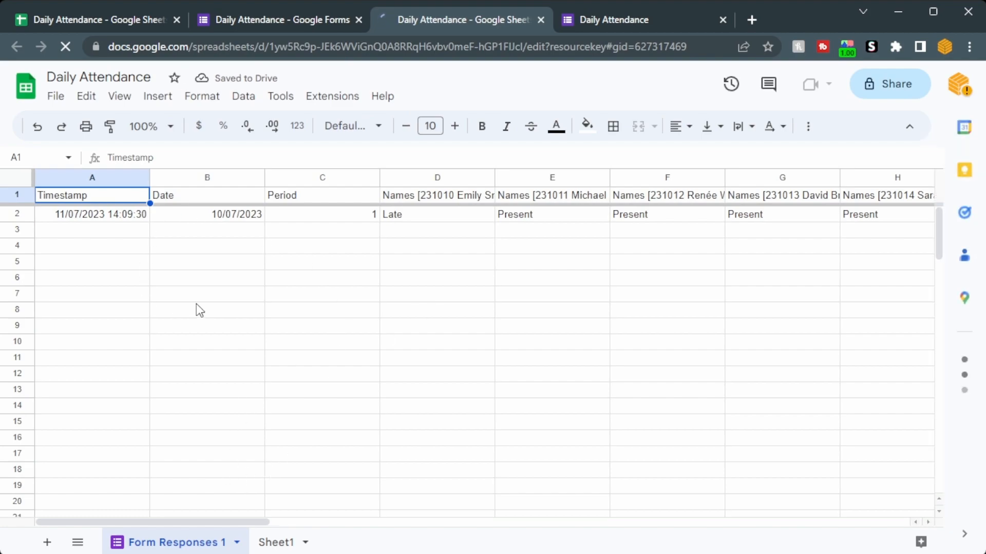
# Step: Review the header row and first responses in Form Responses 1
pyautogui.click(275, 542)
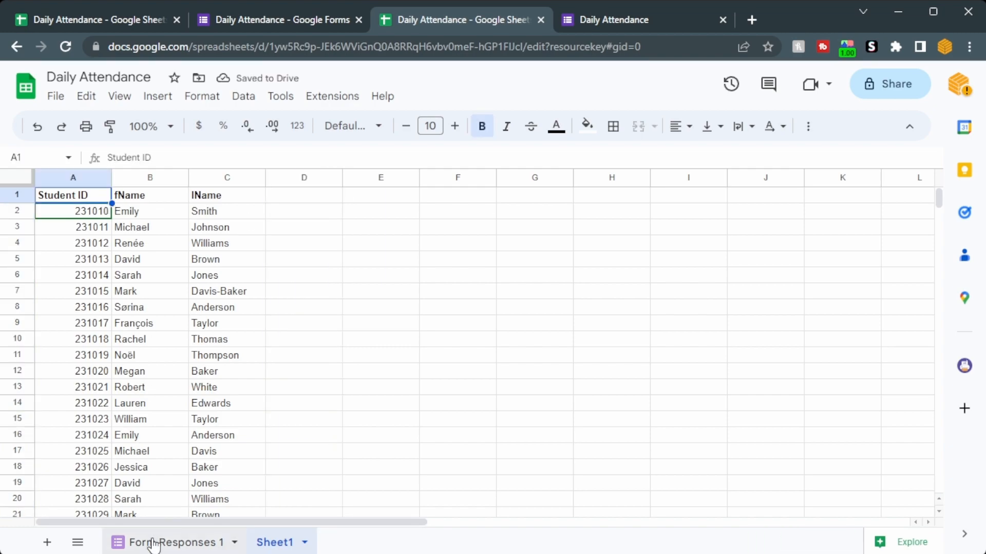
pyautogui.click(178, 542)
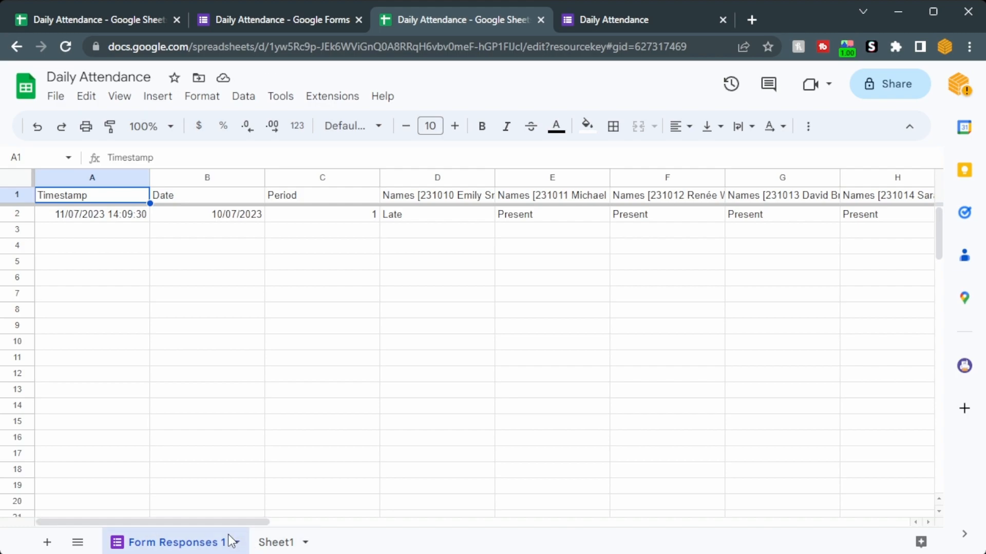
pyautogui.moveTo(91, 195); pyautogui.dragTo(667, 195)
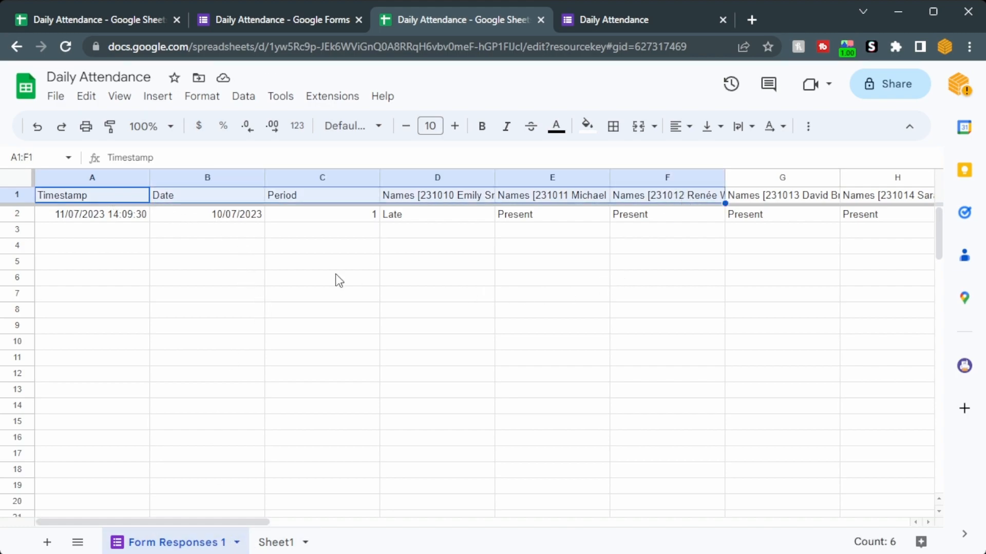
pyautogui.moveTo(91, 214); pyautogui.dragTo(91, 261)
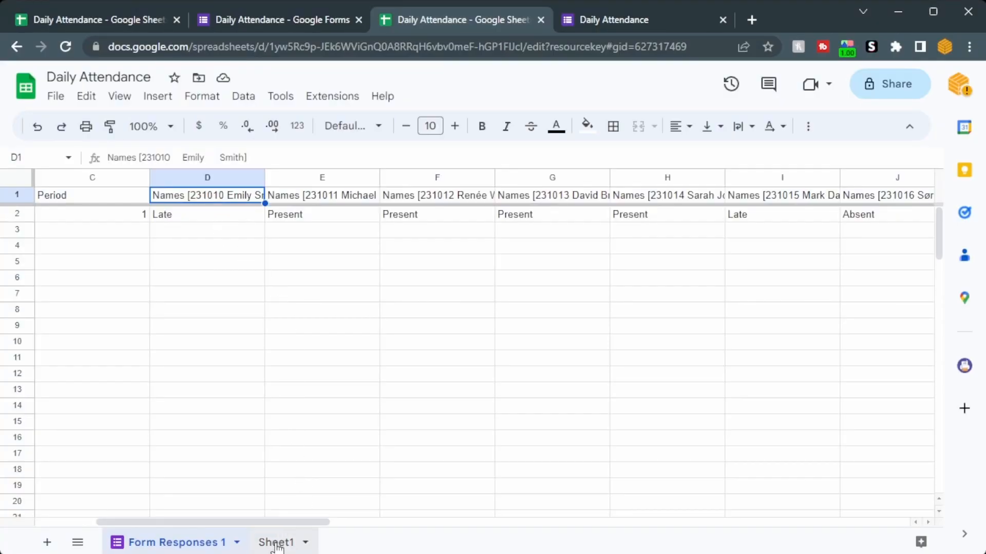
# Step: Return to Sheet1 and close the duplicate spreadsheet and response tabs
pyautogui.click(276, 543)
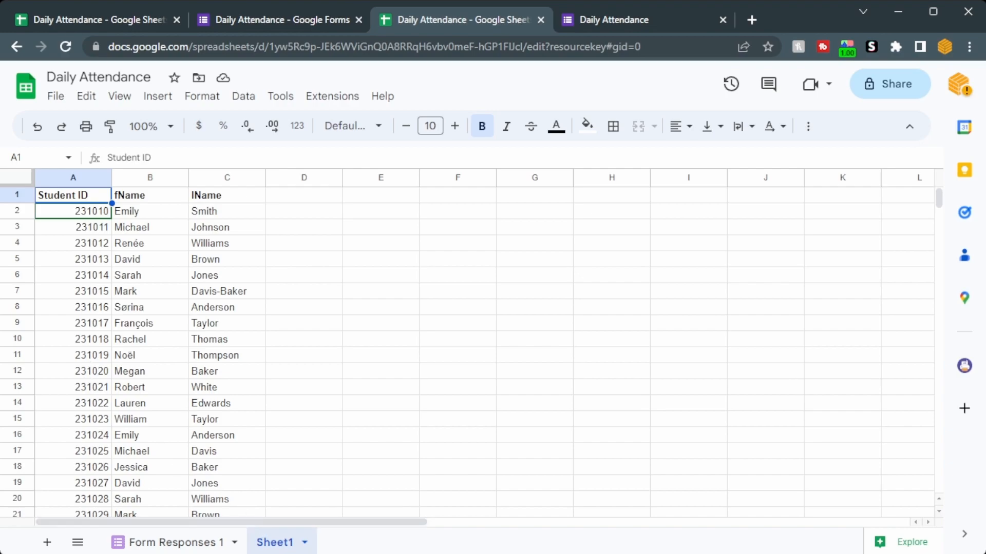
pyautogui.click(94, 19)
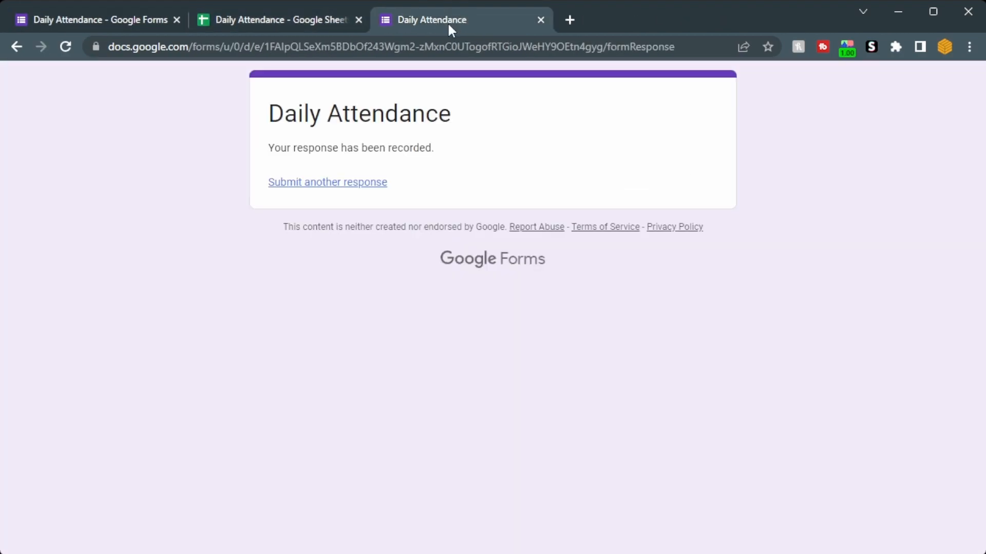
pyautogui.click(539, 19)
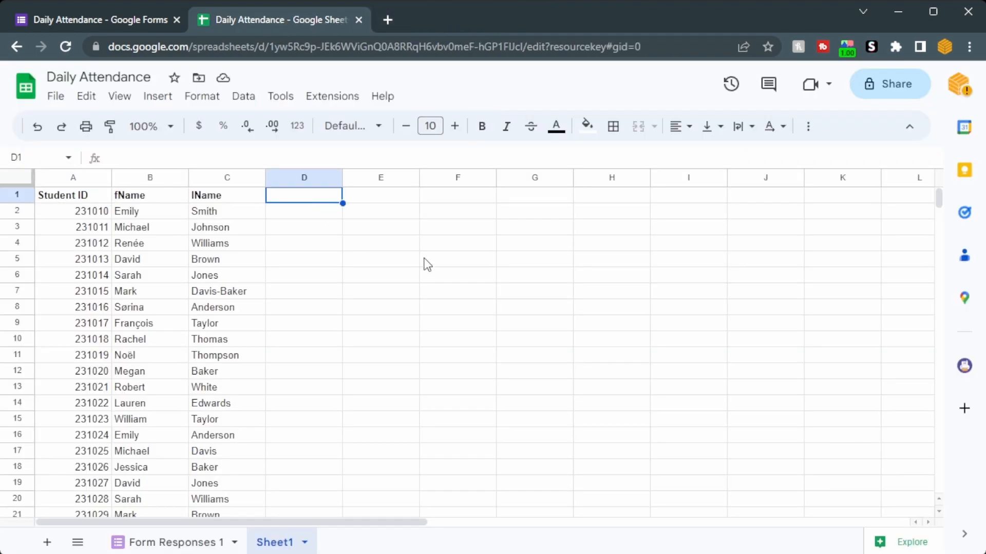
# Step: Enter =sequence(1,7,"10/7/2023") in D1 to spill seven consecutive dates
pyautogui.write('10/7/2023')
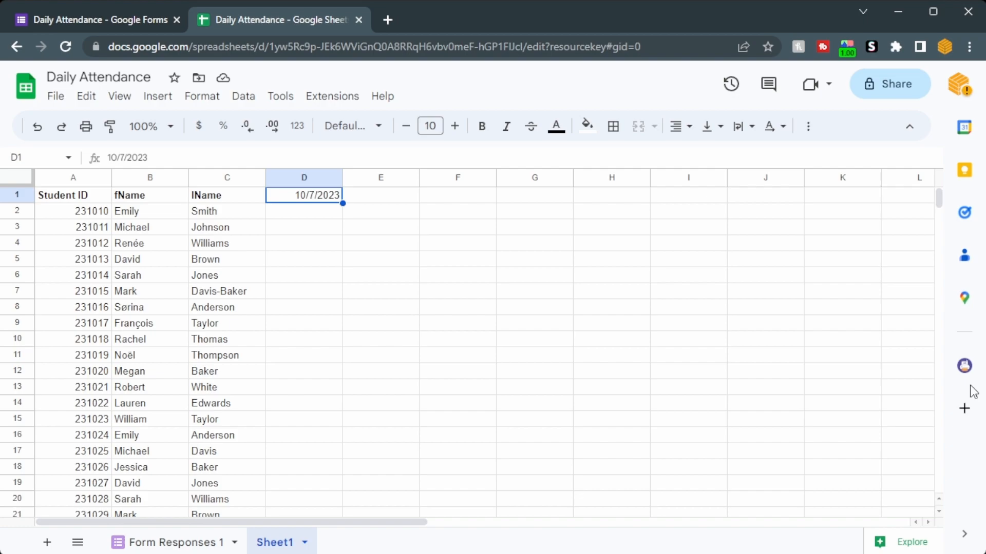
pyautogui.write('=sequence(')
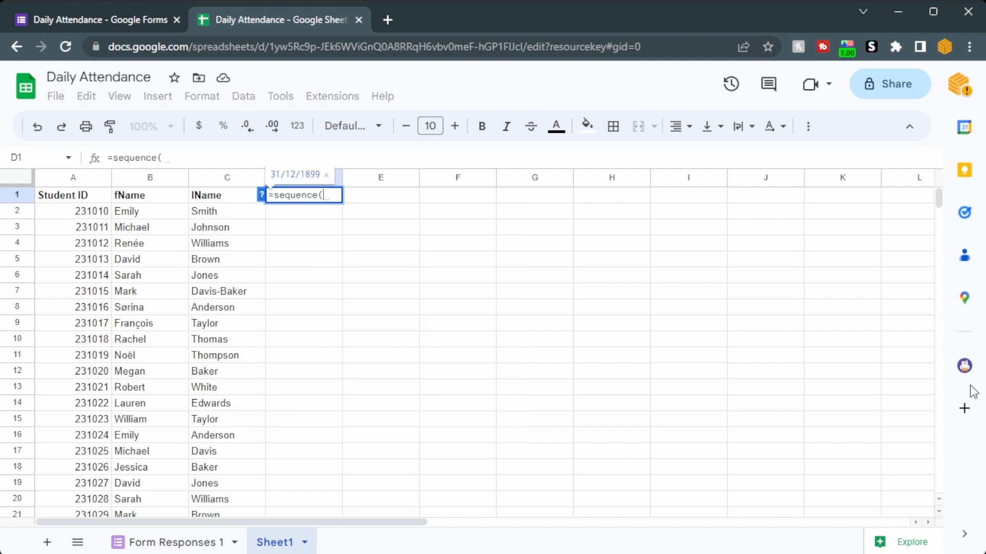
pyautogui.moveTo(962, 409)
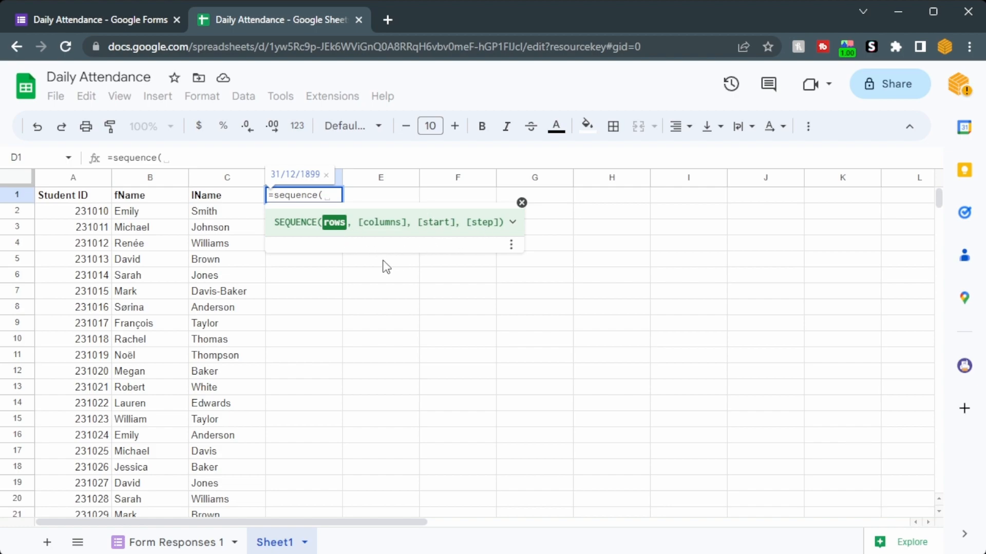
pyautogui.write('1')
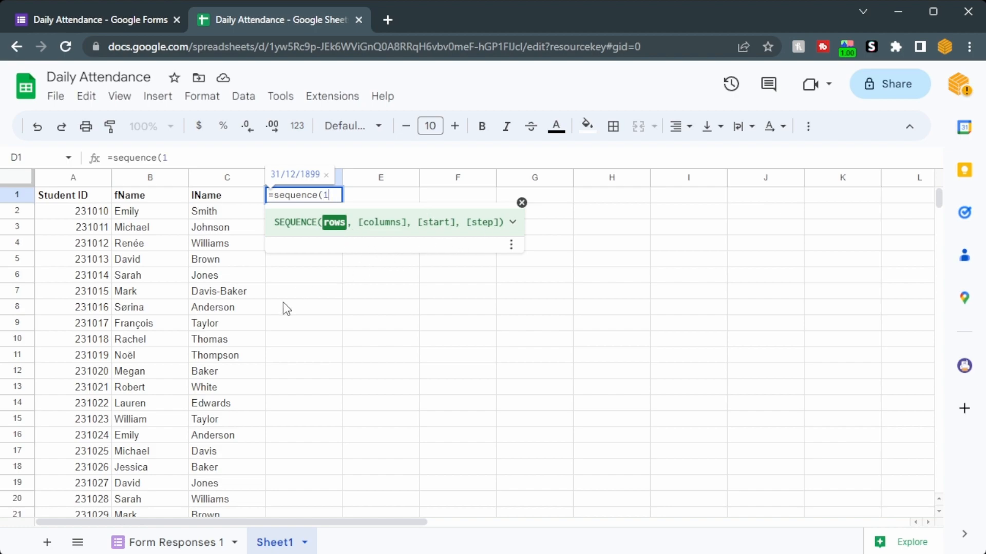
pyautogui.write(',')
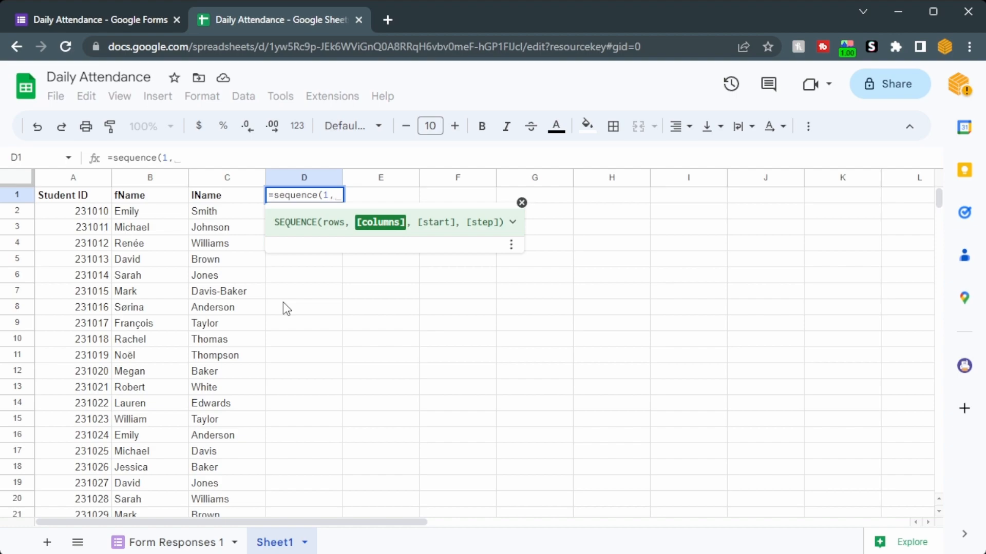
pyautogui.write('7')
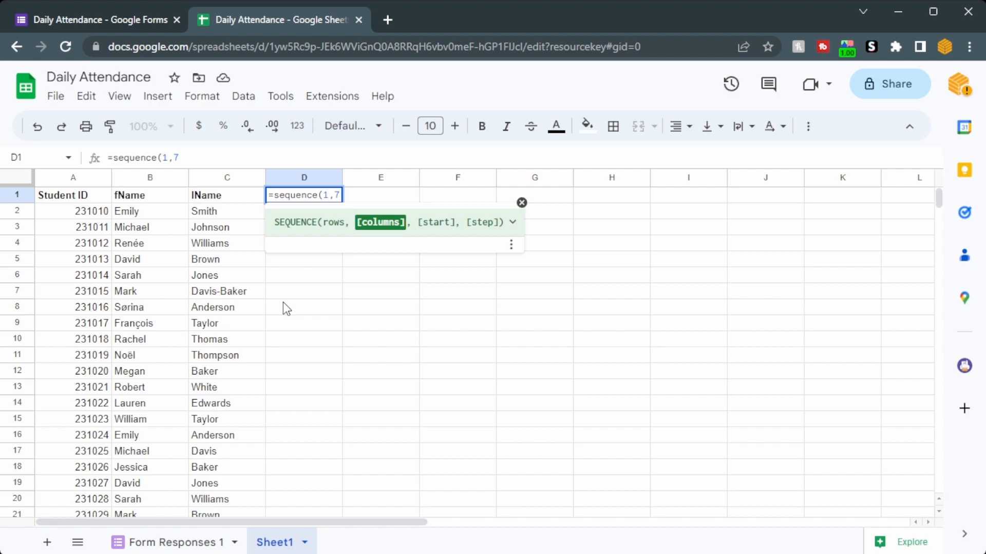
pyautogui.write(',')
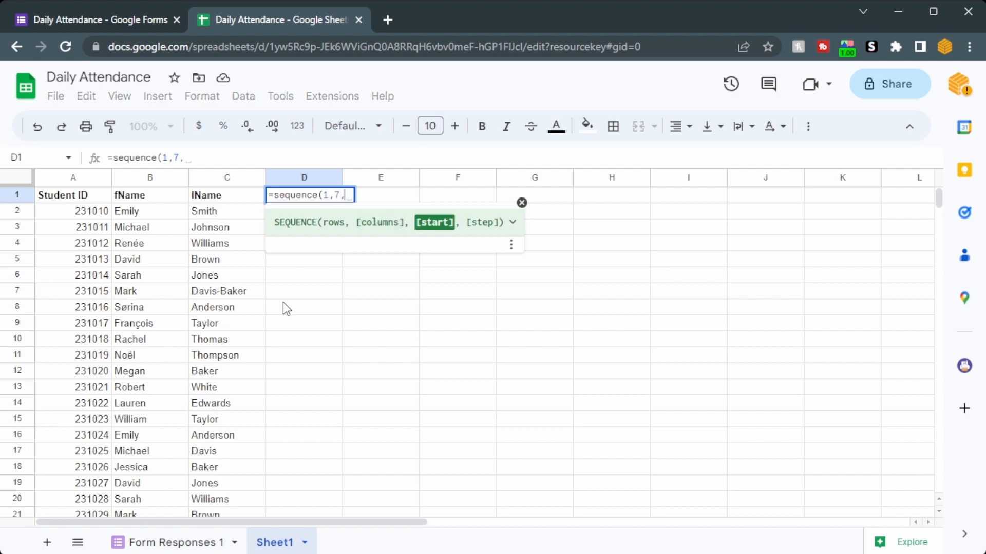
pyautogui.write('"')
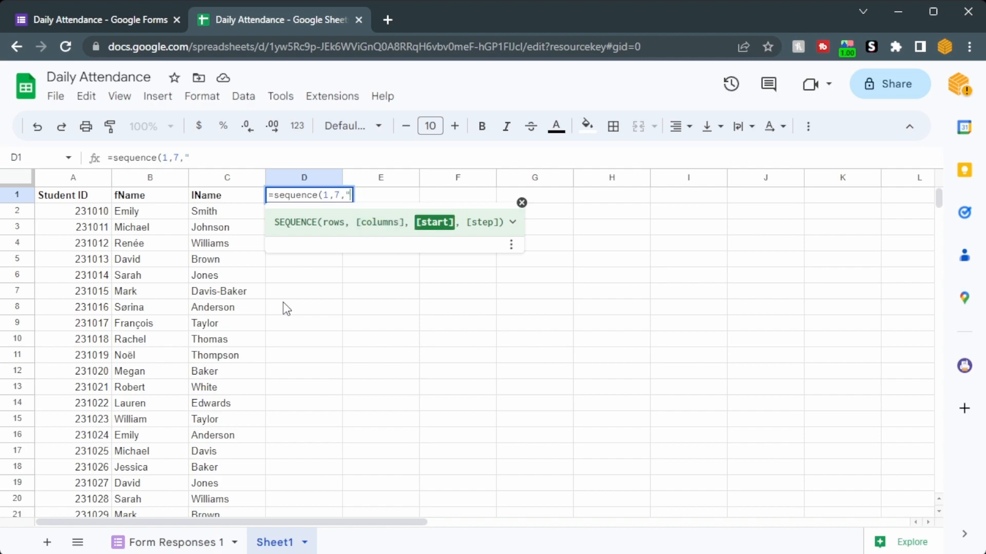
pyautogui.write('10/7/2')
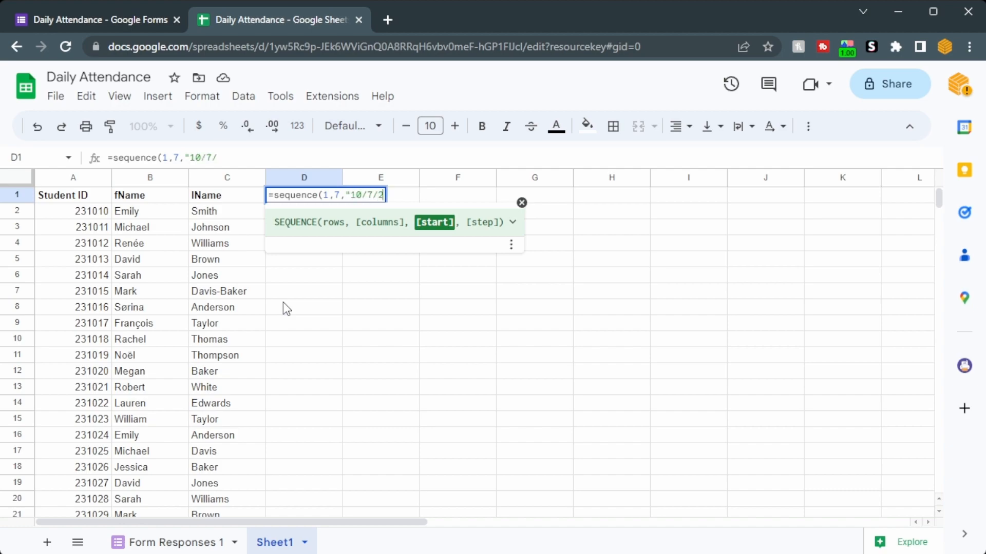
pyautogui.write('023"')
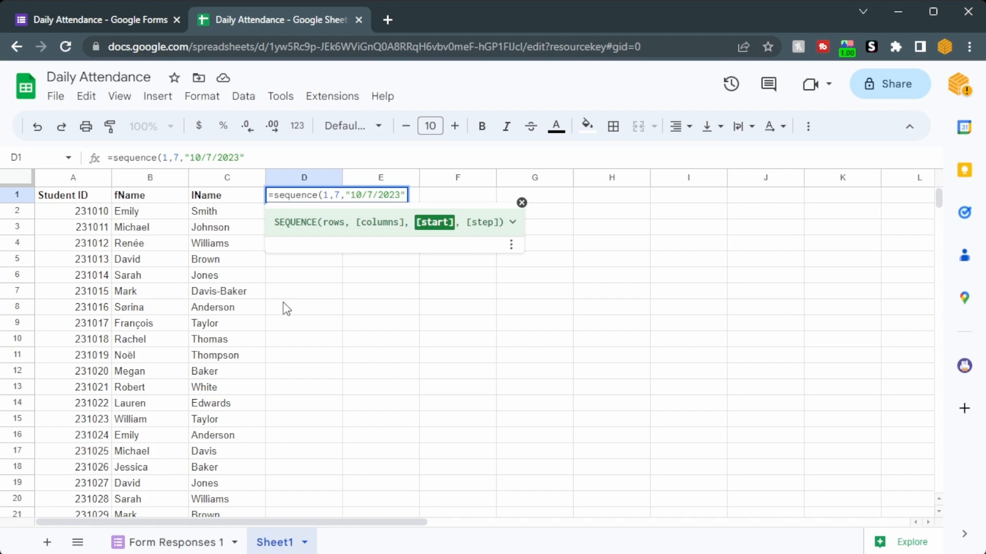
pyautogui.press('Enter')
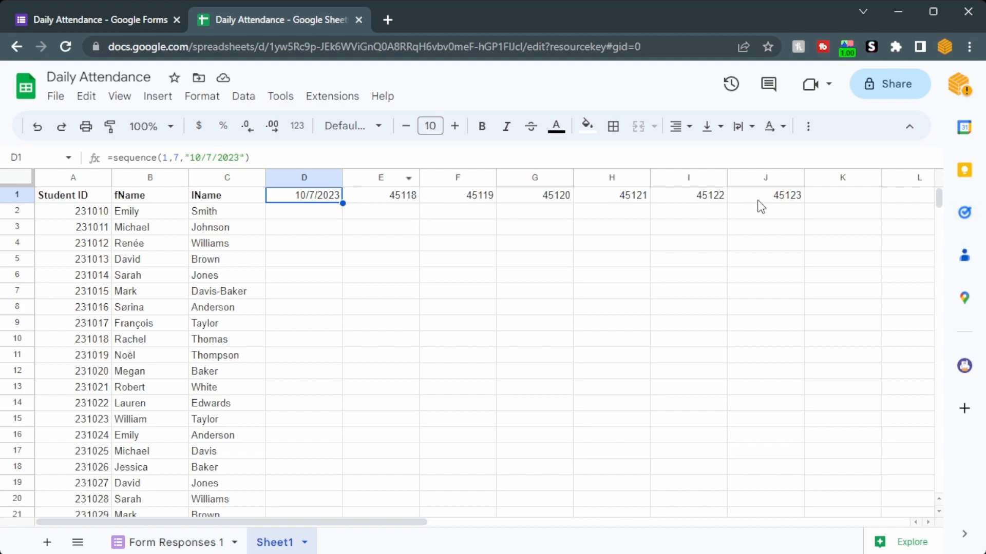
# Step: Format the D1:J1 date headings as dates, rotated up to read vertically, in bold, with narrowed columns
pyautogui.click(202, 96)
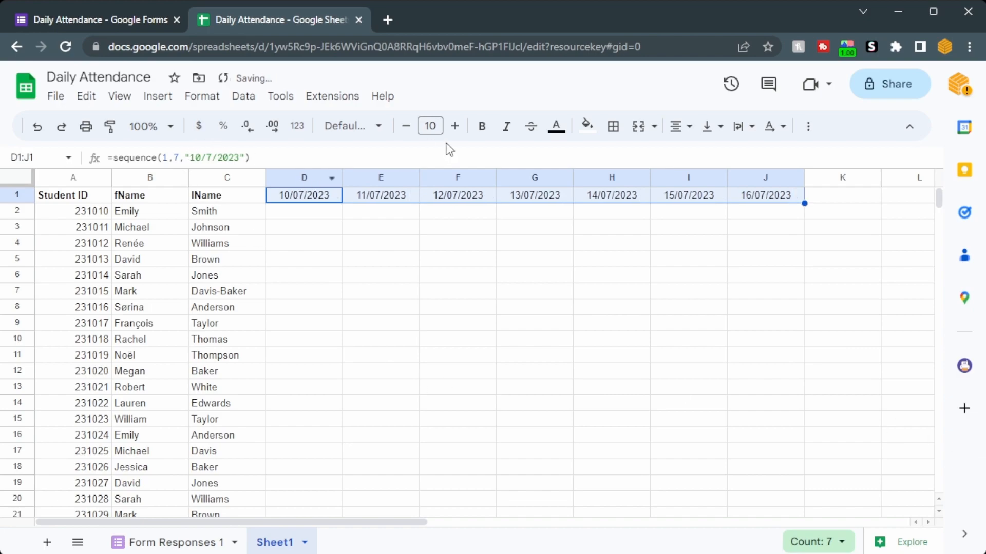
pyautogui.click(775, 126)
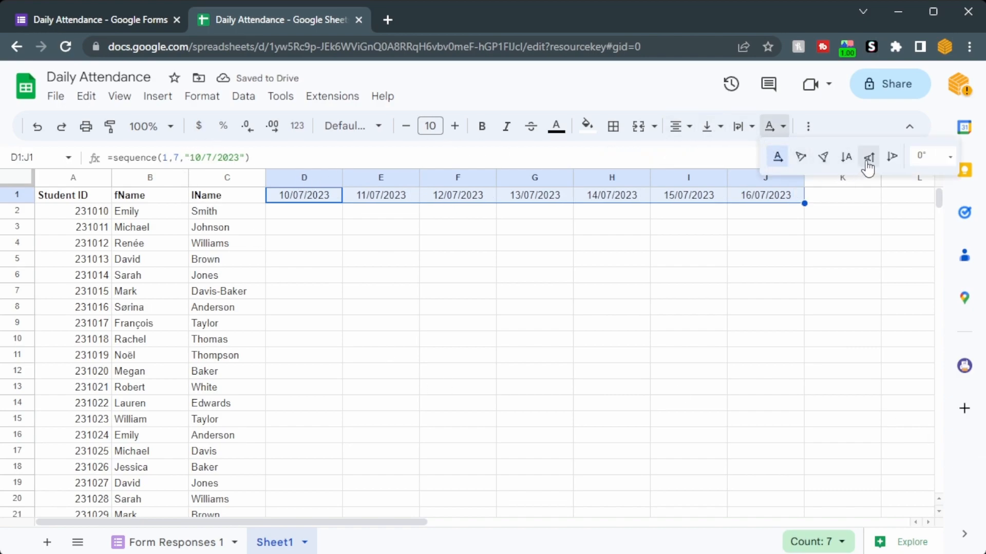
pyautogui.click(868, 156)
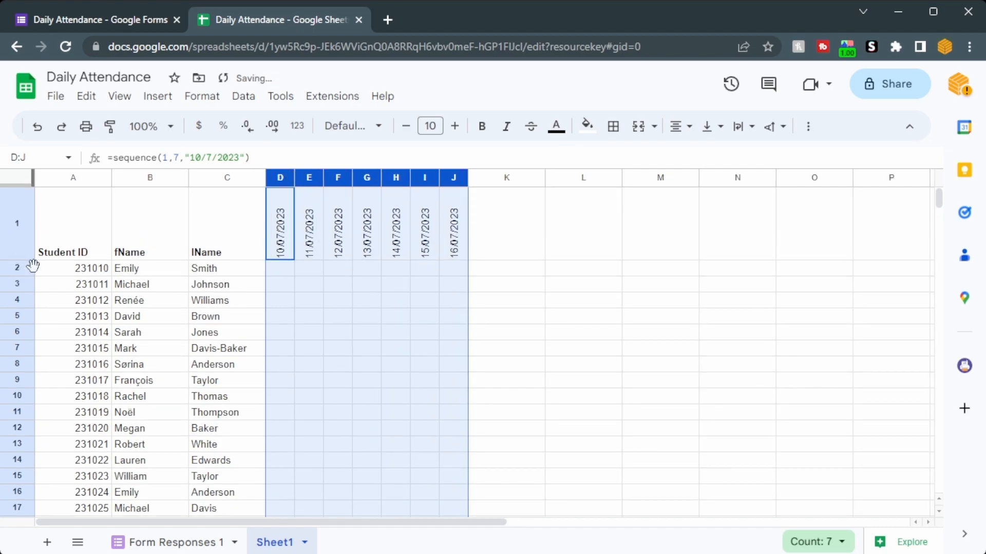
pyautogui.click(481, 126)
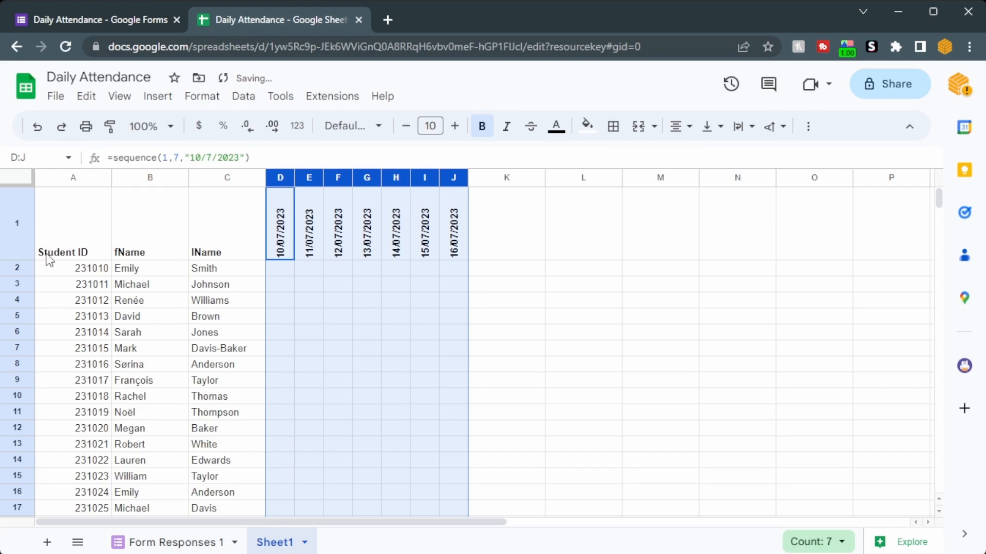
pyautogui.click(279, 268)
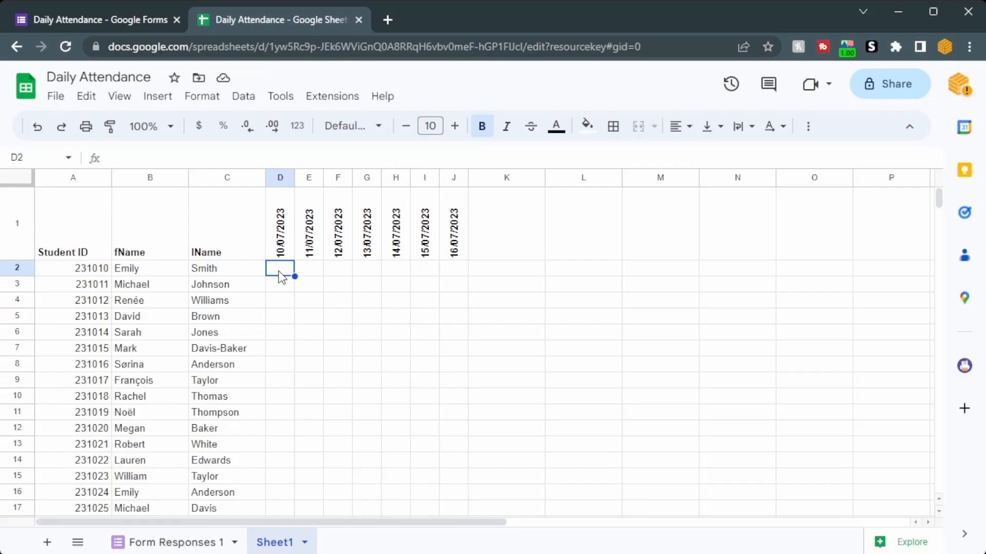
pyautogui.moveTo(111, 272)
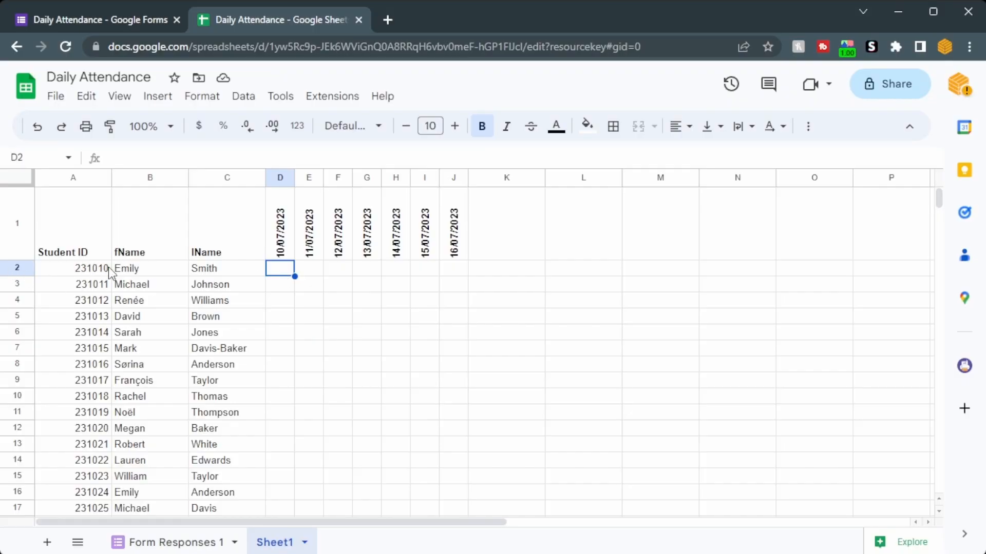
pyautogui.click(183, 542)
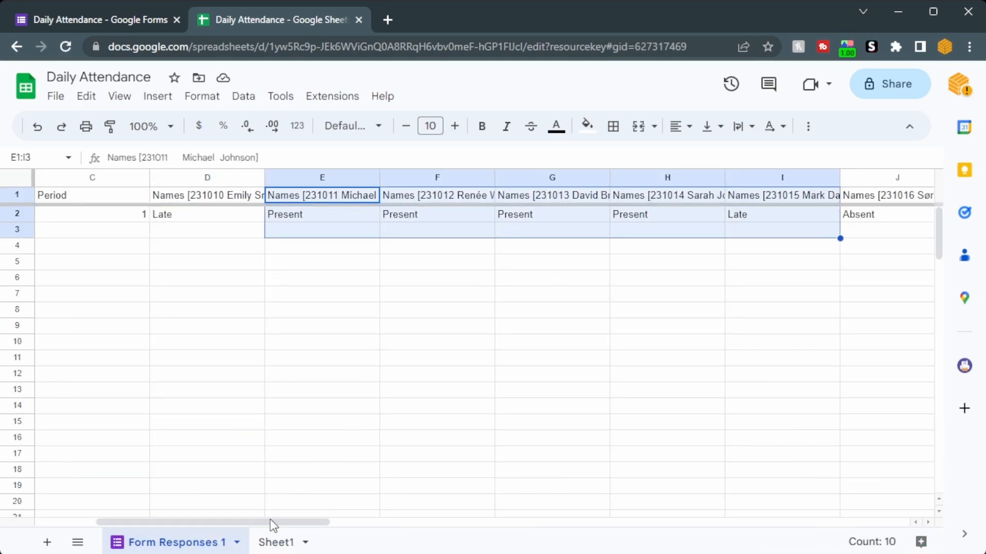
pyautogui.click(276, 543)
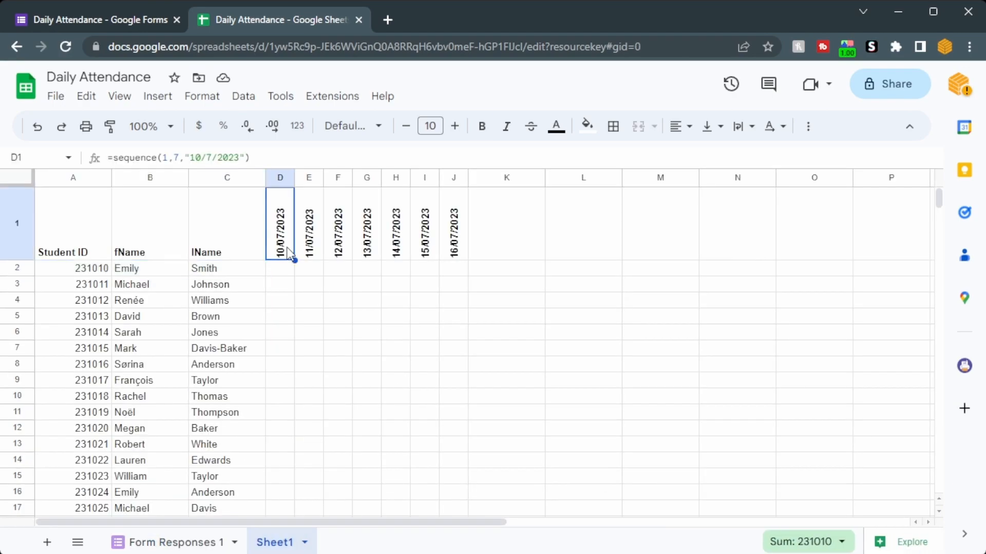
pyautogui.click(178, 542)
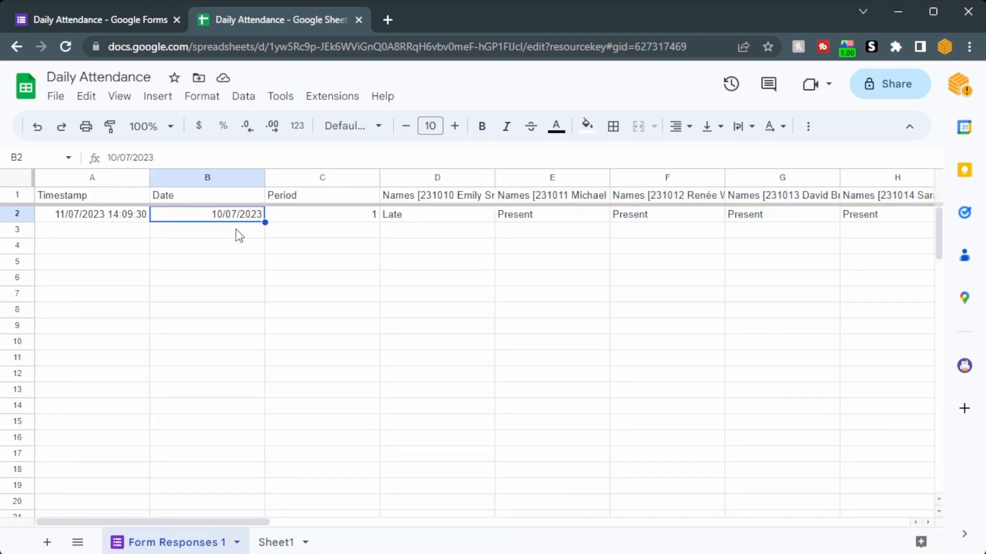
pyautogui.moveTo(452, 297)
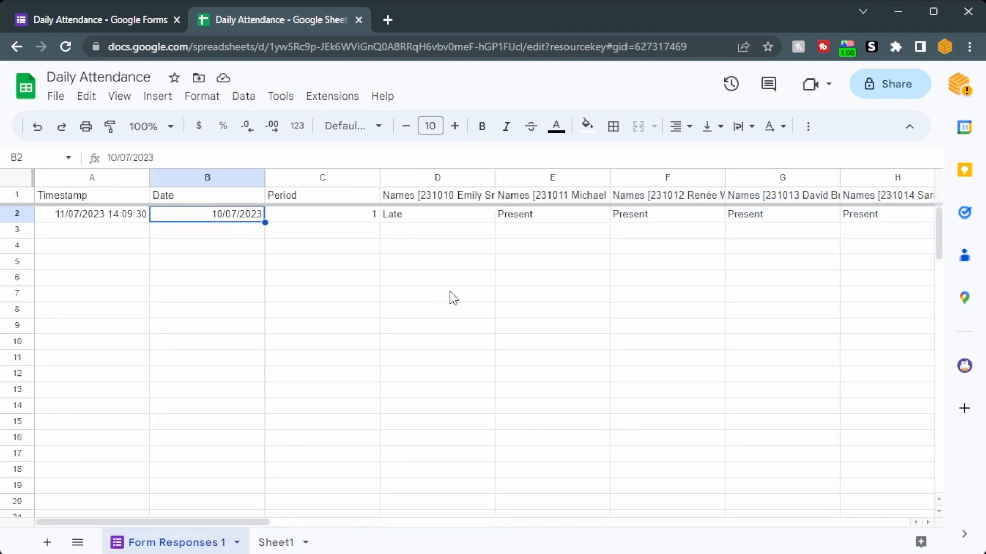
pyautogui.moveTo(439, 183)
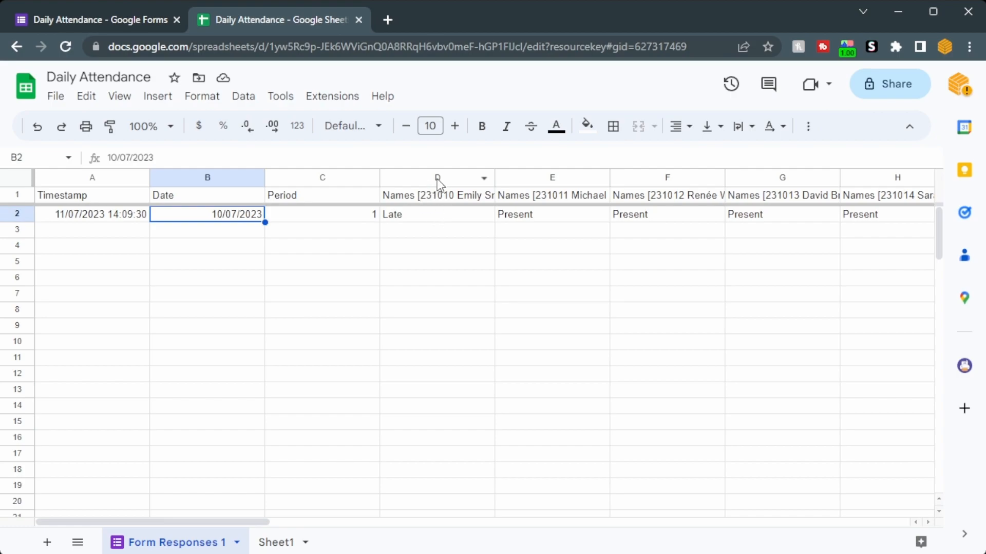
pyautogui.click(275, 543)
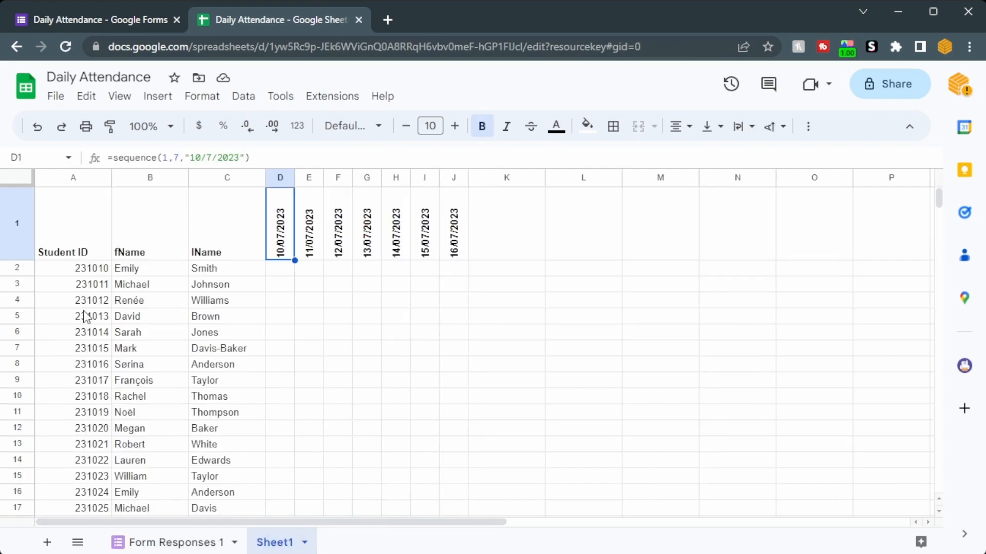
pyautogui.click(279, 268)
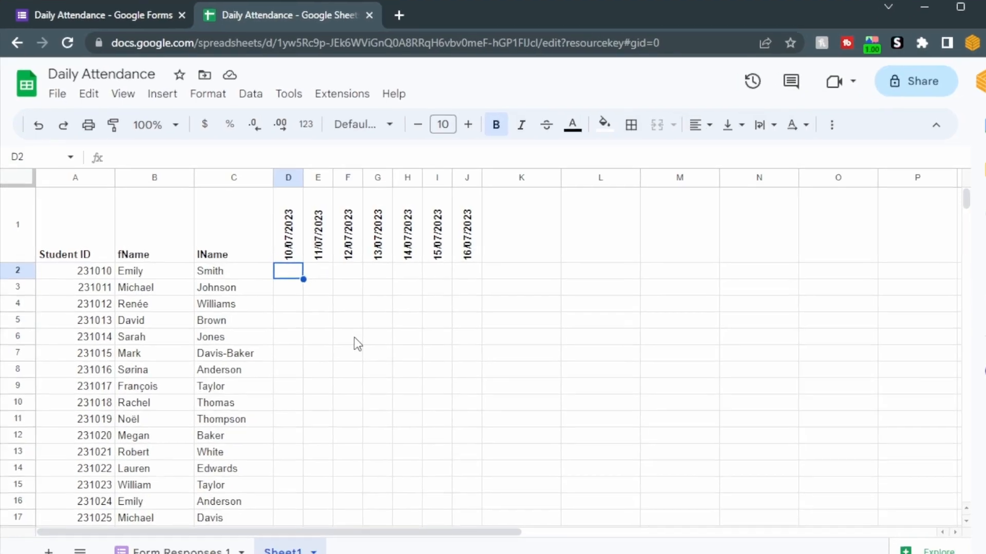
pyautogui.write('=match(')
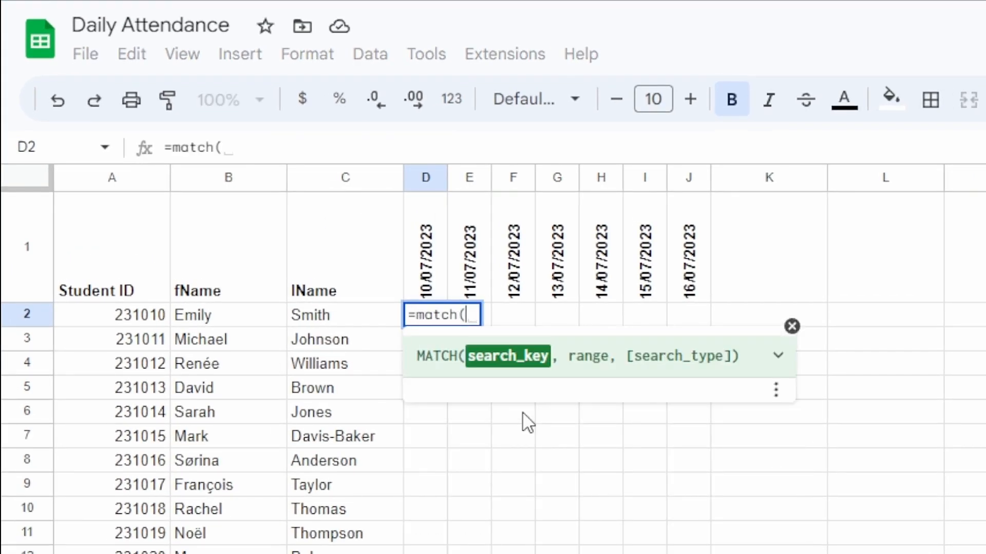
pyautogui.moveTo(161, 308)
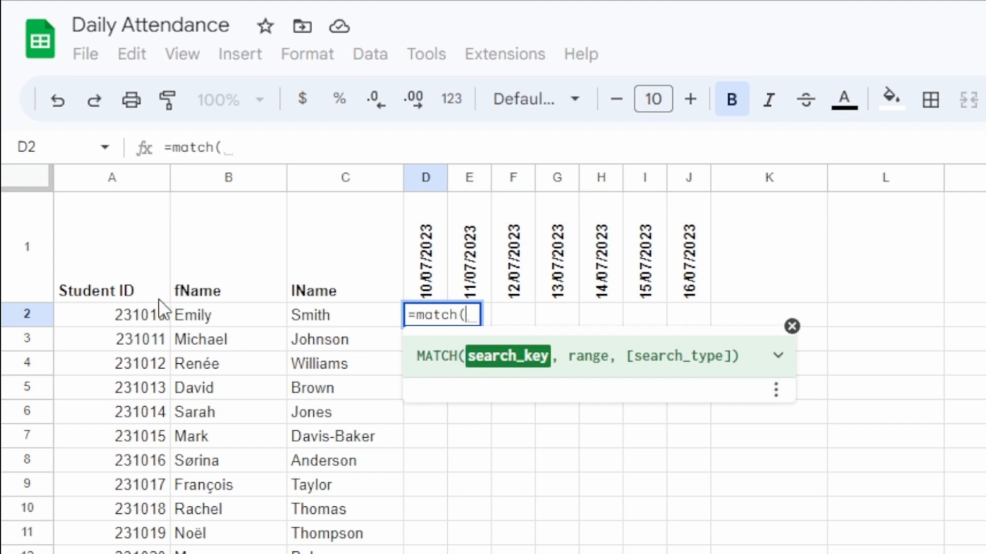
pyautogui.click(111, 315)
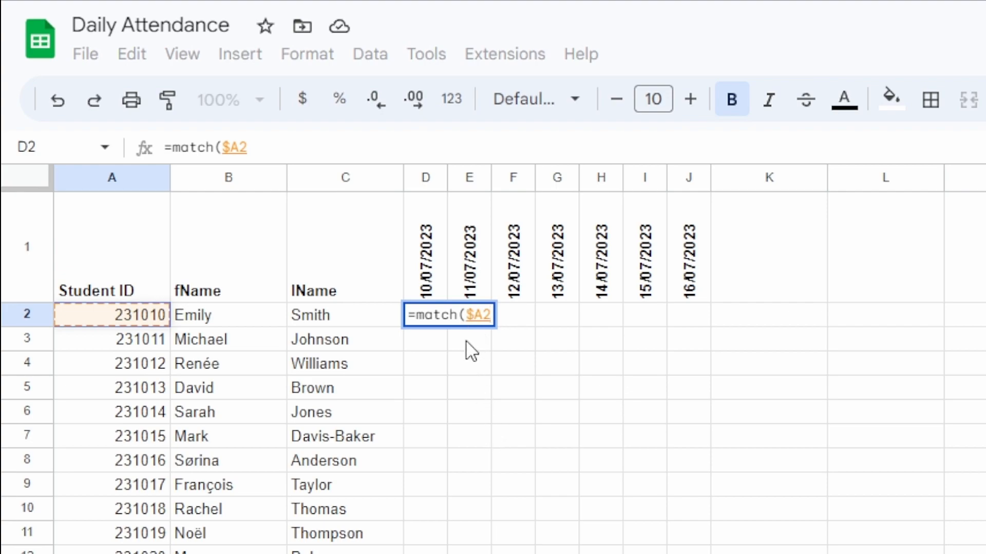
pyautogui.moveTo(501, 435)
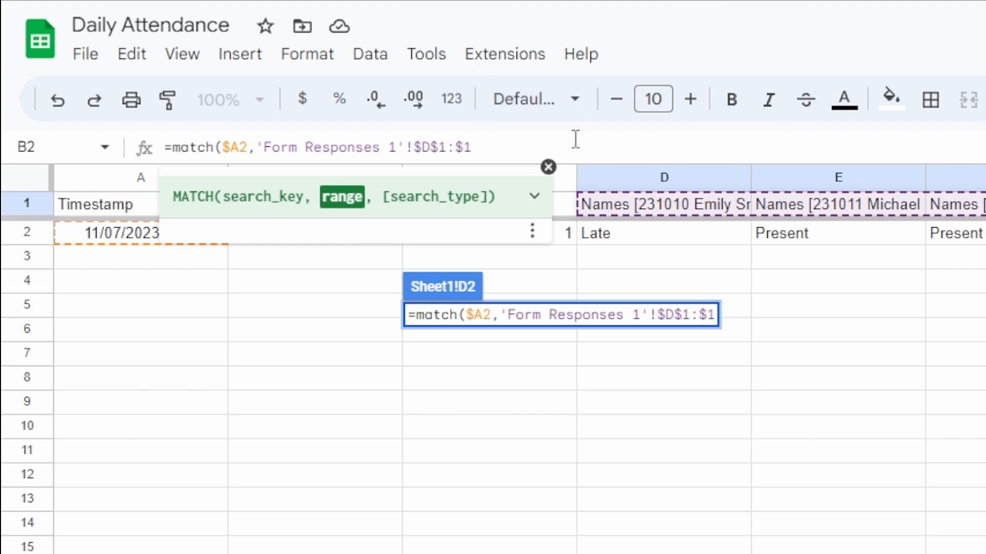
pyautogui.write(',0)')
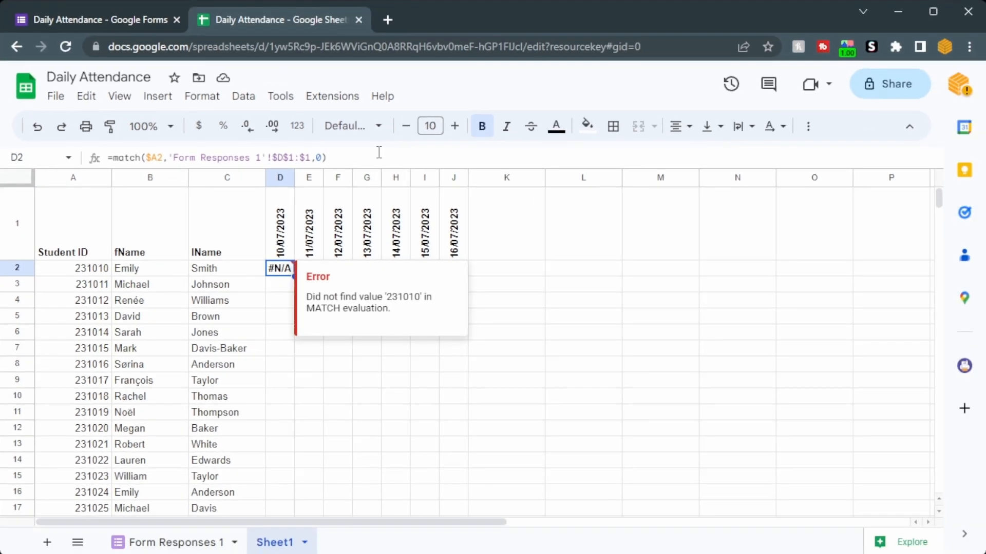
pyautogui.click(72, 268)
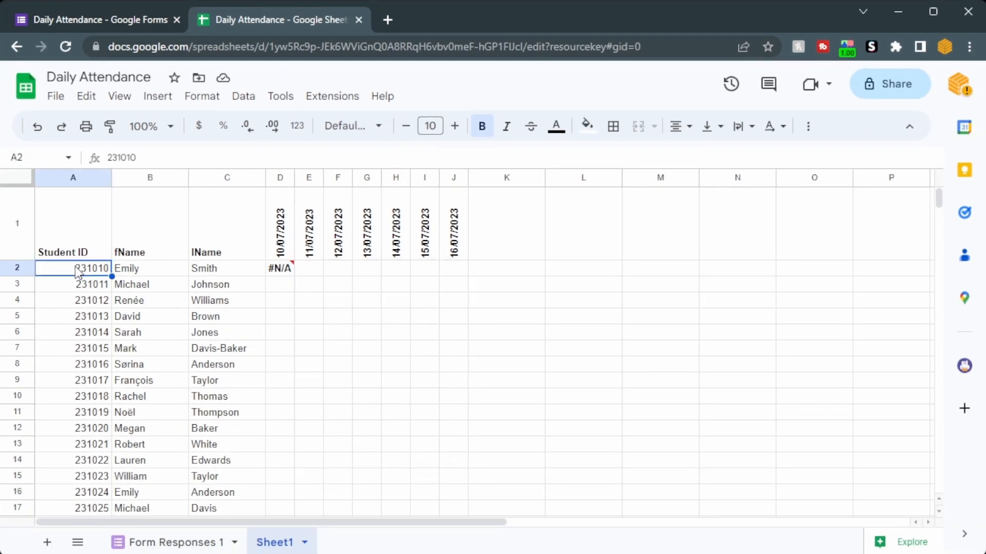
pyautogui.click(175, 542)
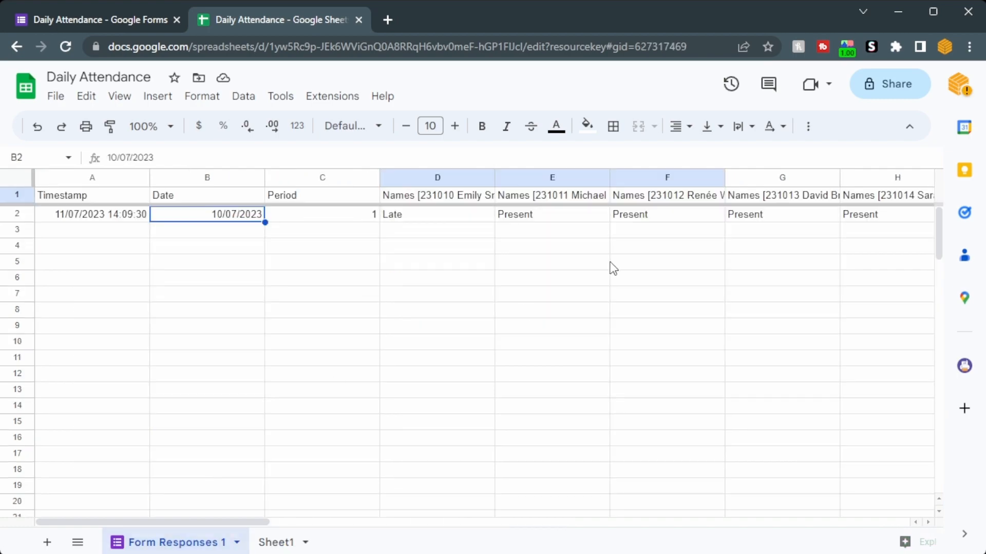
pyautogui.moveTo(442, 201)
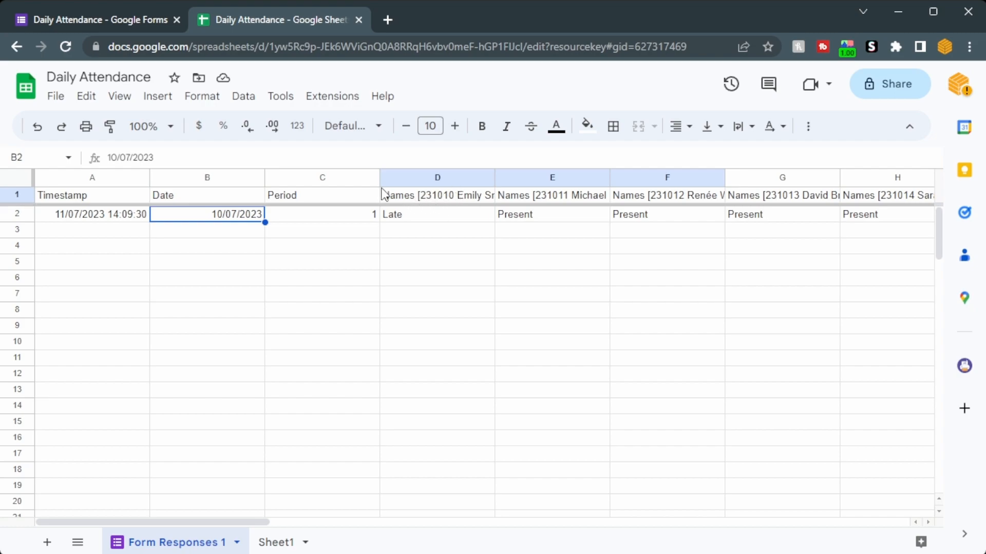
pyautogui.moveTo(468, 201)
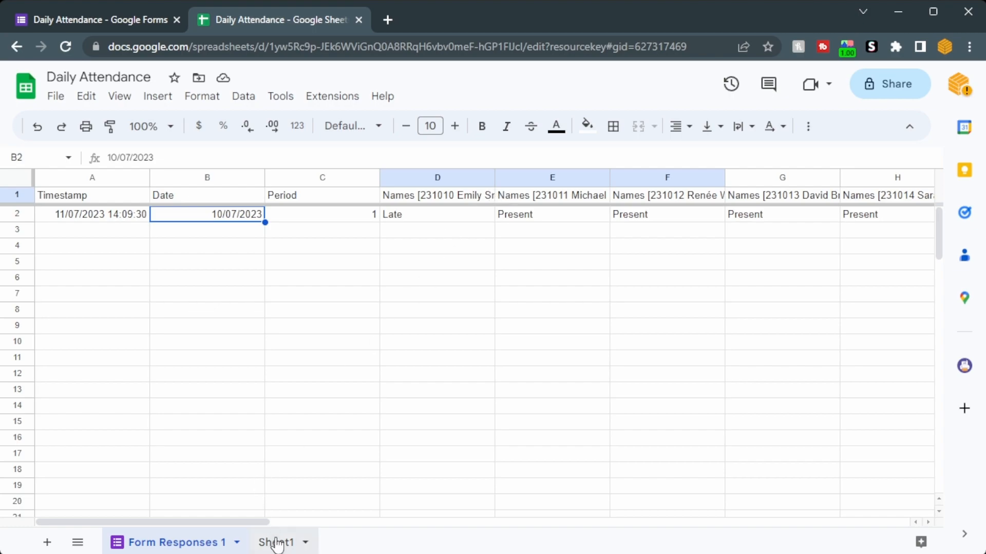
pyautogui.click(275, 542)
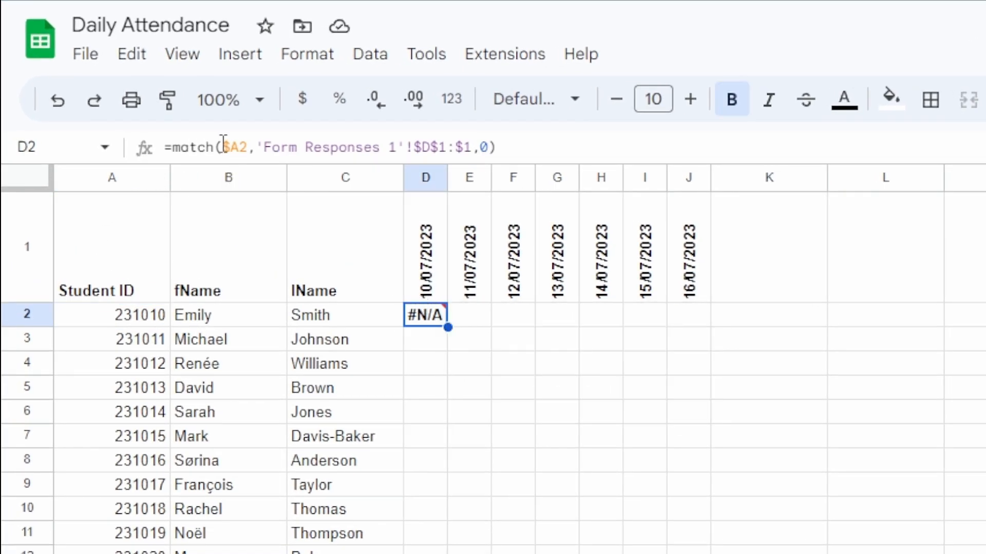
# Step: Rewrite the D2 MATCH lookup value as "*"&$A2&"*" so the ID matches anywhere in the headers
pyautogui.write('"')
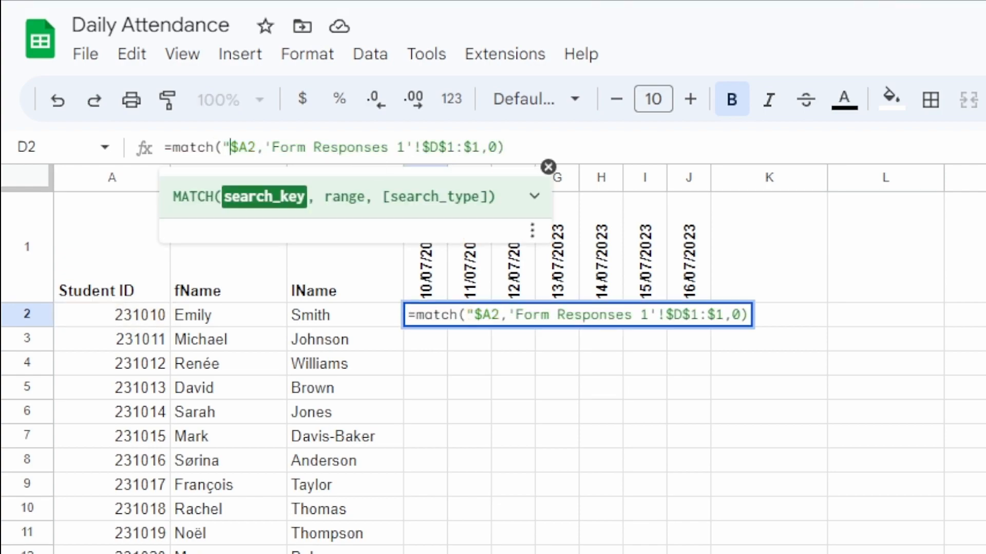
pyautogui.write('*')
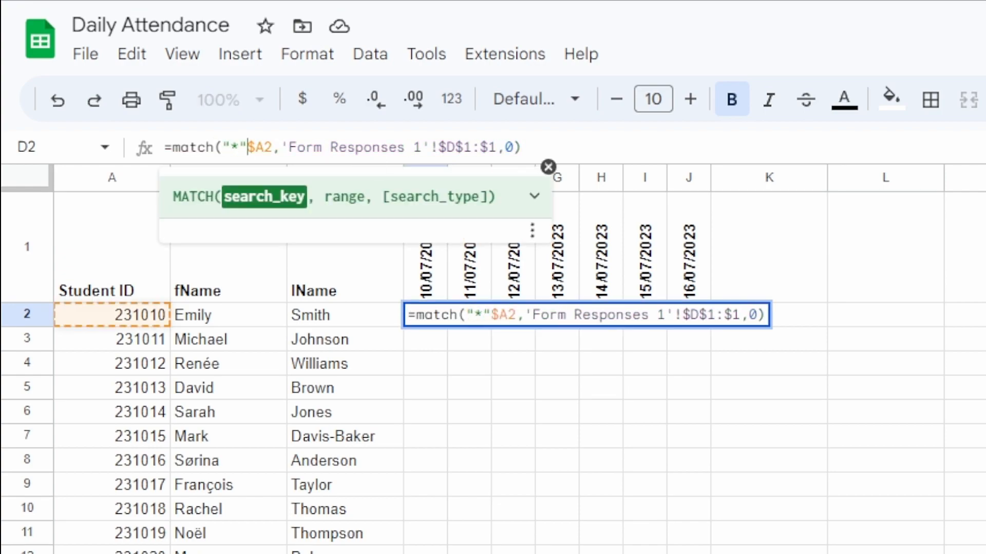
pyautogui.write('&')
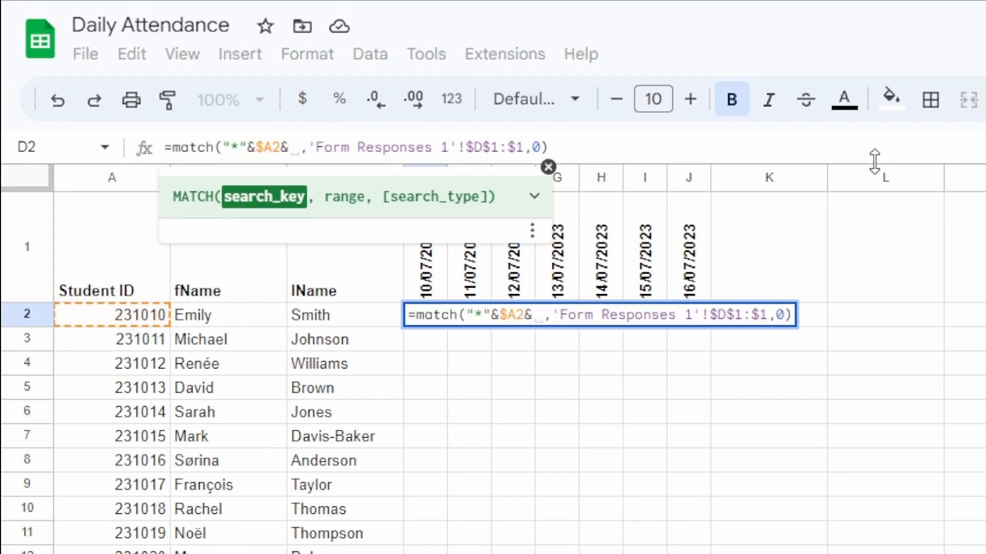
pyautogui.write('"*"')
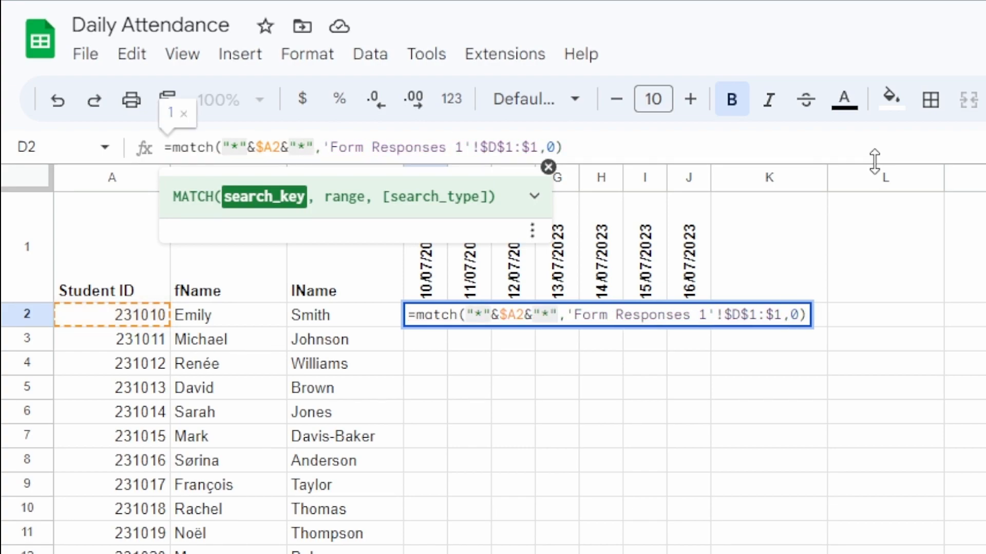
pyautogui.press('Enter')
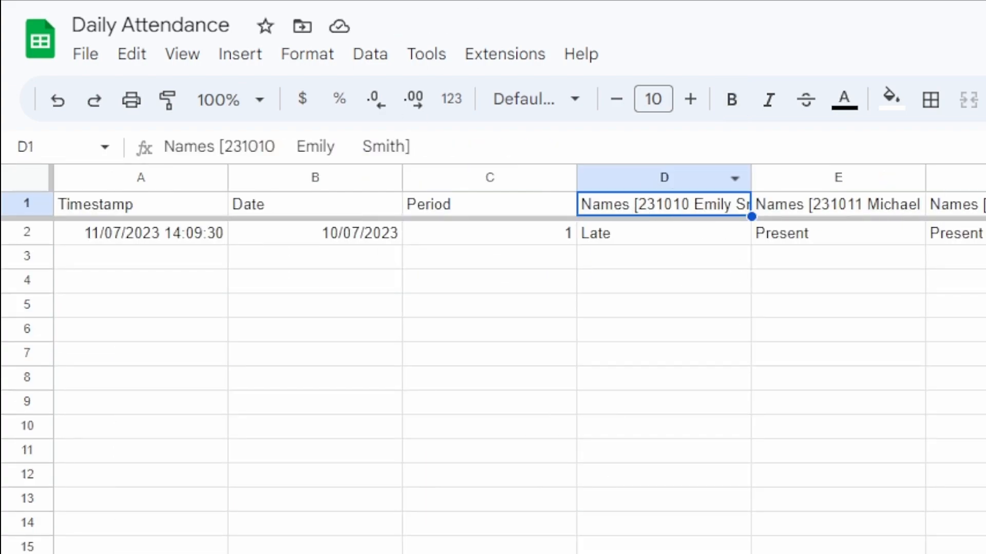
pyautogui.moveTo(654, 289)
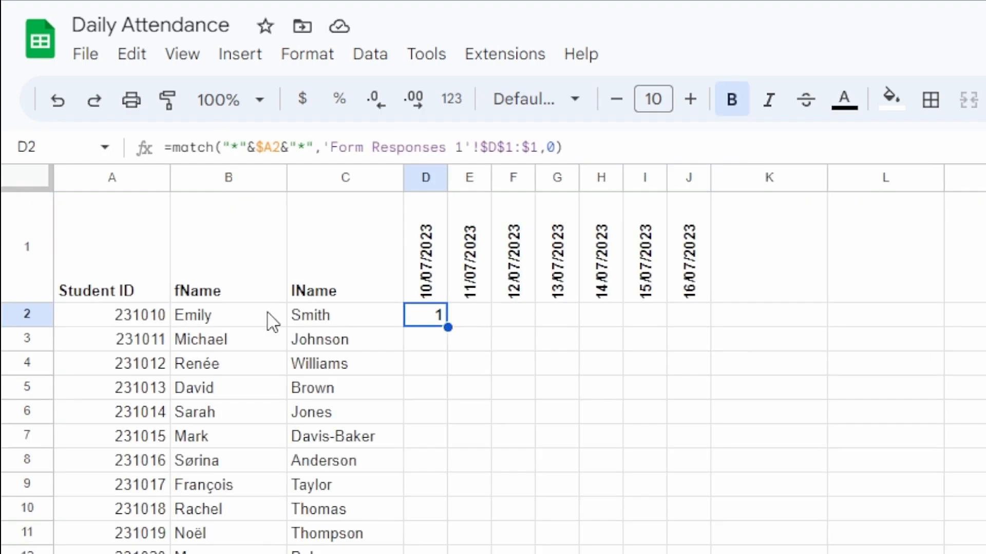
# Step: Wrap D2 in ArrayFormula over $A2:$A against $B$1:$1, filling column D with positions 3, 4, 5 onward
pyautogui.doubleClick(425, 315)
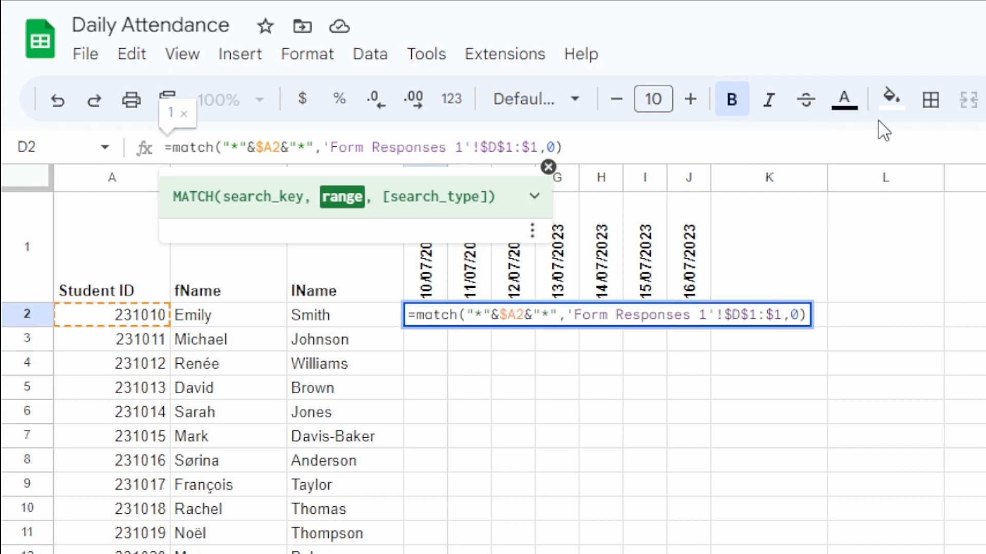
pyautogui.press('Enter')
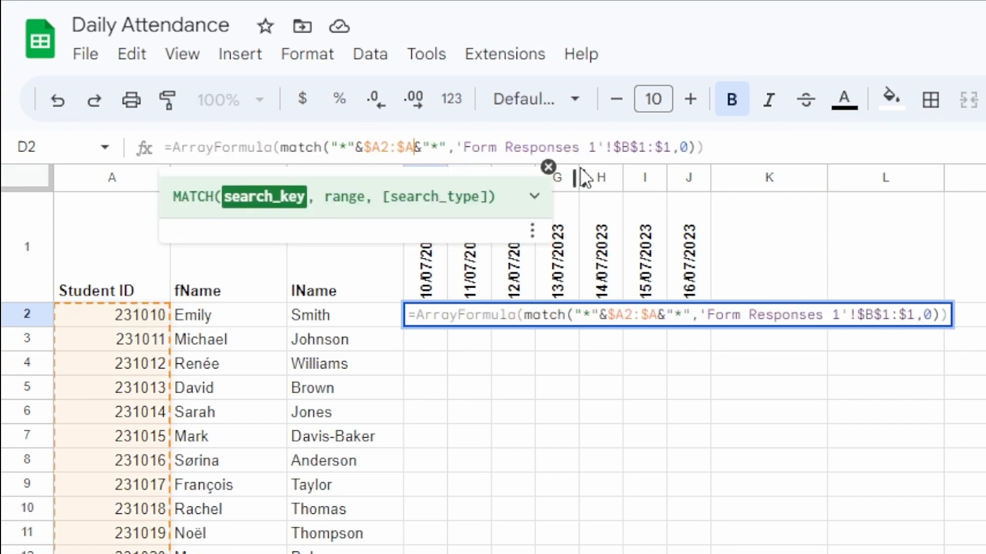
pyautogui.moveTo(286, 112)
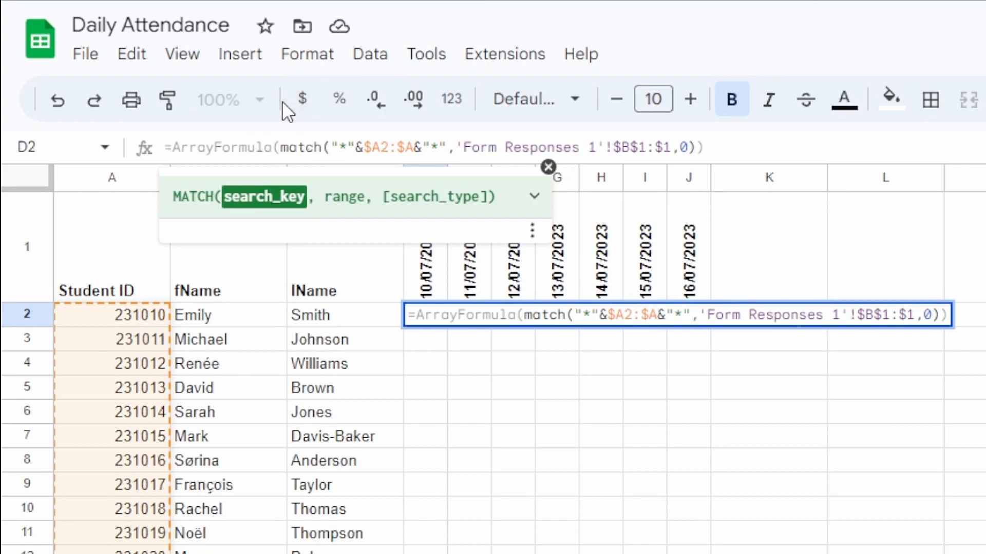
pyautogui.press('Enter')
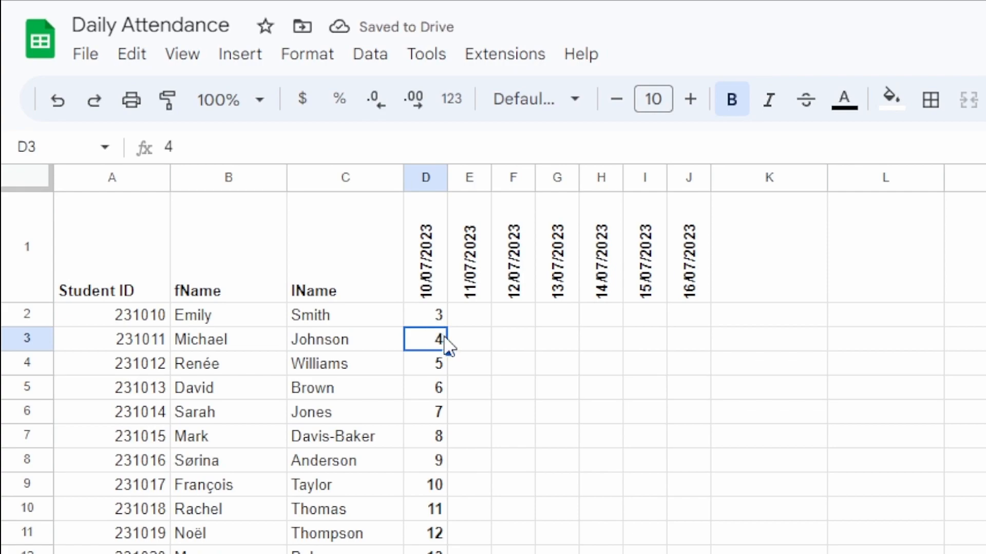
pyautogui.scroll(-3)
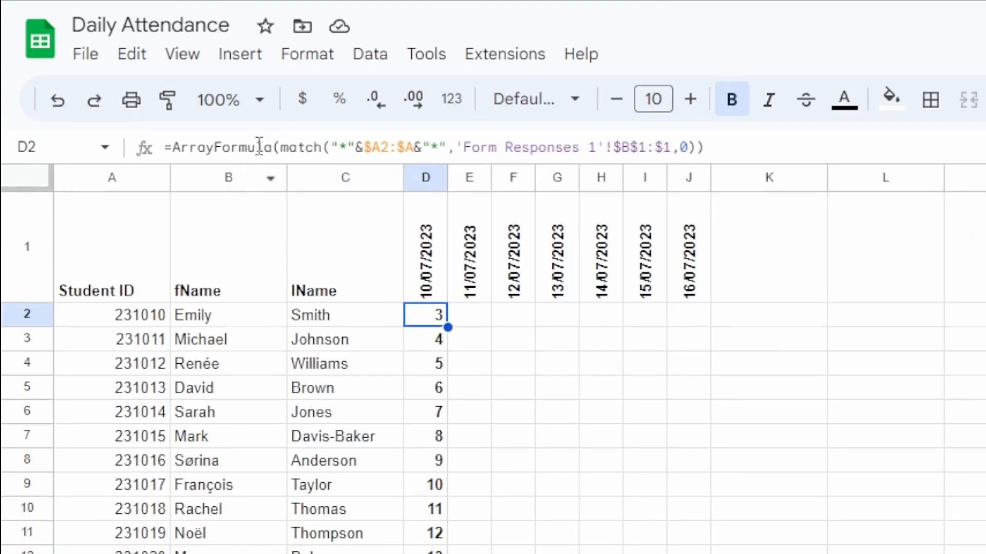
# Step: Add if(A2:A="",, around the MATCH so empty student ID rows stay blank
pyautogui.write('if(')
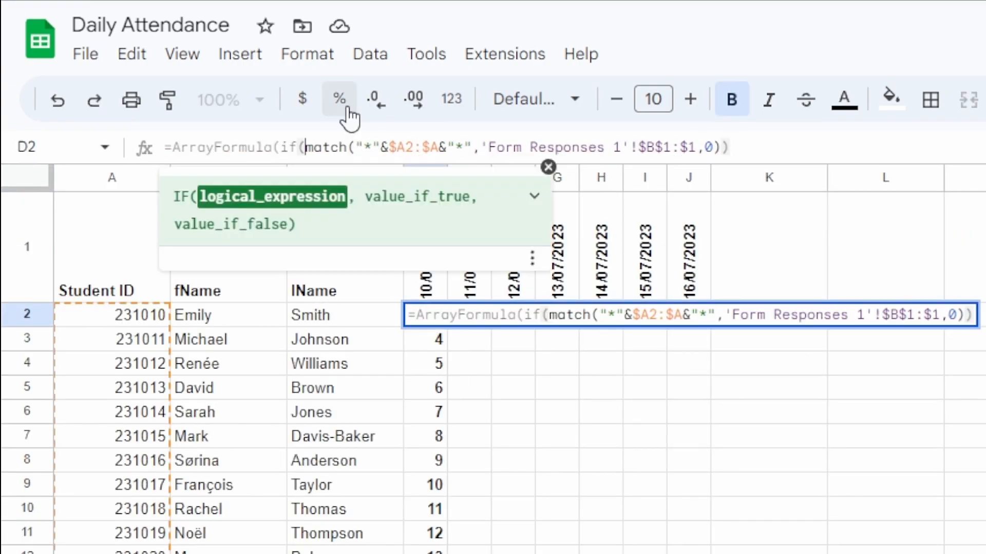
pyautogui.write('A2:A="",,')
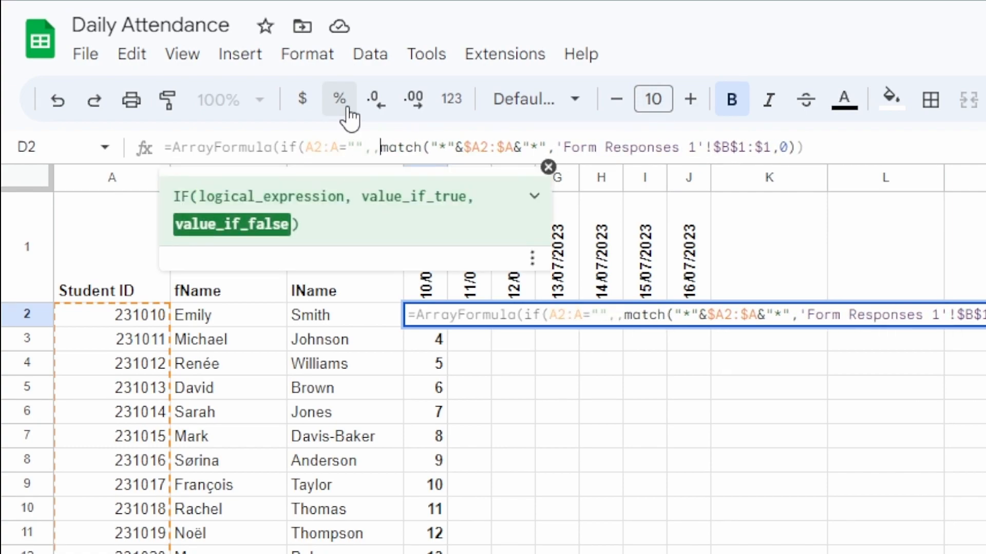
pyautogui.press('Enter')
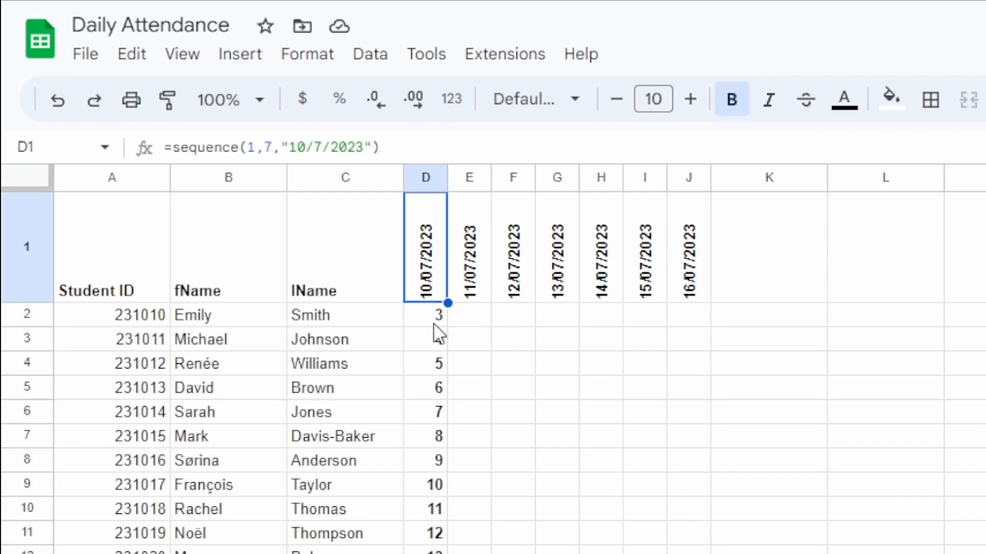
pyautogui.click(425, 314)
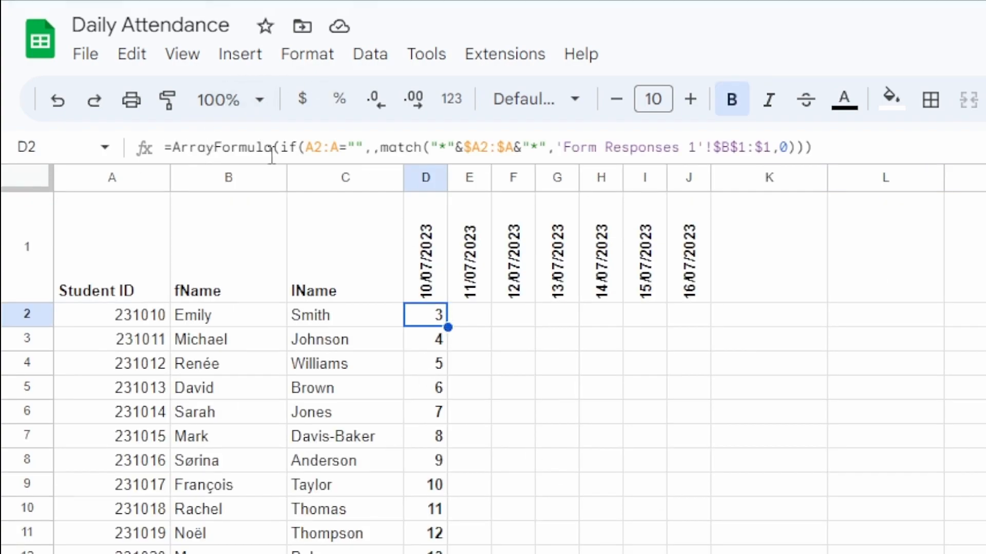
# Step: Nest the MATCH inside vlookup(D$1,'Form Responses 1'!$B$2:$AC,…) so column D returns each student's status
pyautogui.doubleClick(425, 314)
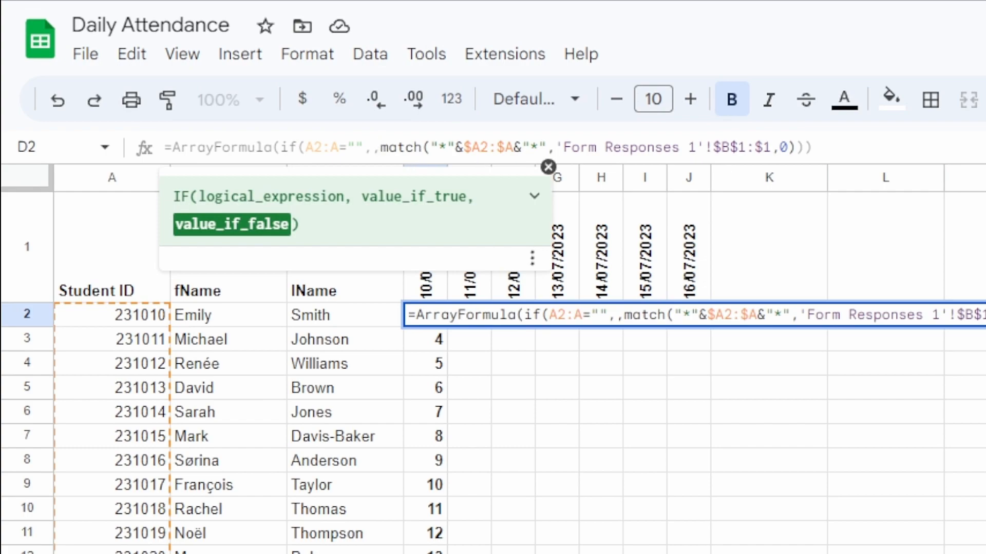
pyautogui.write('vlookup')
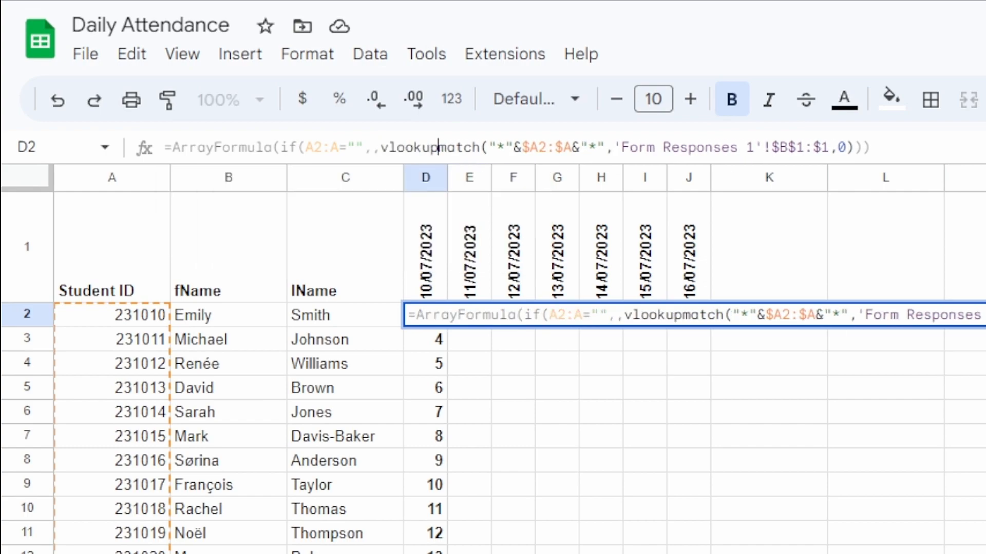
pyautogui.write('(')
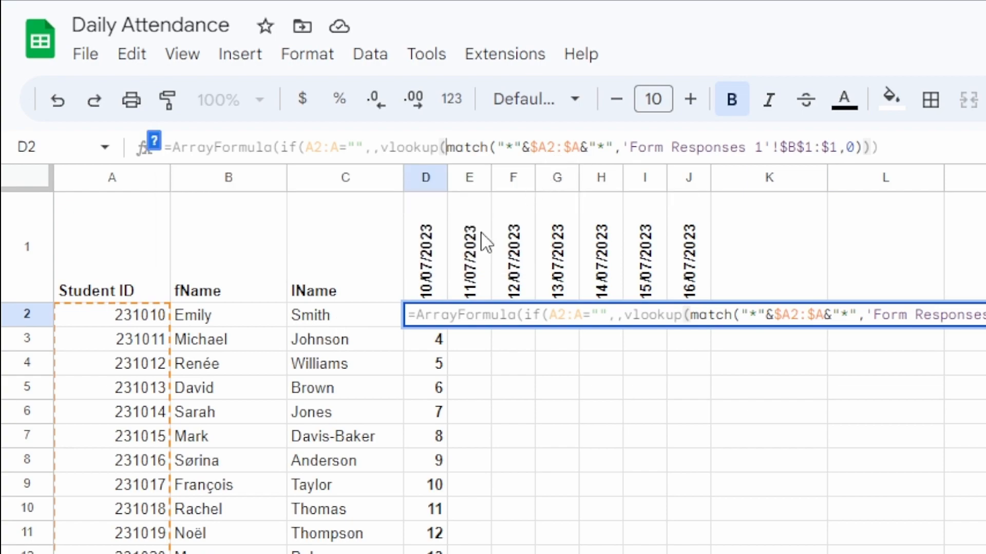
pyautogui.write('D1')
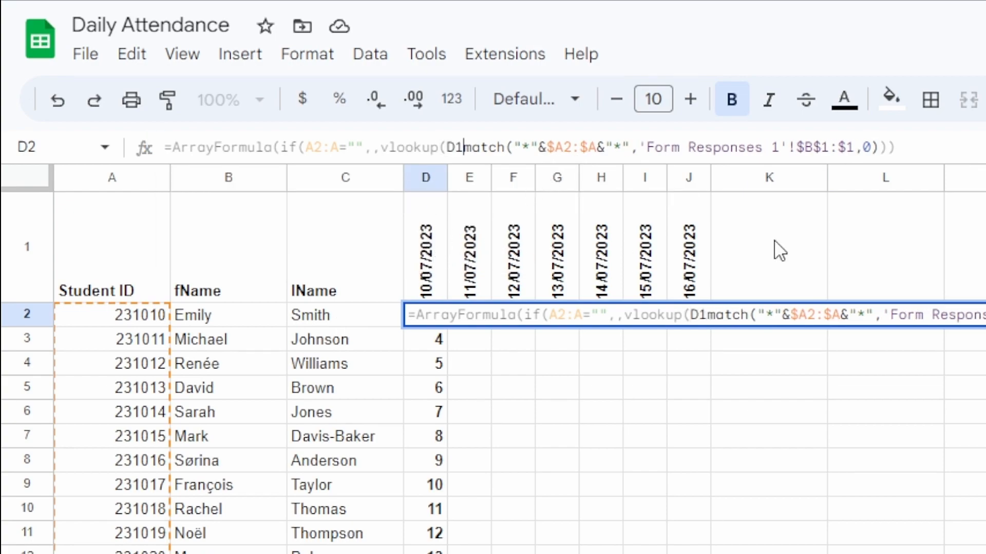
pyautogui.write(',')
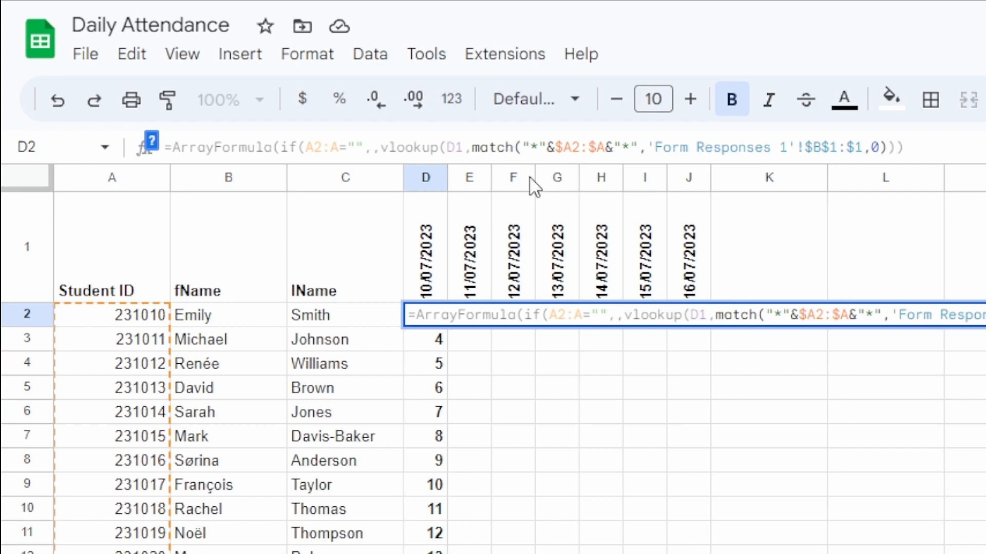
pyautogui.click(453, 147)
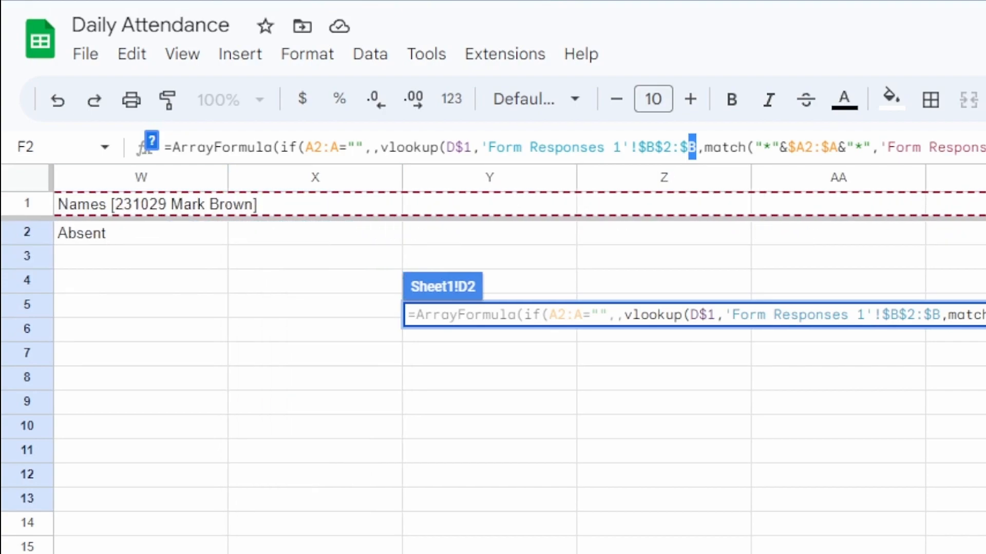
pyautogui.write('AC')
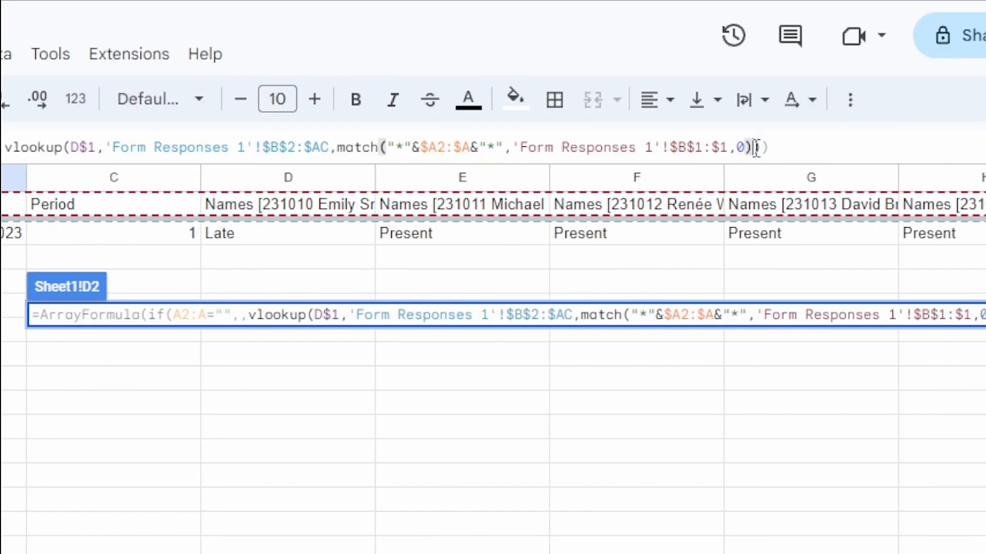
pyautogui.write(',0)))')
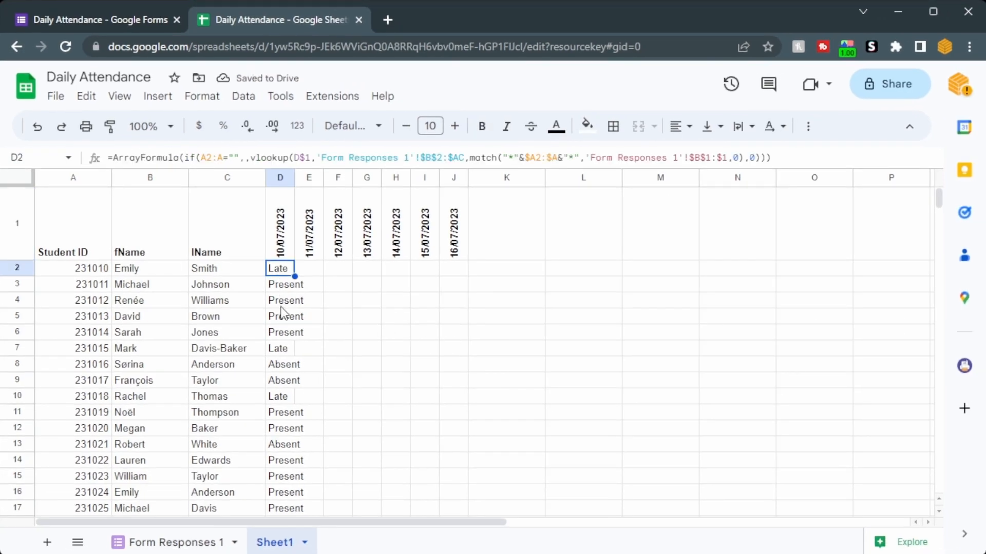
pyautogui.moveTo(216, 462)
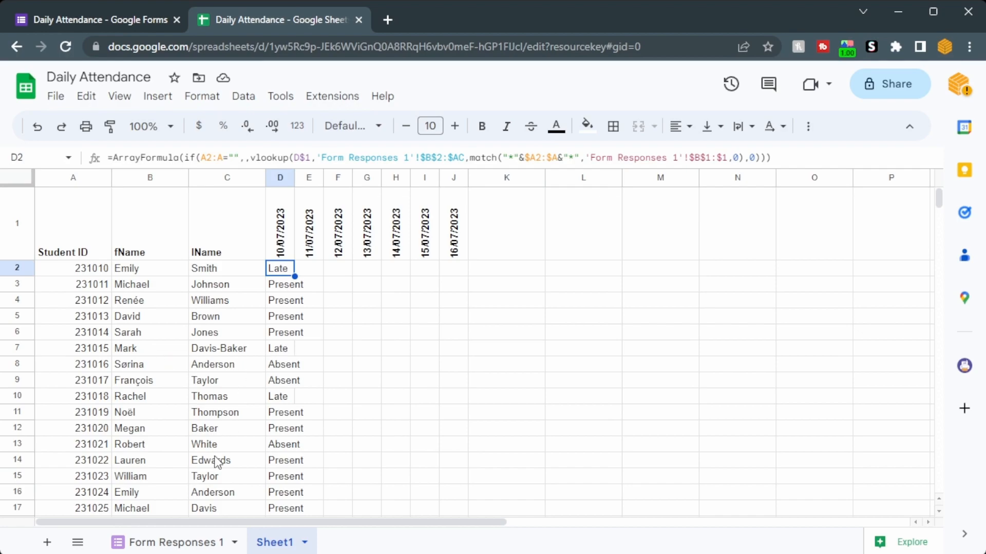
pyautogui.click(182, 542)
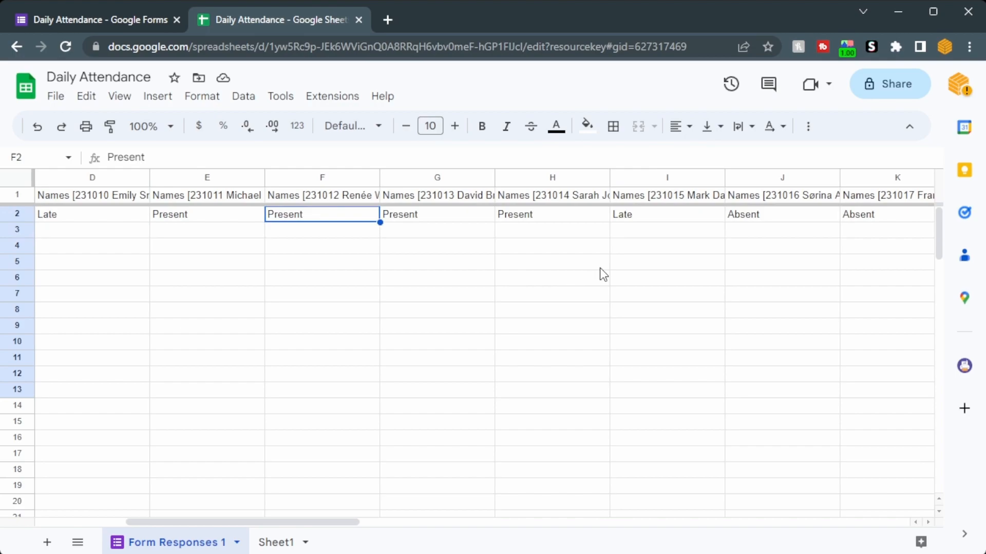
pyautogui.click(666, 214)
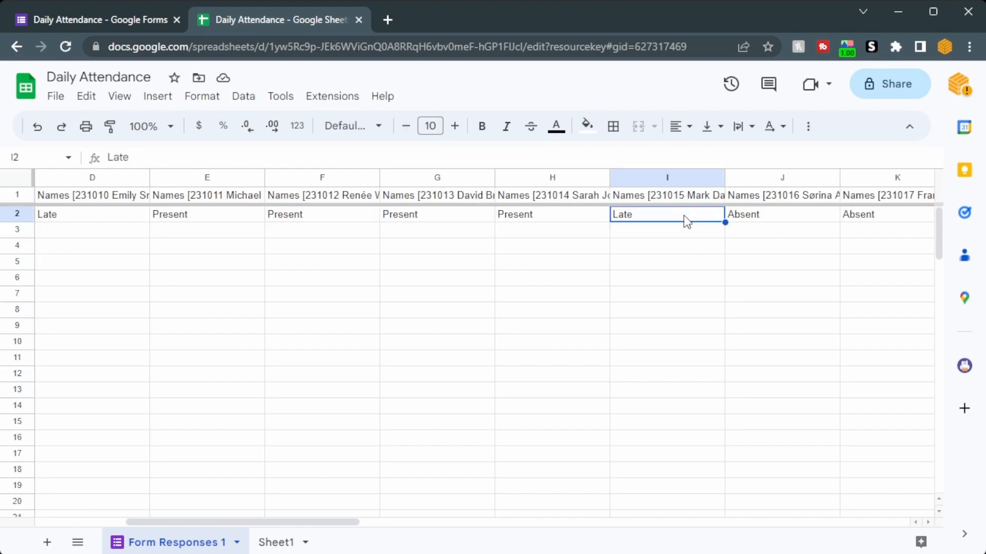
pyautogui.click(783, 195)
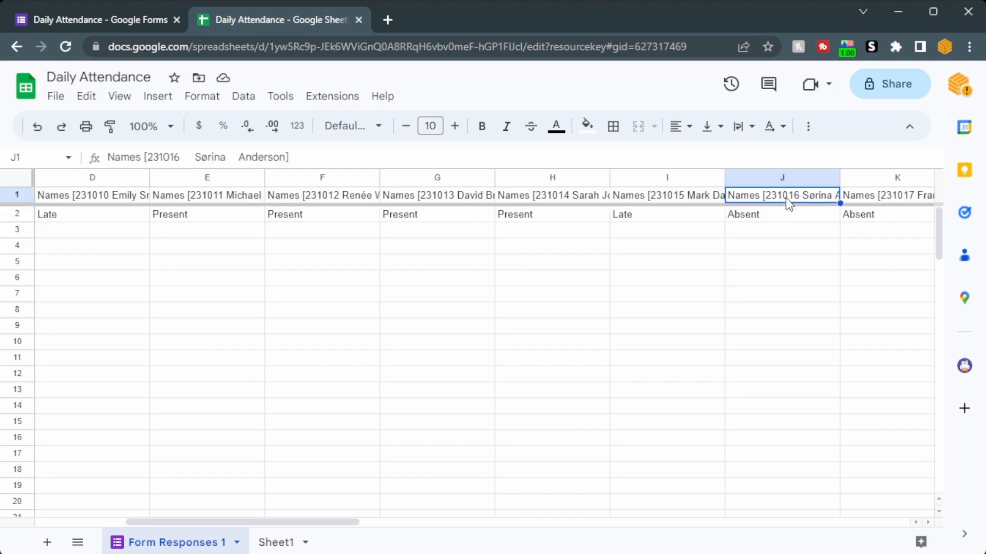
pyautogui.click(782, 213)
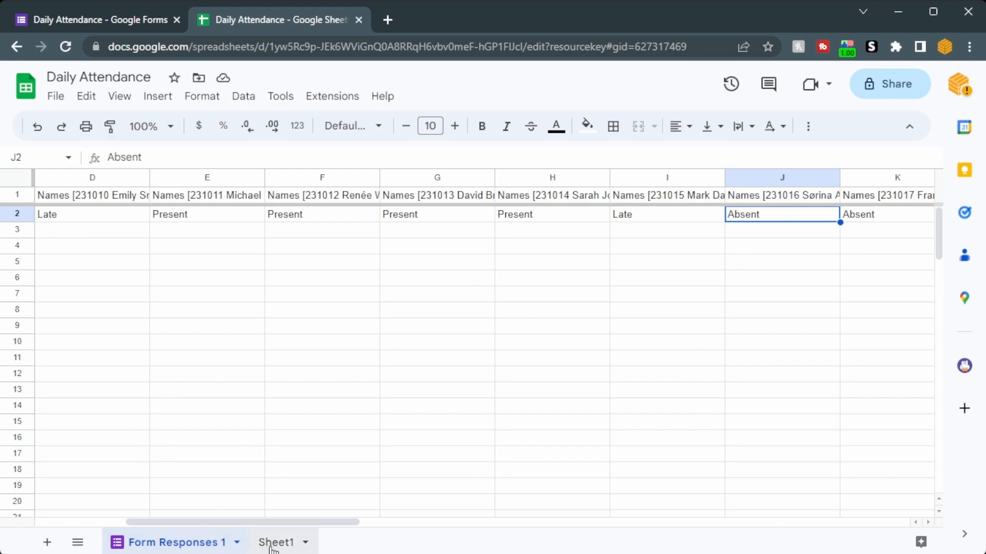
pyautogui.click(275, 542)
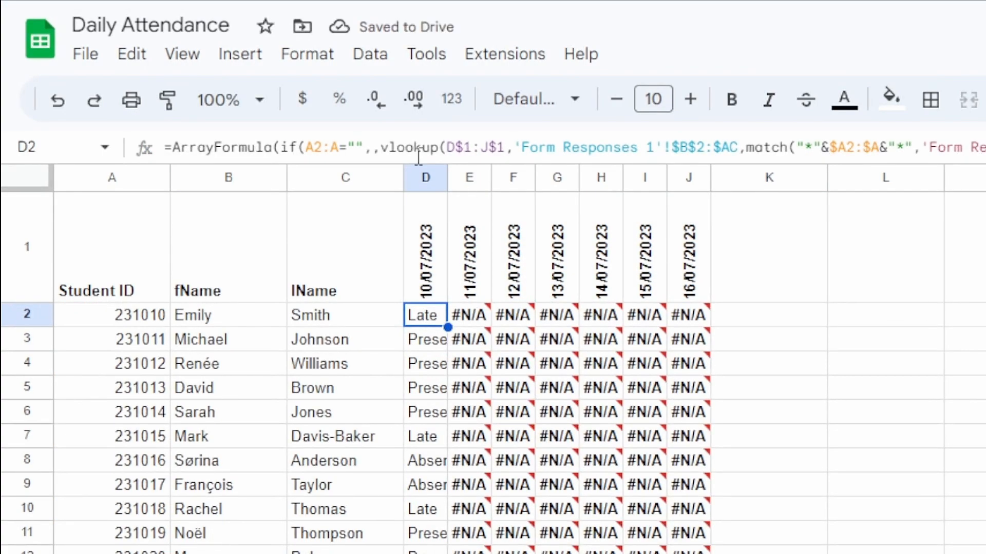
pyautogui.moveTo(469, 315)
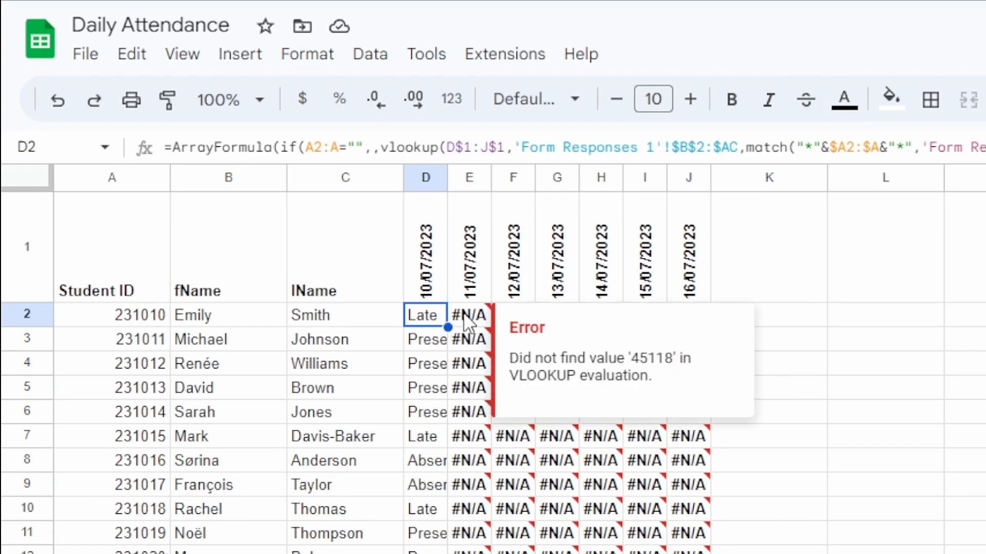
pyautogui.moveTo(310, 206)
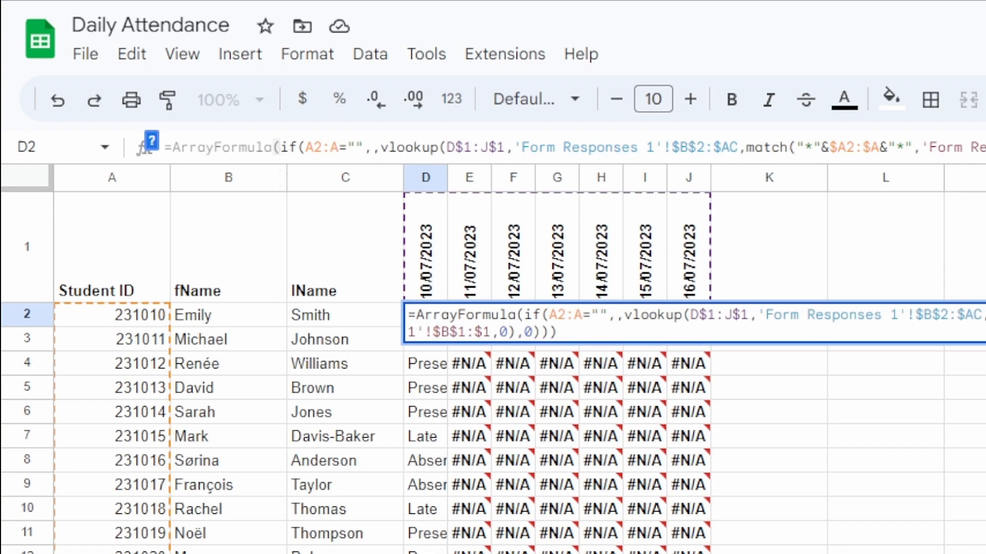
# Step: Wrap the IF/VLOOKUP part of D2 in IFNA so dates without responses show blank instead of #N/A
pyautogui.write('ifna(')
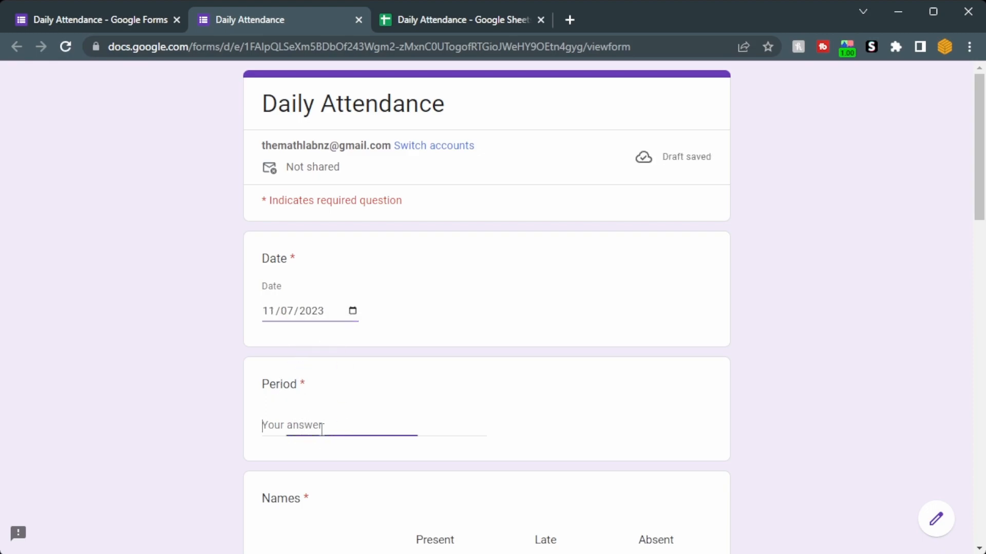
# Step: Enter period 1 on the 11/07/2023 attendance form and submit the response
pyautogui.write('1')
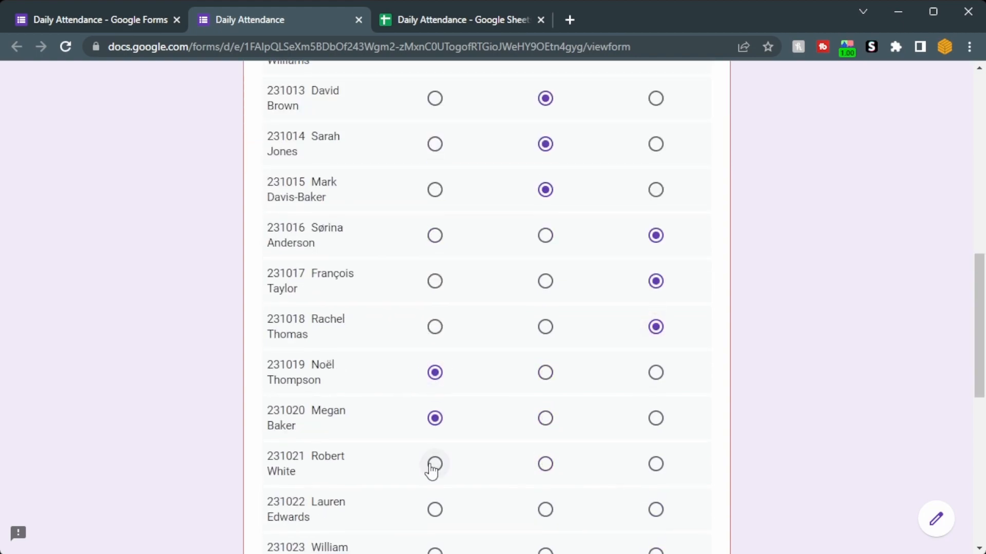
pyautogui.scroll(-3)
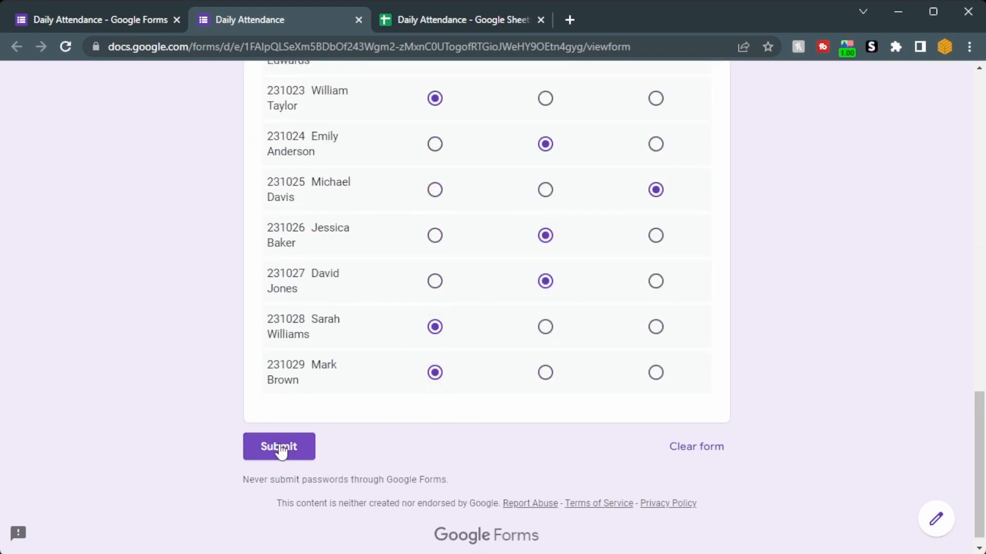
pyautogui.click(278, 447)
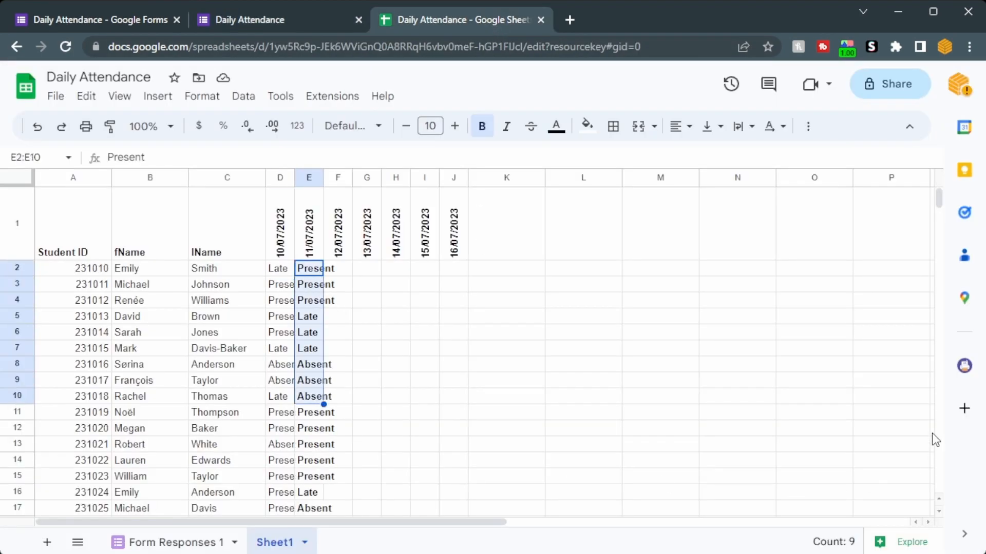
pyautogui.moveTo(307, 360)
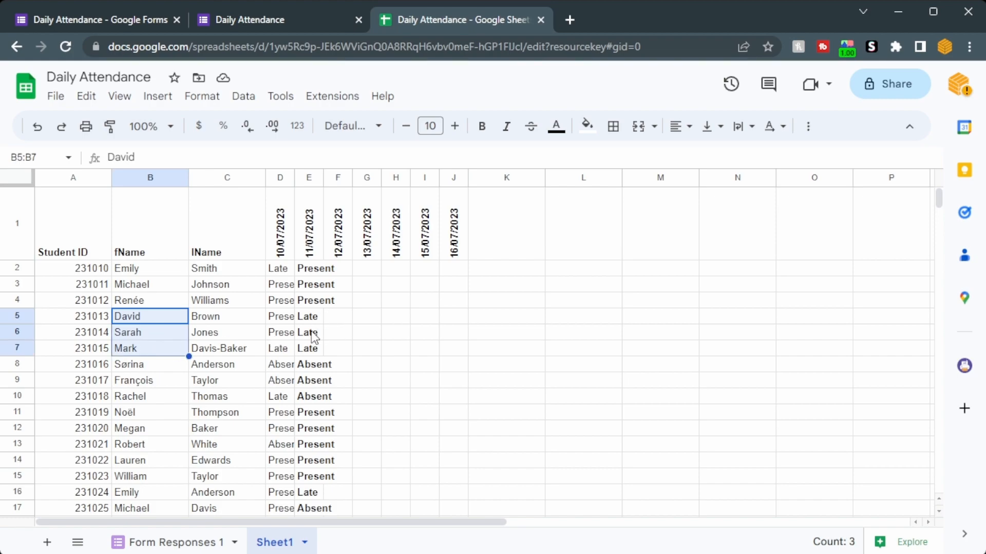
pyautogui.click(175, 542)
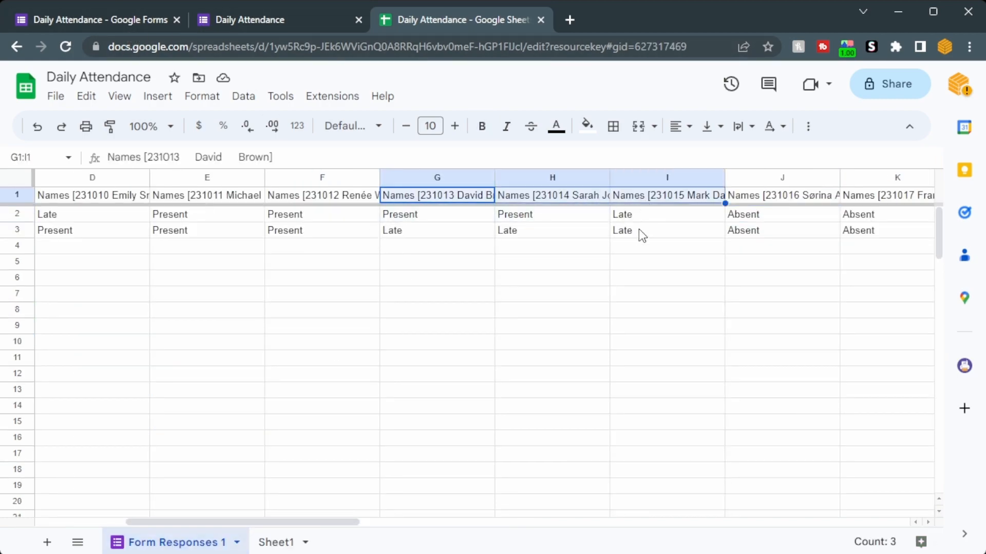
pyautogui.click(275, 542)
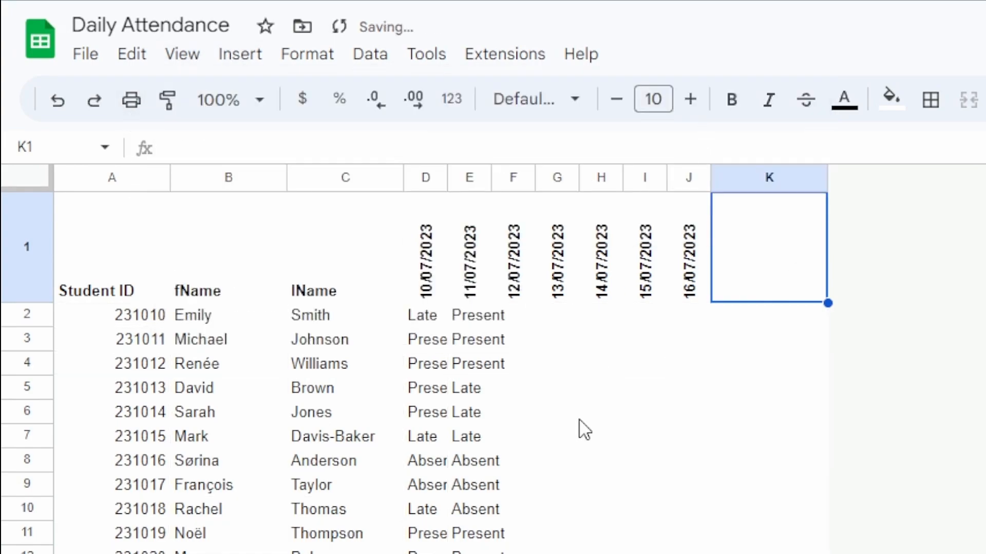
# Step: Insert 5 rows above the attendance table by selecting rows 1–7
pyautogui.click(228, 315)
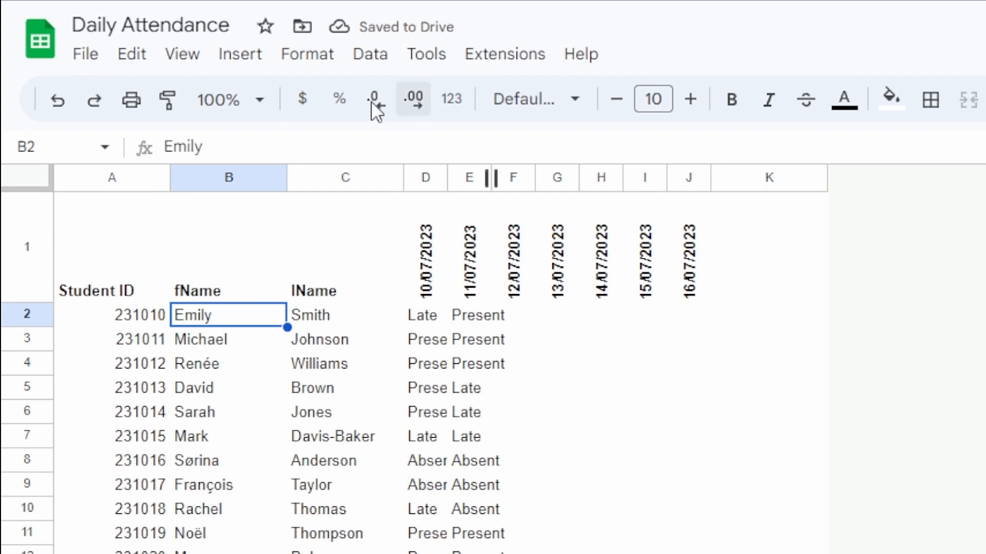
pyautogui.click(372, 99)
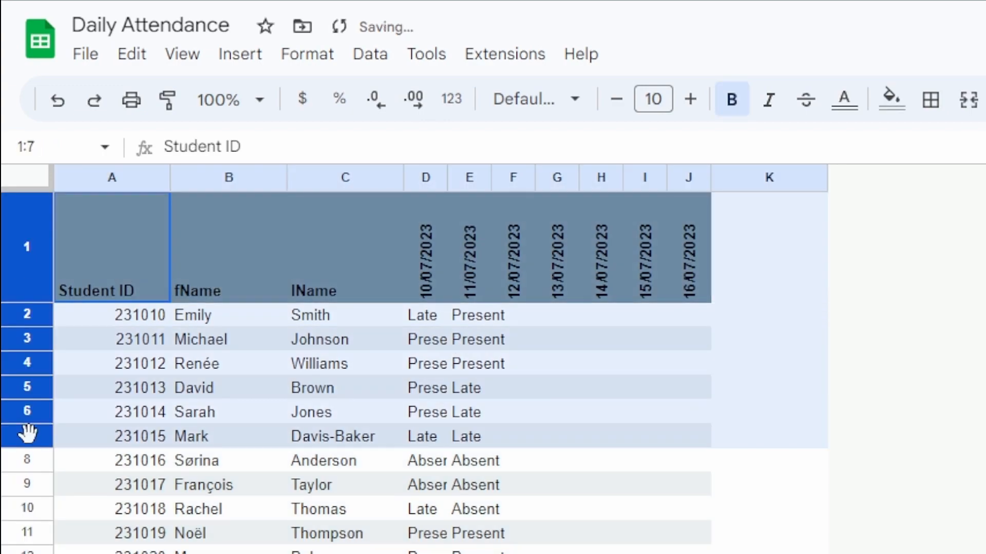
pyautogui.rightClick(27, 412)
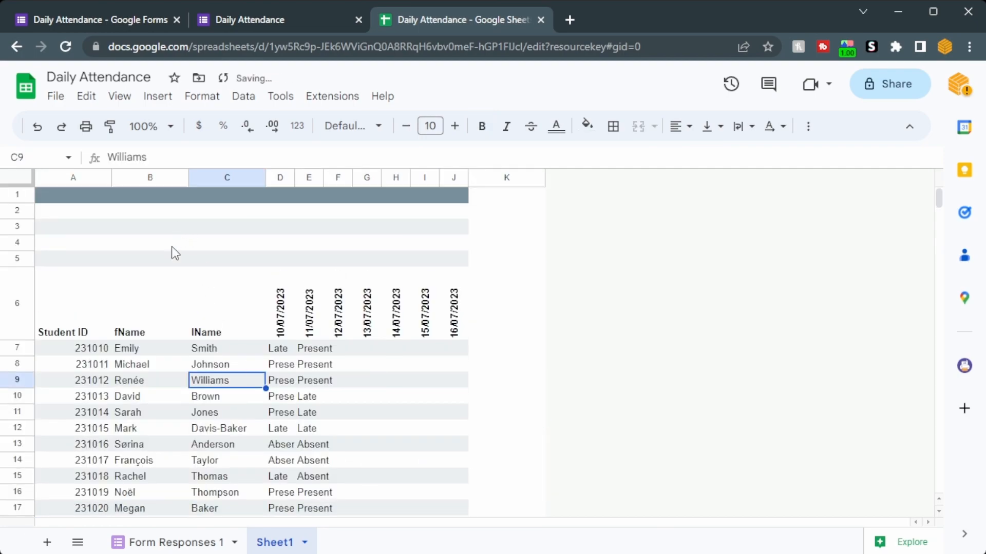
# Step: Apply alternating row colours to the range A6:J26 starting at the header row
pyautogui.click(203, 96)
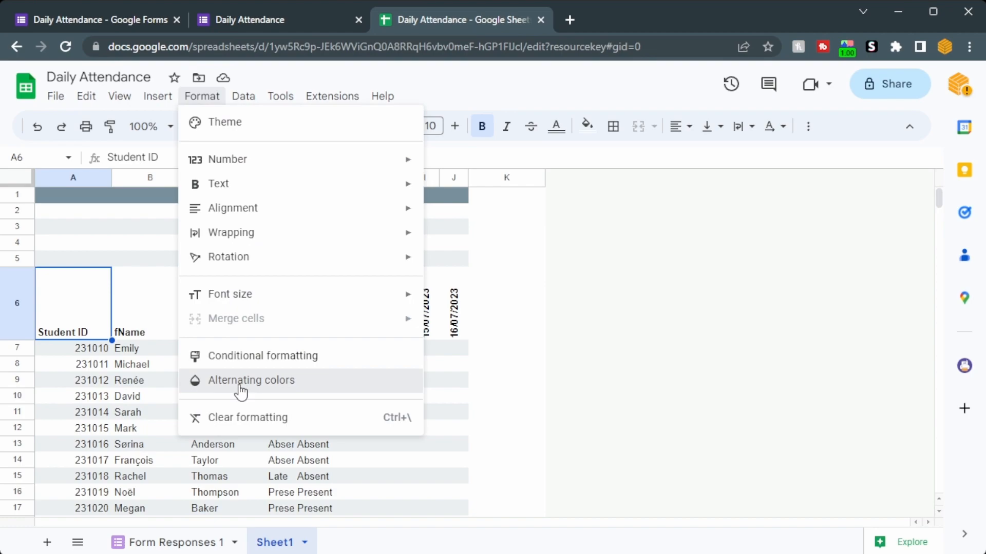
pyautogui.click(251, 380)
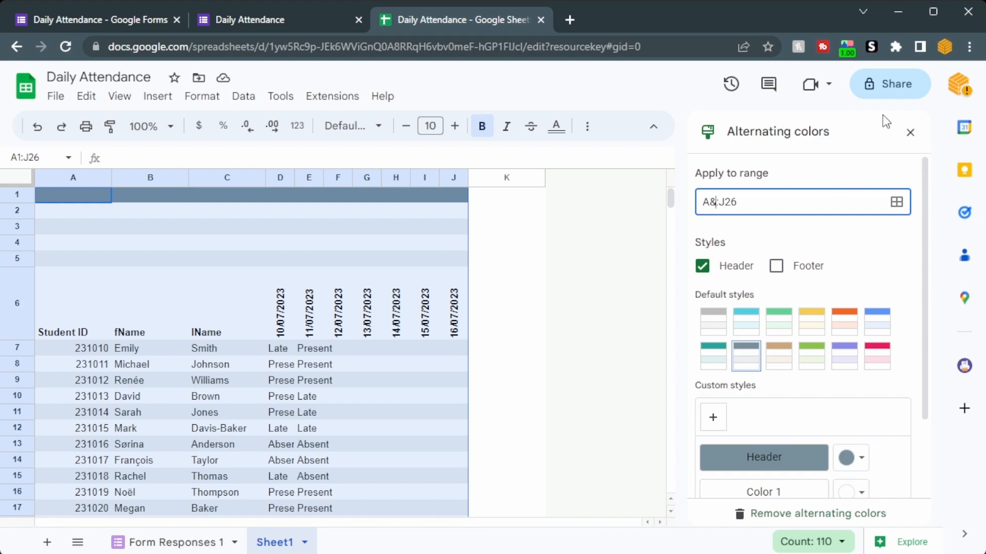
pyautogui.click(910, 132)
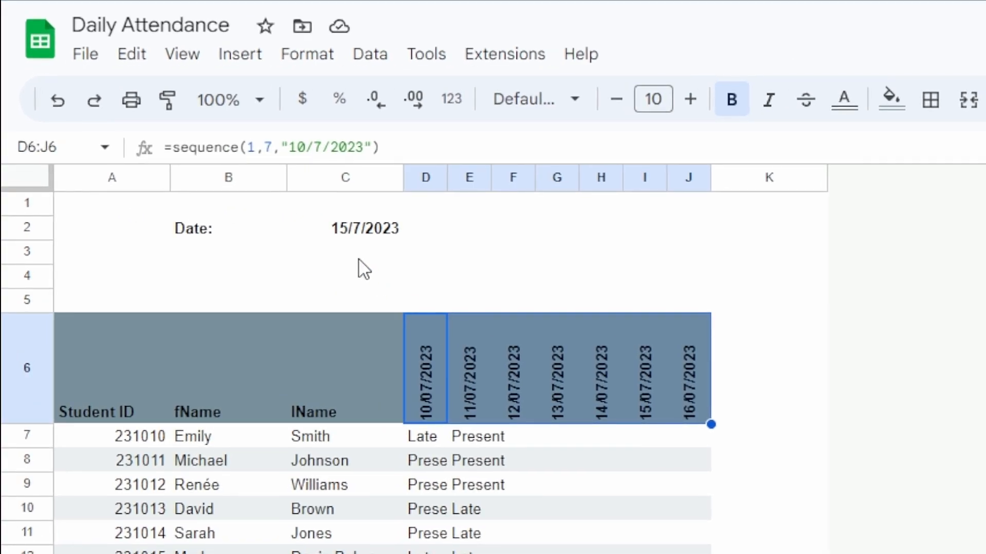
# Step: Make the D6 date headers start on the Monday of C2's week via =sequence(1,7,C2-weekday(C2,3))
pyautogui.click(363, 228)
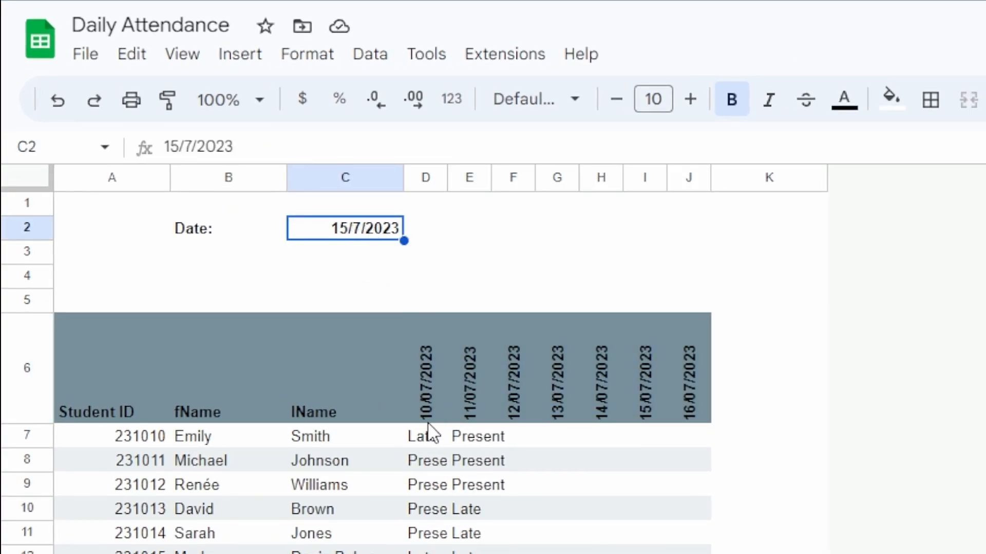
pyautogui.click(425, 369)
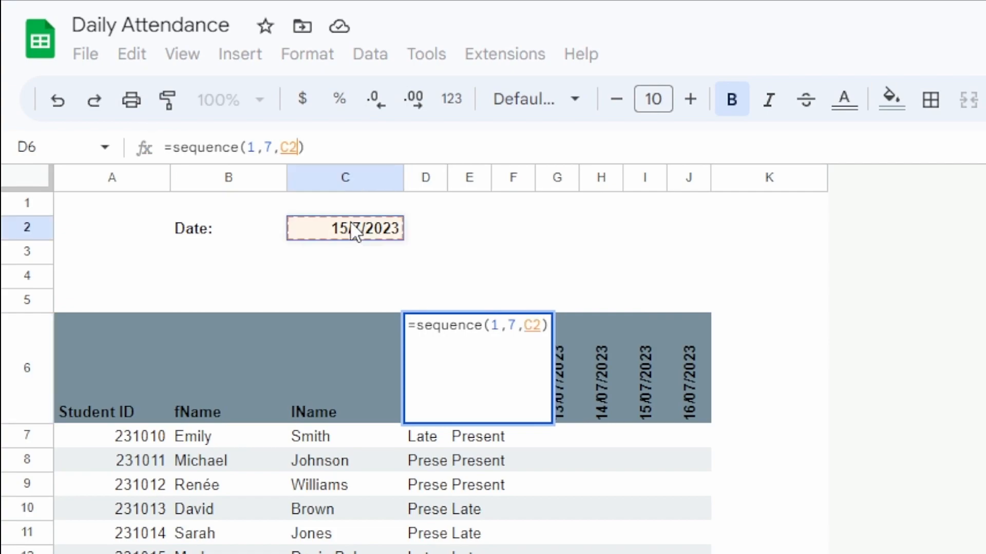
pyautogui.write('-weekda')
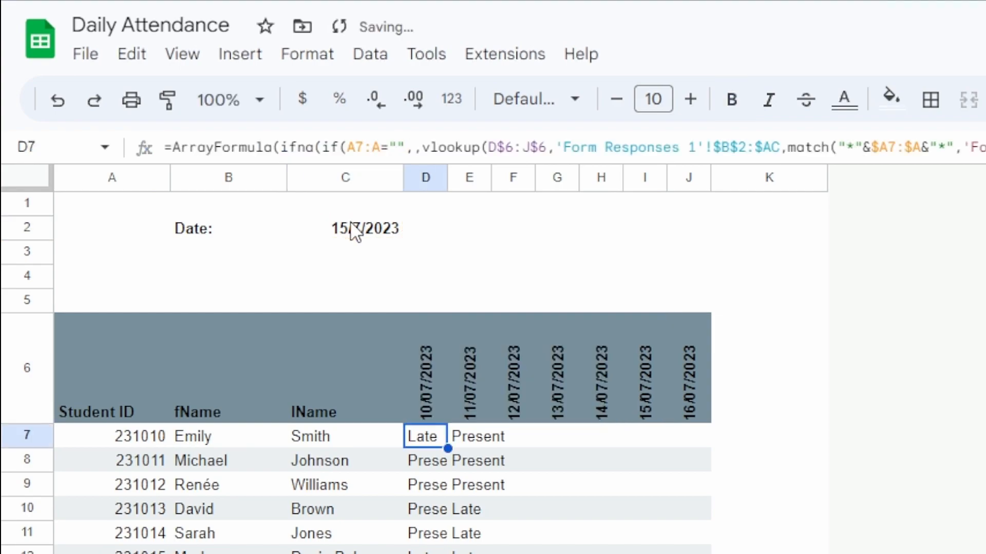
# Step: Test the week headers with dates 17/7/2023 and 11/7/2023 in the Date cell
pyautogui.click(425, 367)
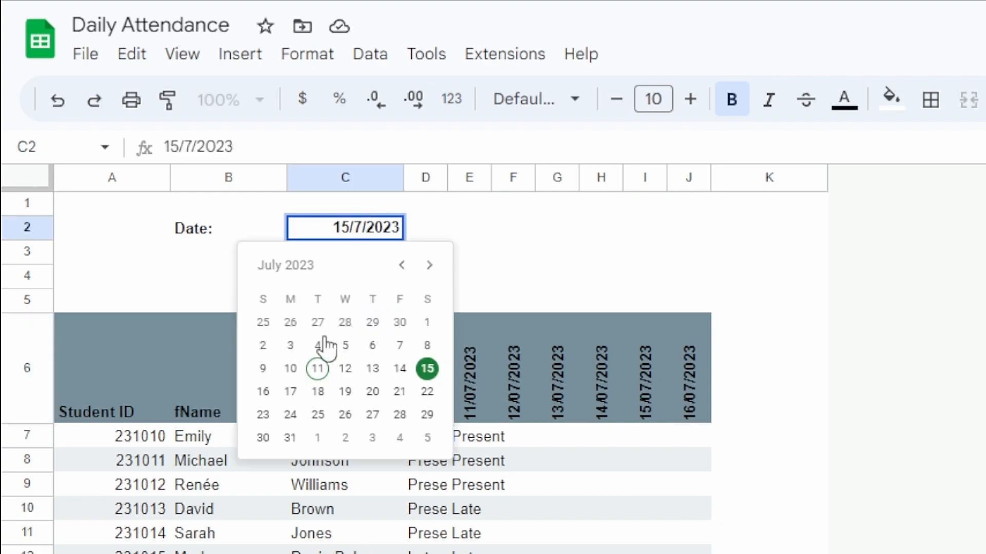
pyautogui.click(317, 369)
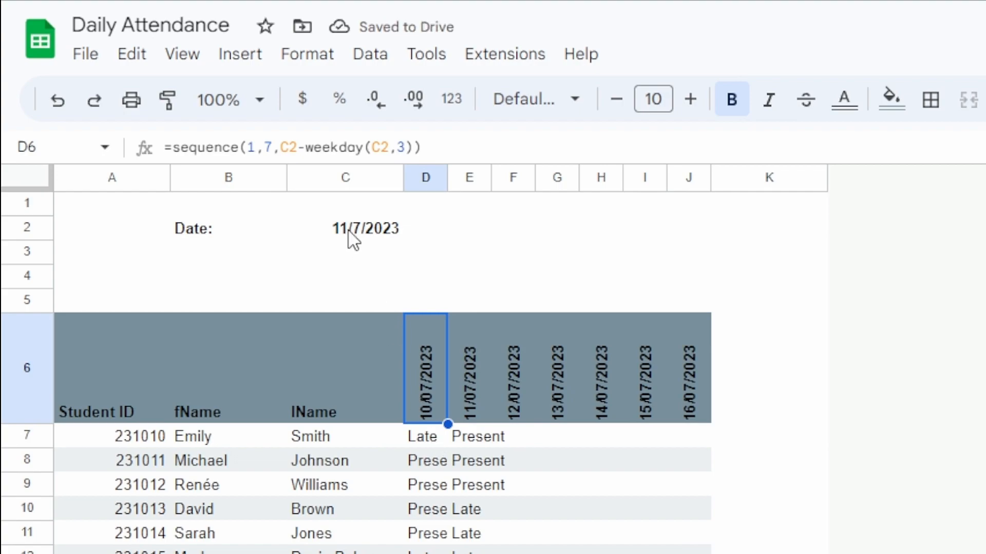
pyautogui.write('17/7/2023')
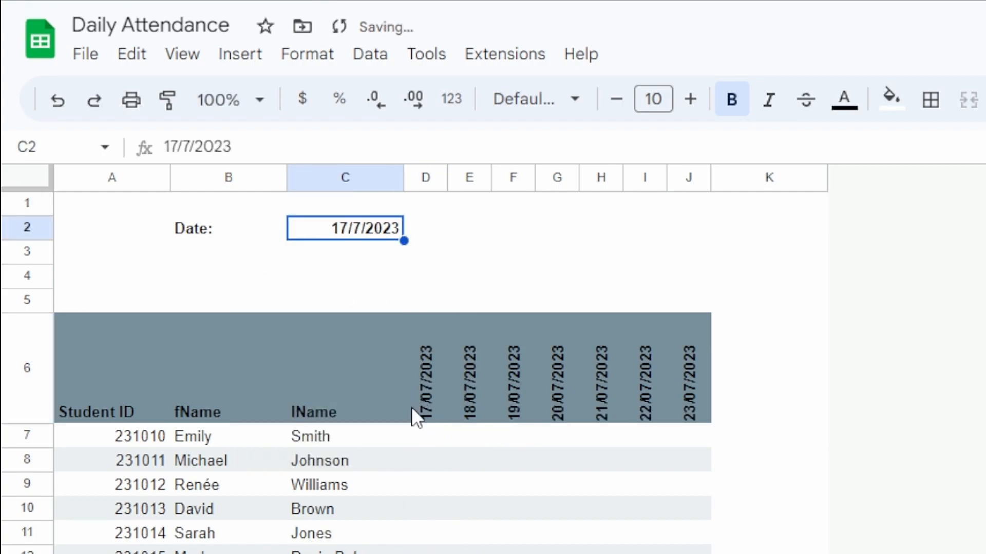
pyautogui.click(425, 367)
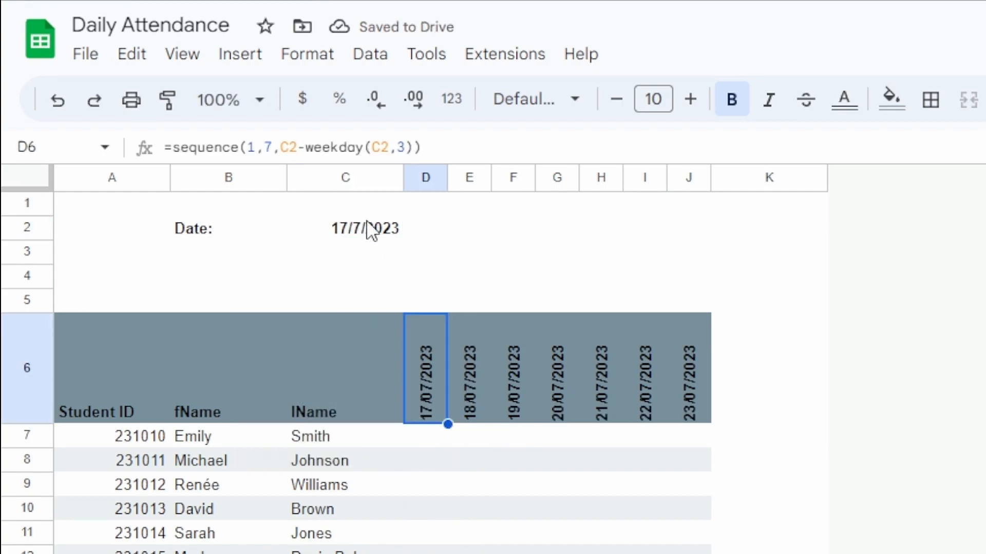
pyautogui.write('11/7/2023')
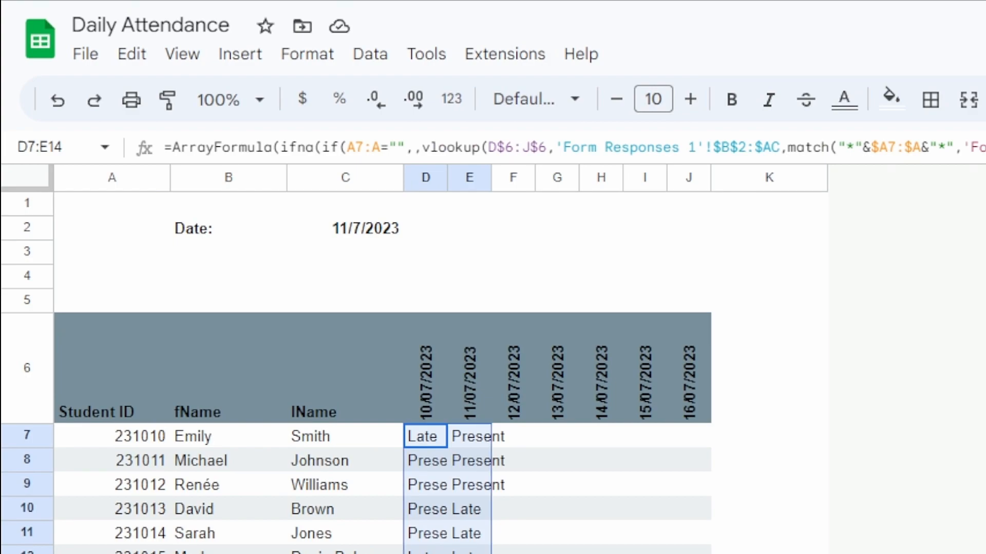
pyautogui.moveTo(442, 449)
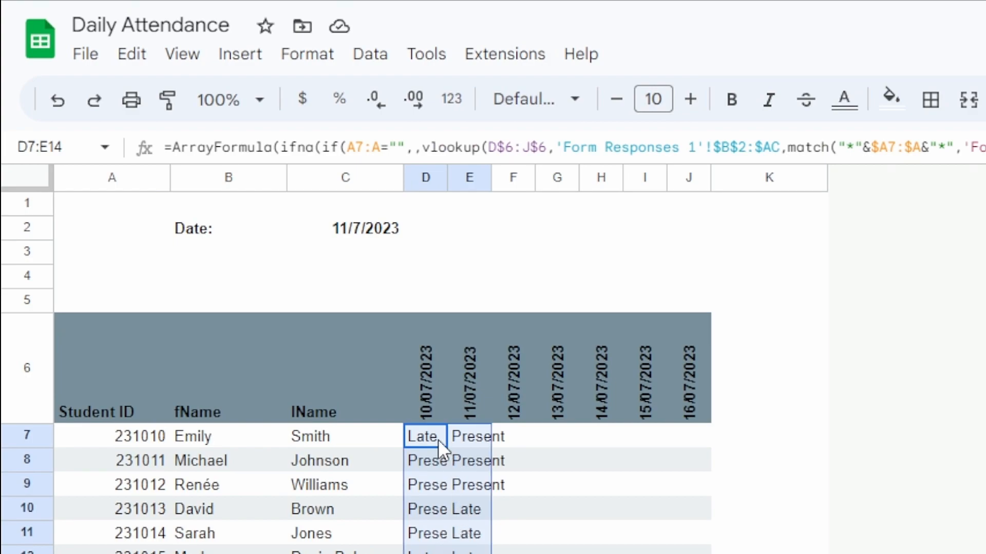
# Step: Wrap the D7 VLOOKUP in LEFT( ) so statuses show as single letters P, L or A
pyautogui.click(424, 437)
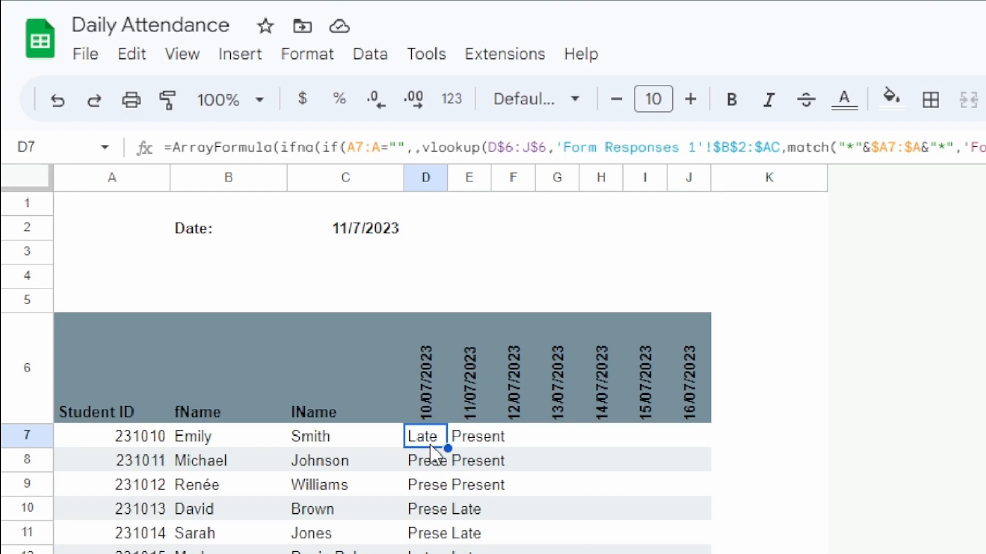
pyautogui.doubleClick(422, 437)
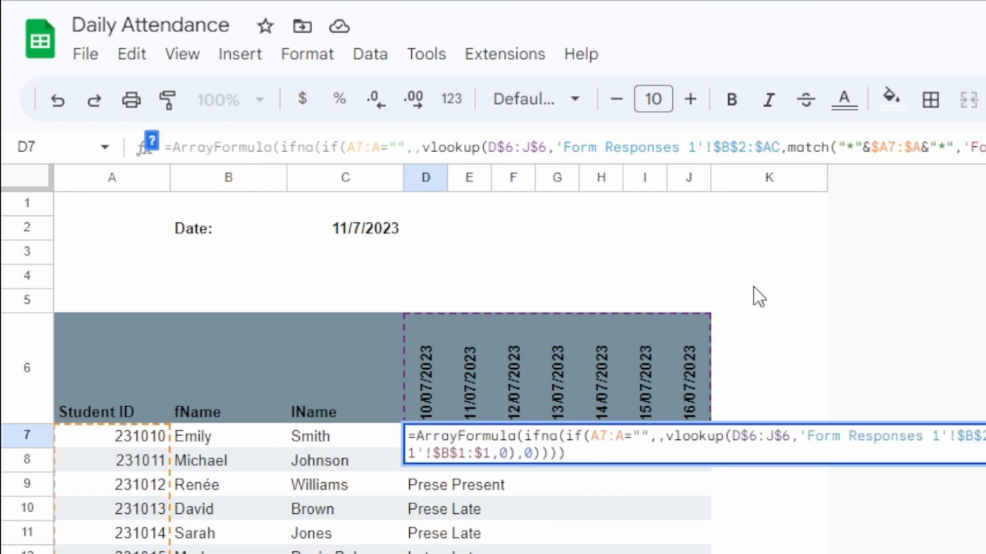
pyautogui.write('left(')
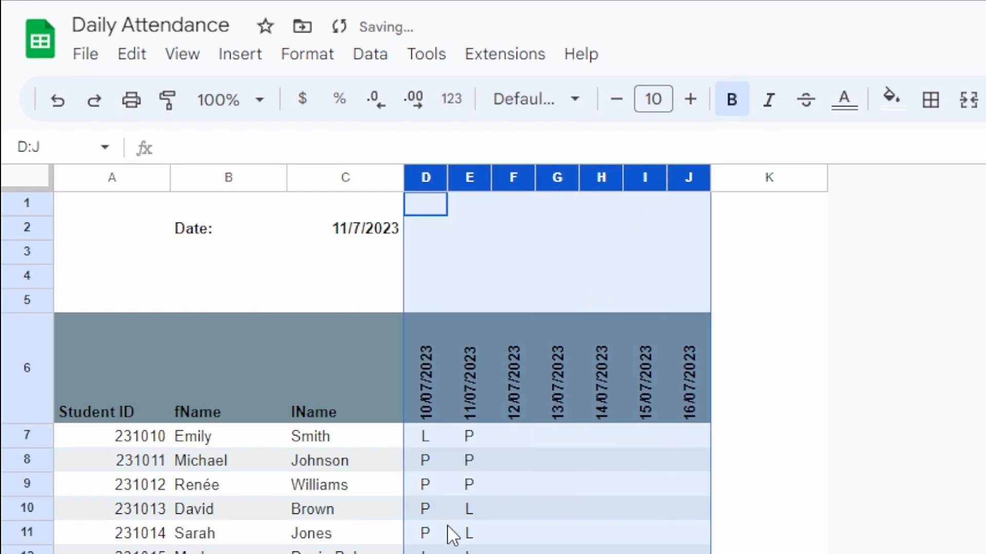
pyautogui.click(425, 436)
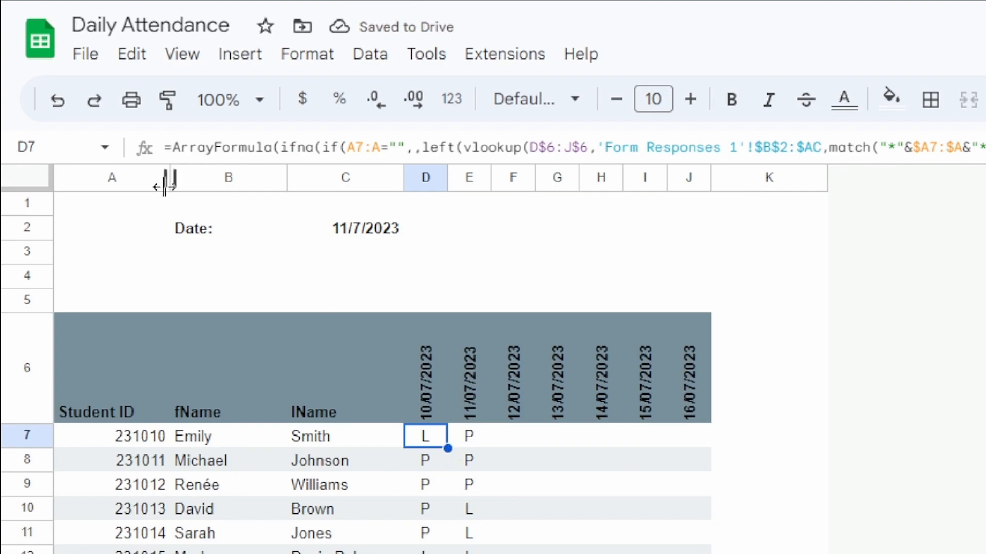
# Step: Add a Period field set to 1 and append &C3 to the D7 lookup's search key
pyautogui.write('Period:')
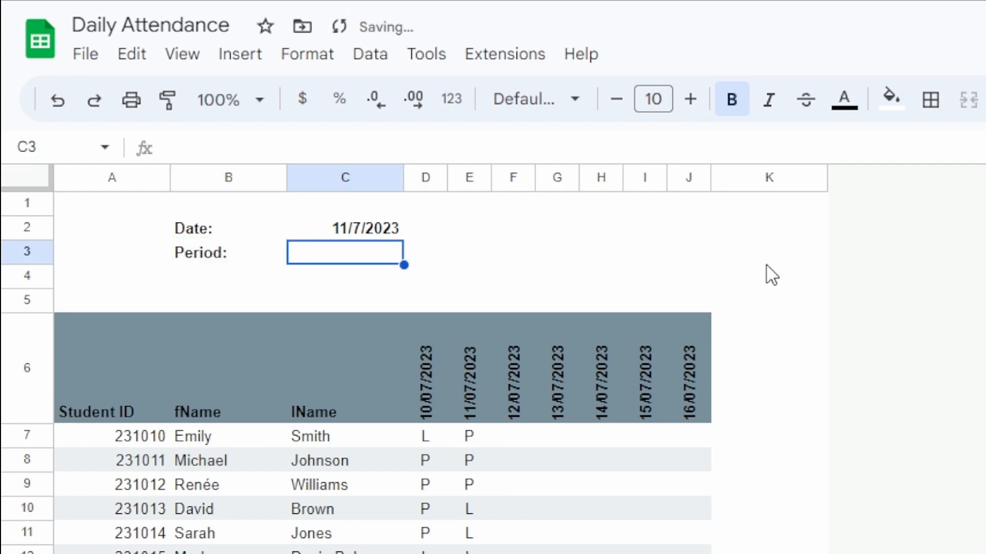
pyautogui.write('1')
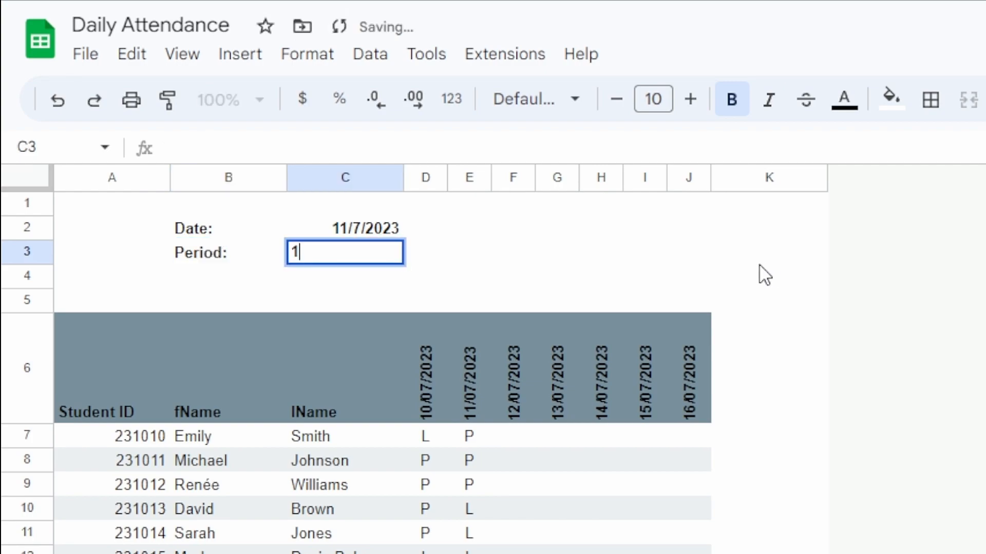
pyautogui.click(425, 436)
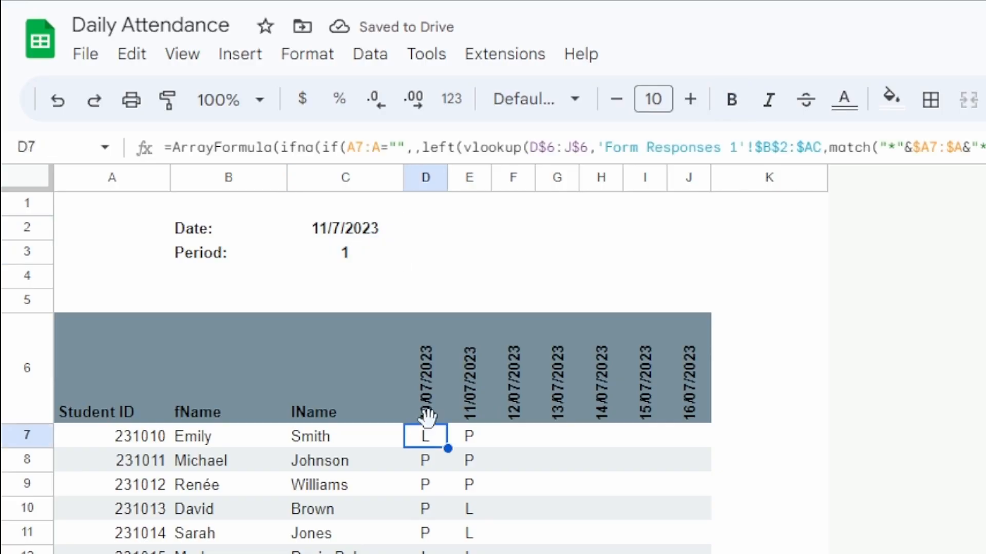
pyautogui.doubleClick(425, 436)
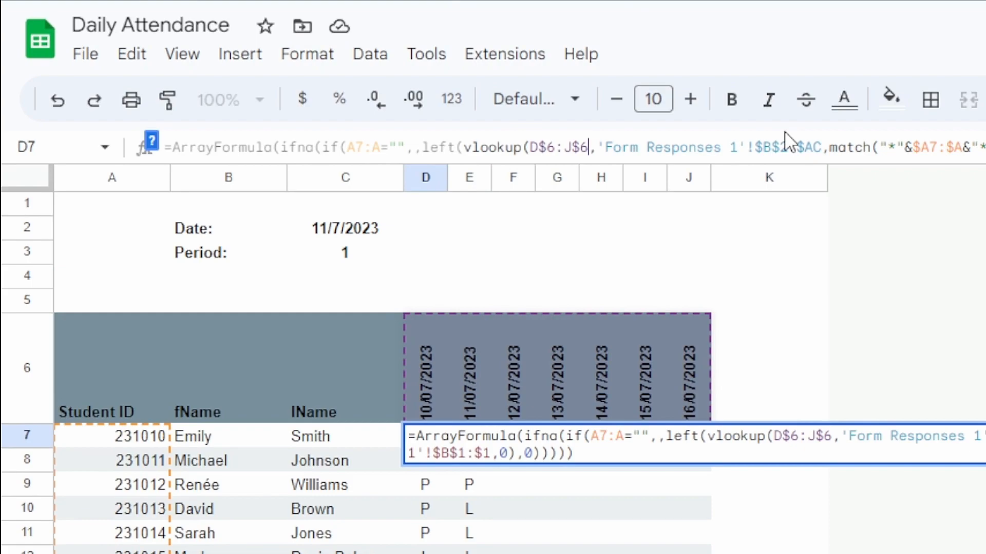
pyautogui.write('&C')
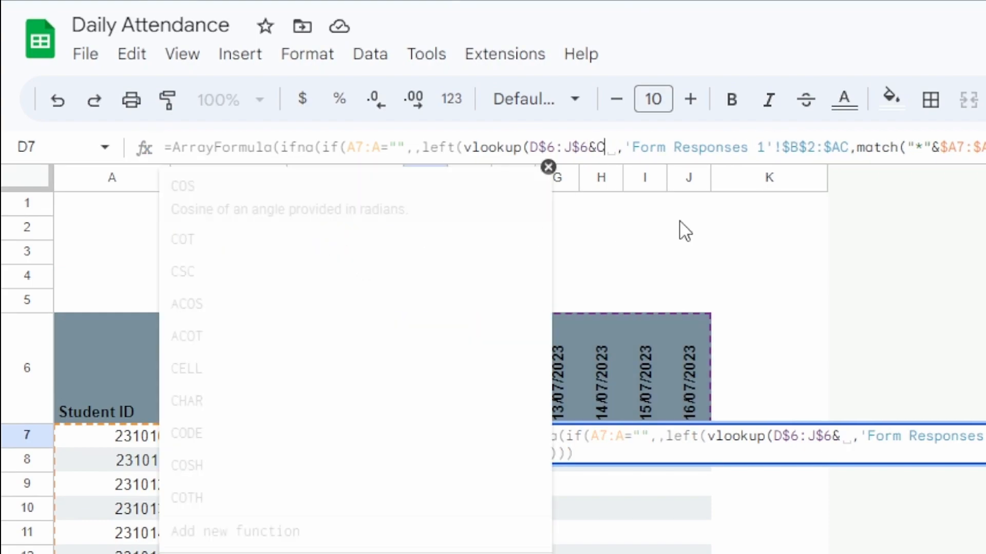
pyautogui.write('3')
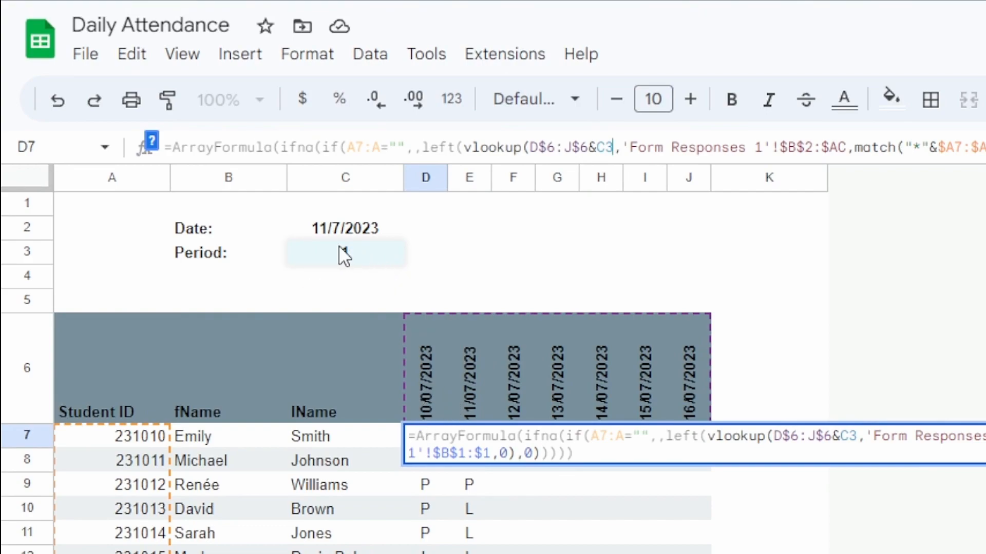
pyautogui.write('1')
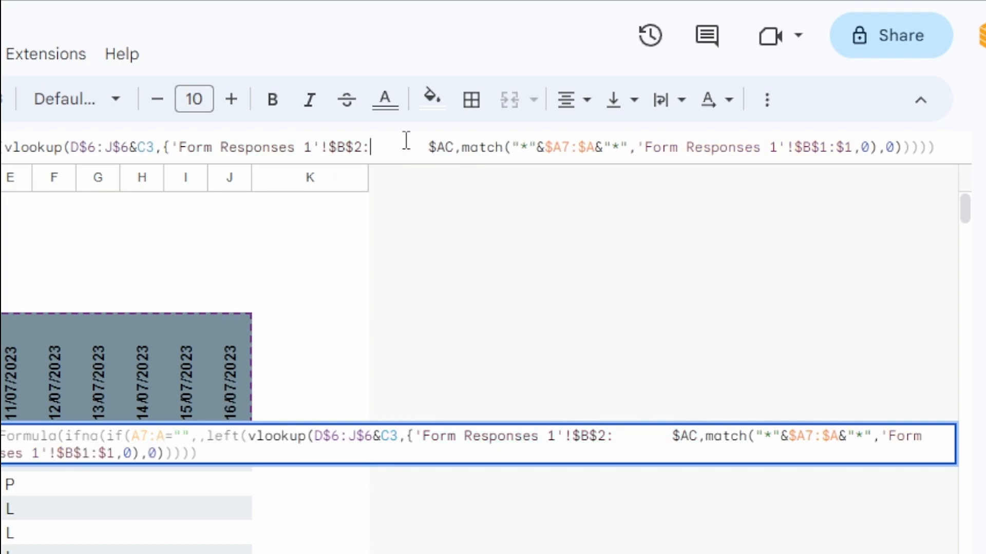
# Step: Replace the lookup range with {'Form Responses 1'!$B$2:$B&'Form Responses 1'!$C$2:$C,'Form Responses 1'!$D$2:$AC}
pyautogui.write('$B')
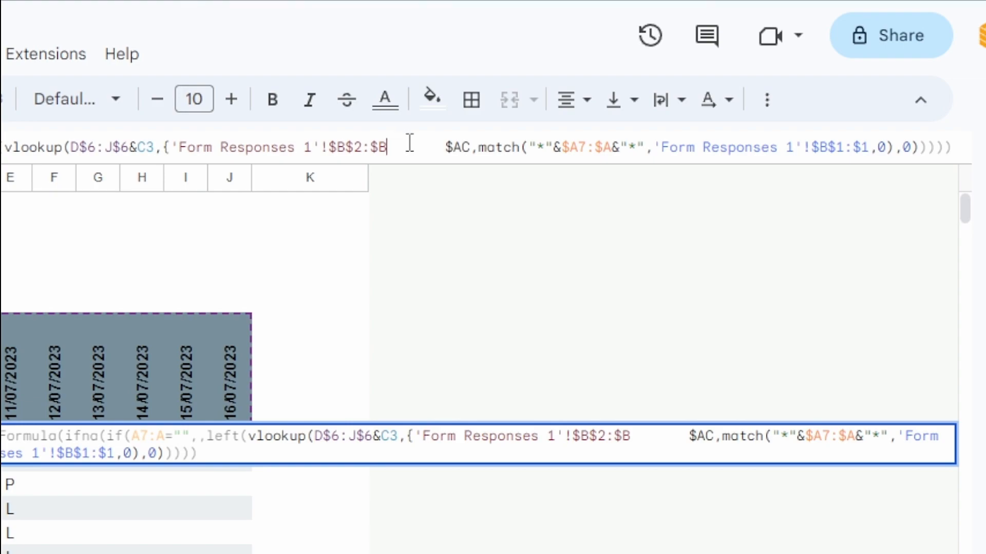
pyautogui.write('&')
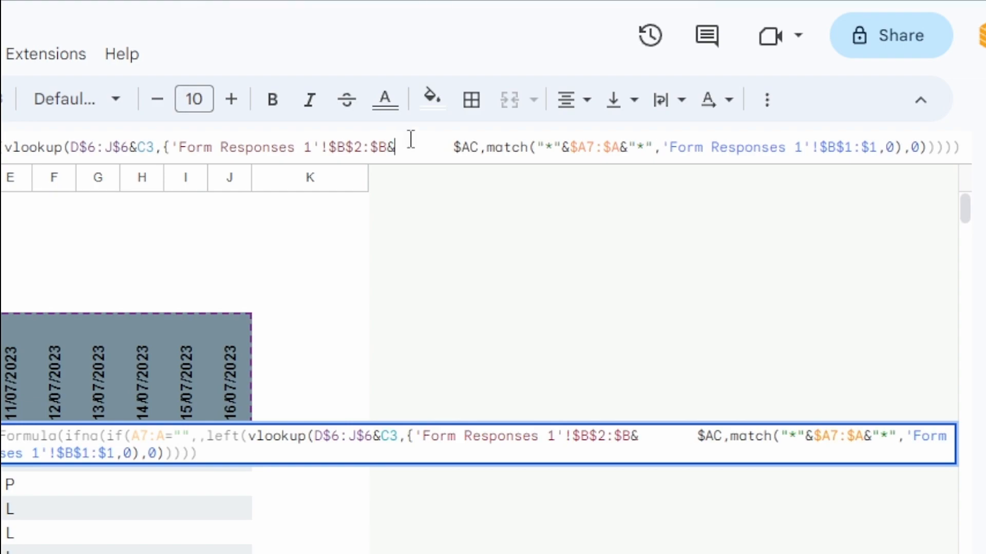
pyautogui.write("'Form Responses 1'!$B$2:")
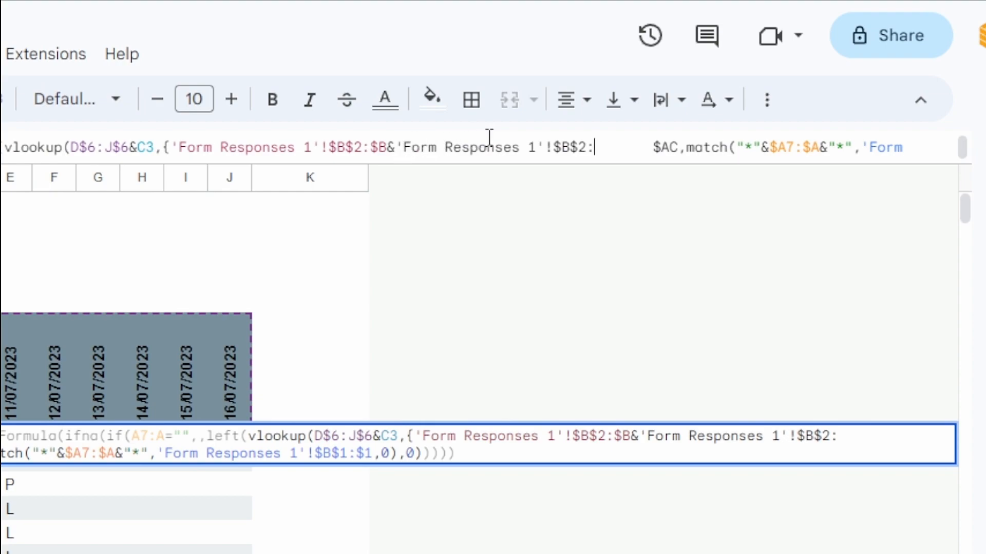
pyautogui.moveTo(891, 35)
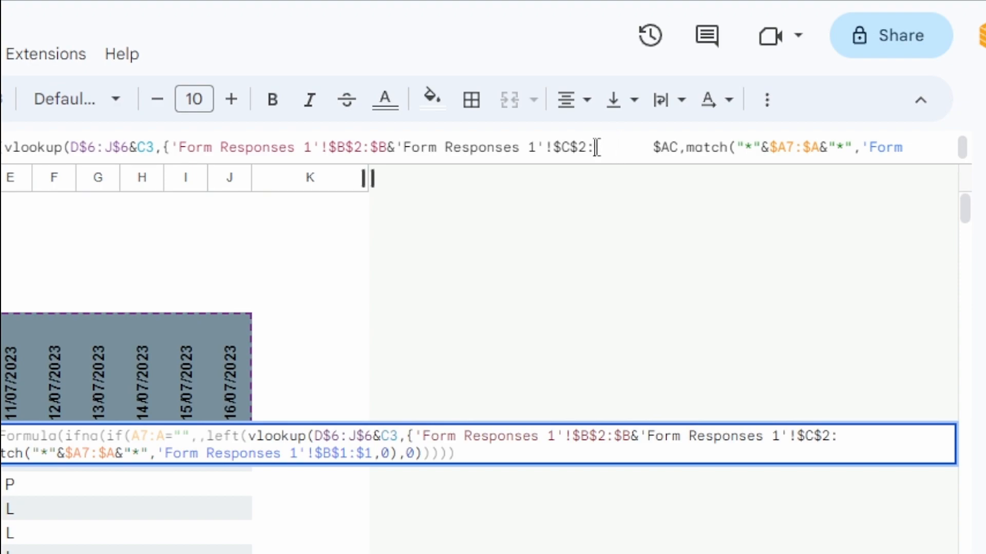
pyautogui.write('$C')
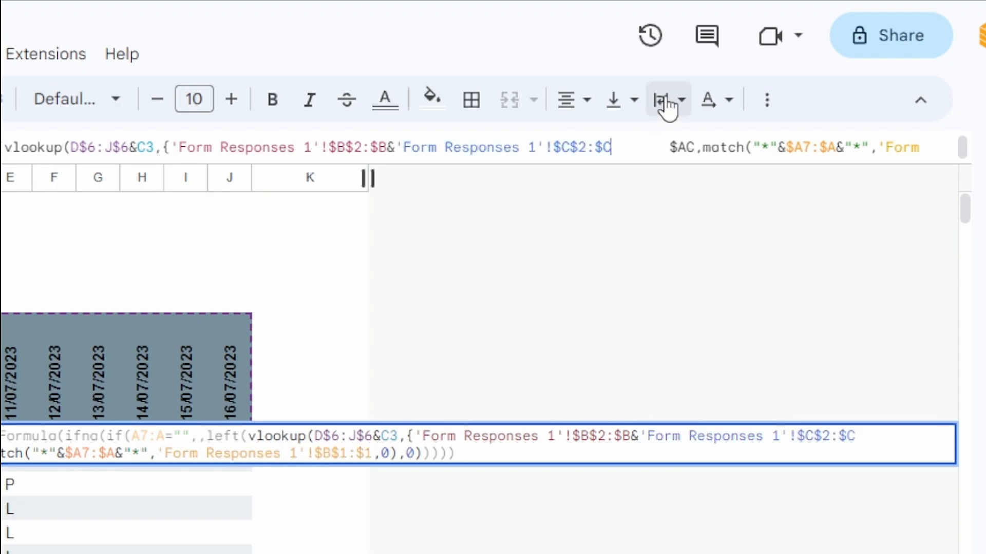
pyautogui.write(',')
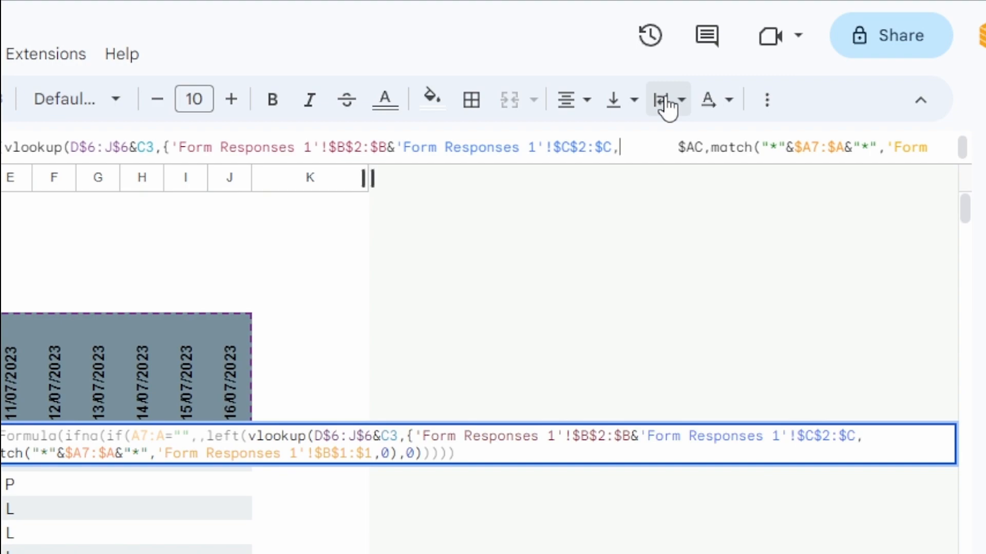
pyautogui.click(661, 99)
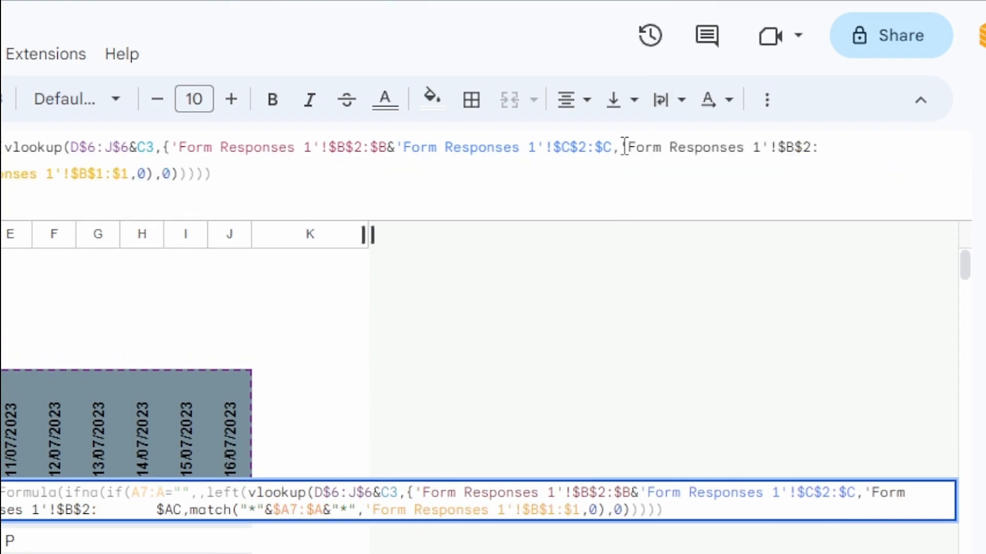
pyautogui.moveTo(622, 146); pyautogui.dragTo(799, 147)
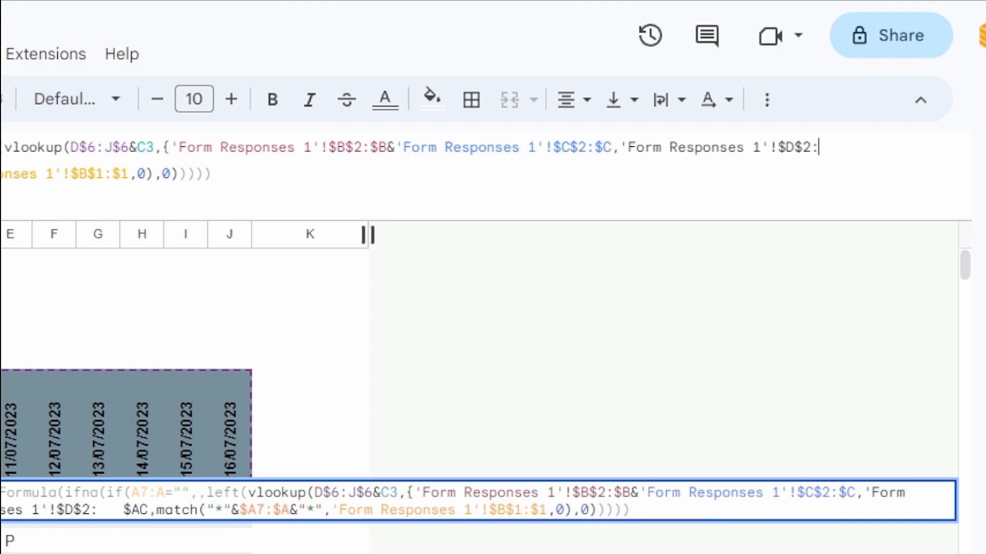
pyautogui.write('$AC}')
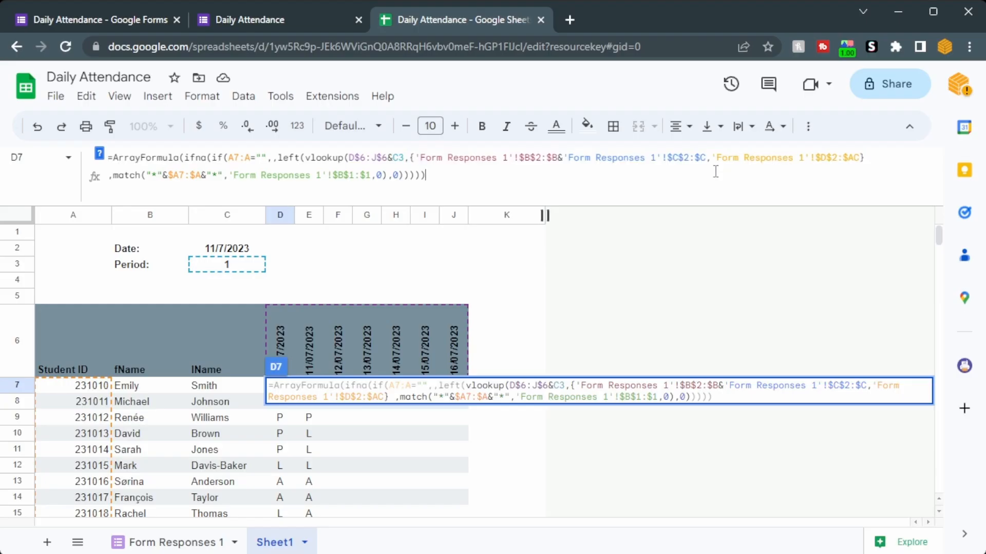
# Step: Confirm the corrected lookup, set period 2, and fill the Date/Period block grey
pyautogui.press('enter')
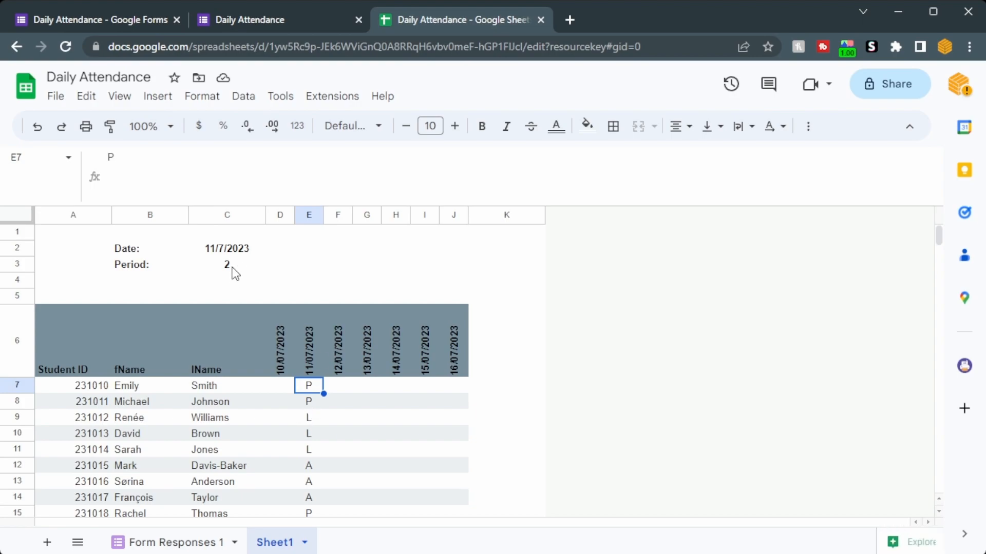
pyautogui.moveTo(306, 482)
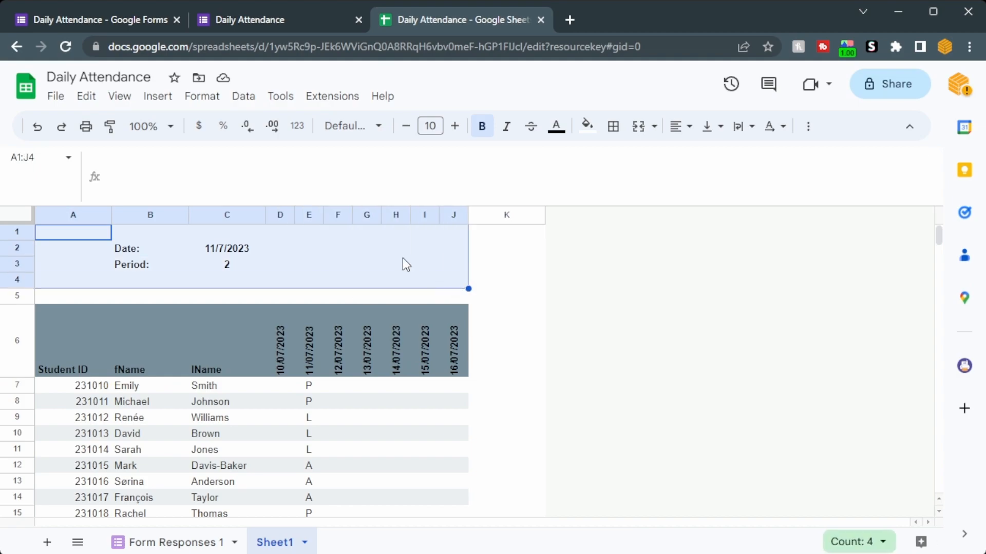
pyautogui.click(585, 126)
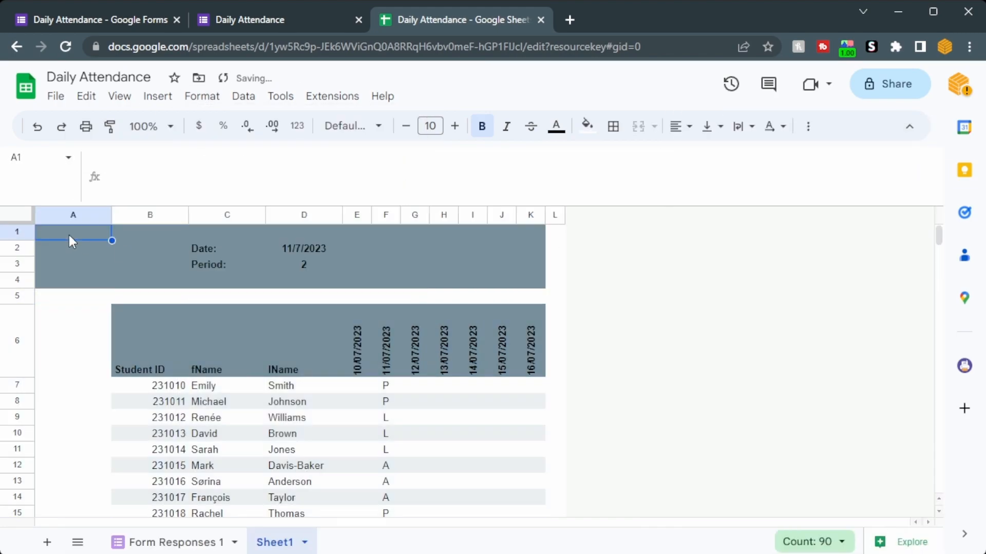
pyautogui.click(105, 348)
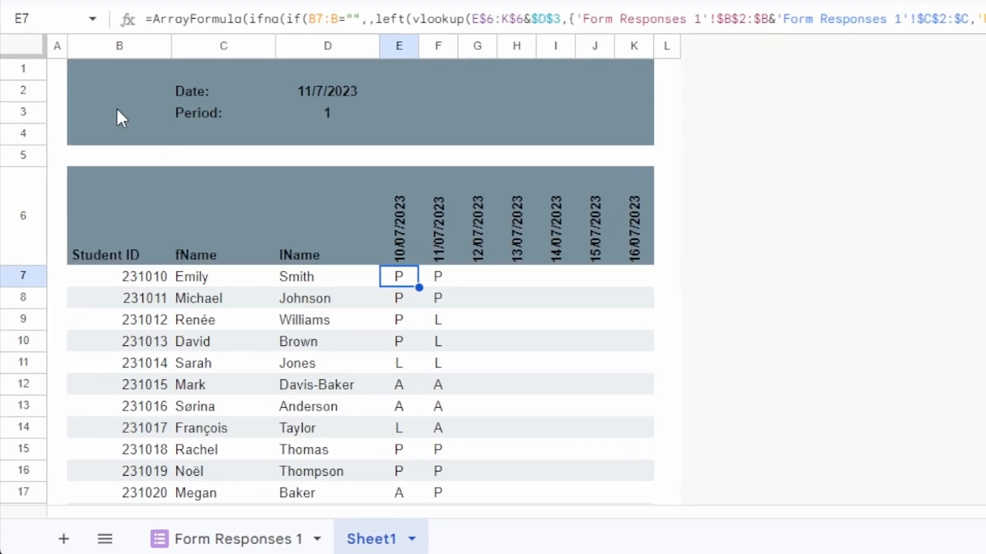
pyautogui.moveTo(47, 48)
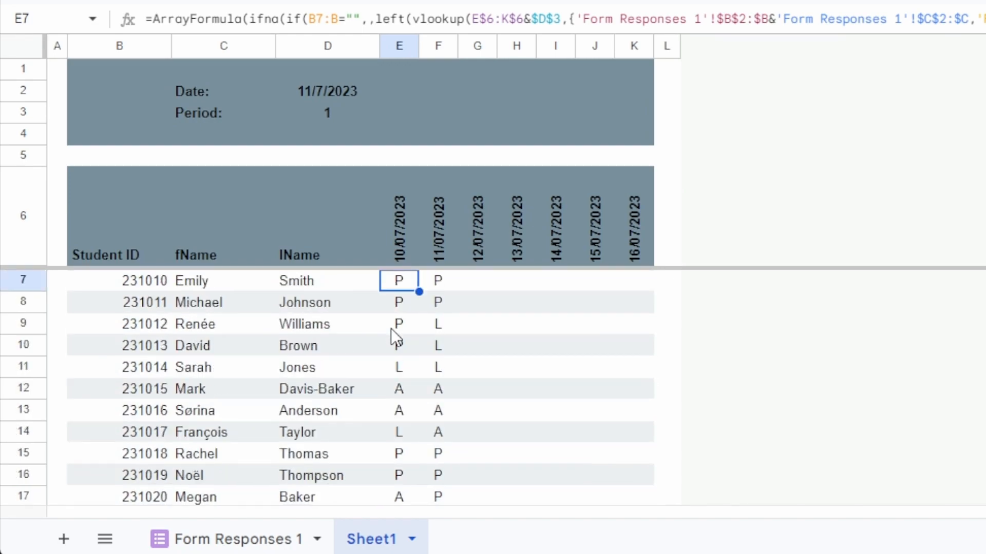
pyautogui.moveTo(491, 100)
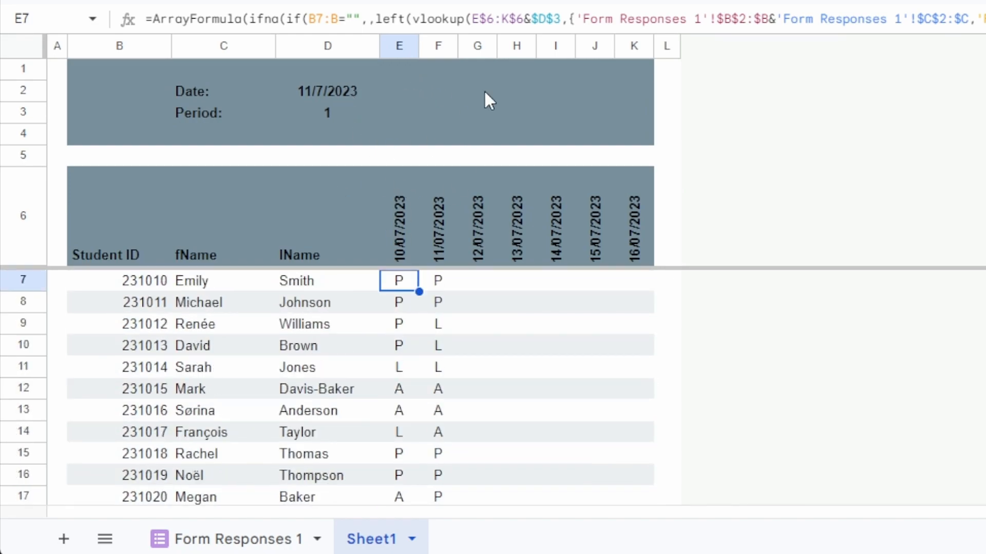
# Step: Compare with Form Responses 1, then set date 4/7/2023 and change the period to show the 03/07–09/07 week
pyautogui.click(236, 539)
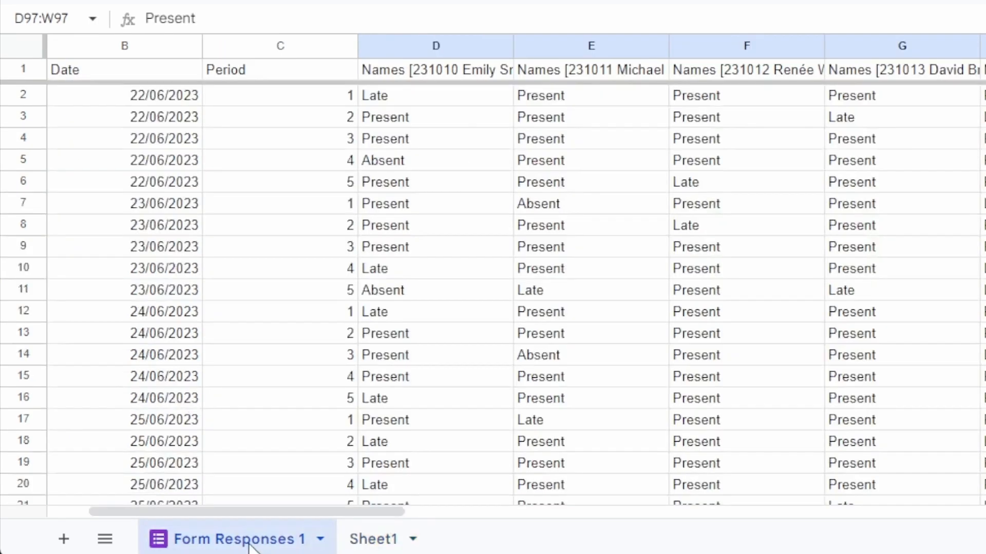
pyautogui.scroll(-3)
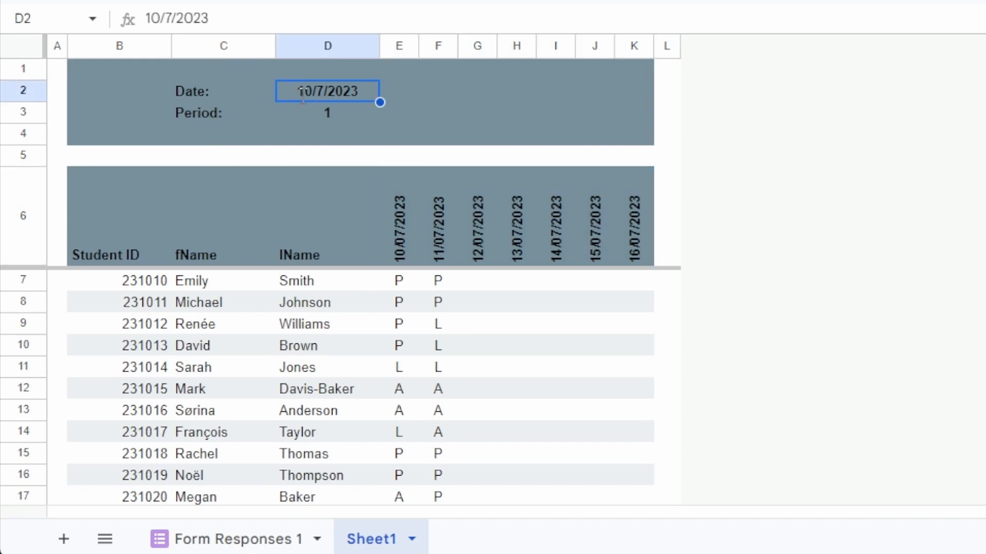
pyautogui.write('4/7/2023')
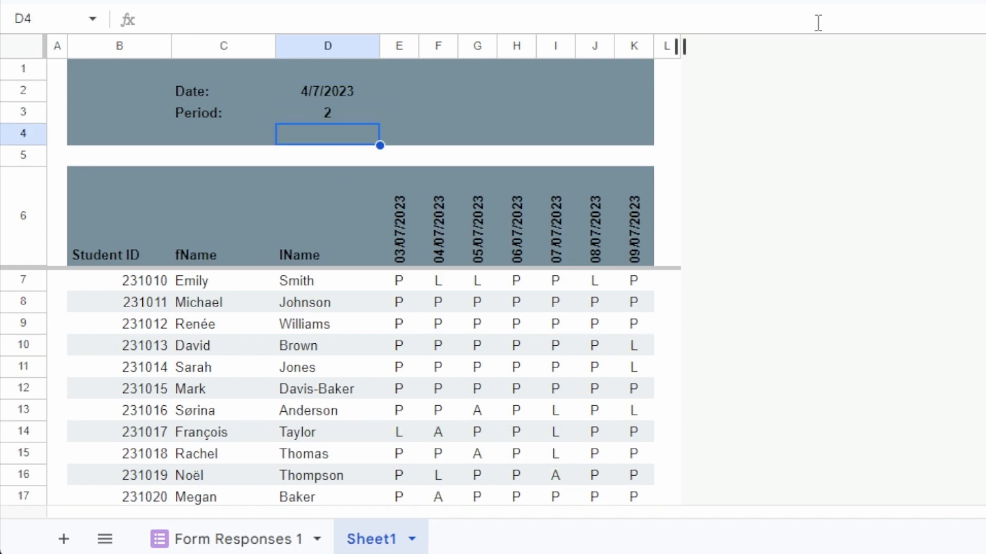
pyautogui.write('4')
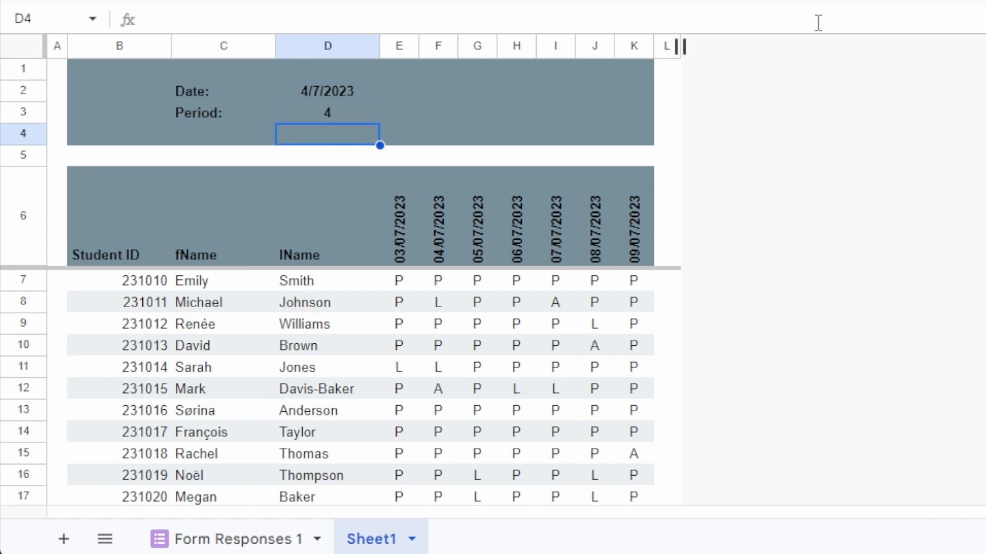
pyautogui.write('6')
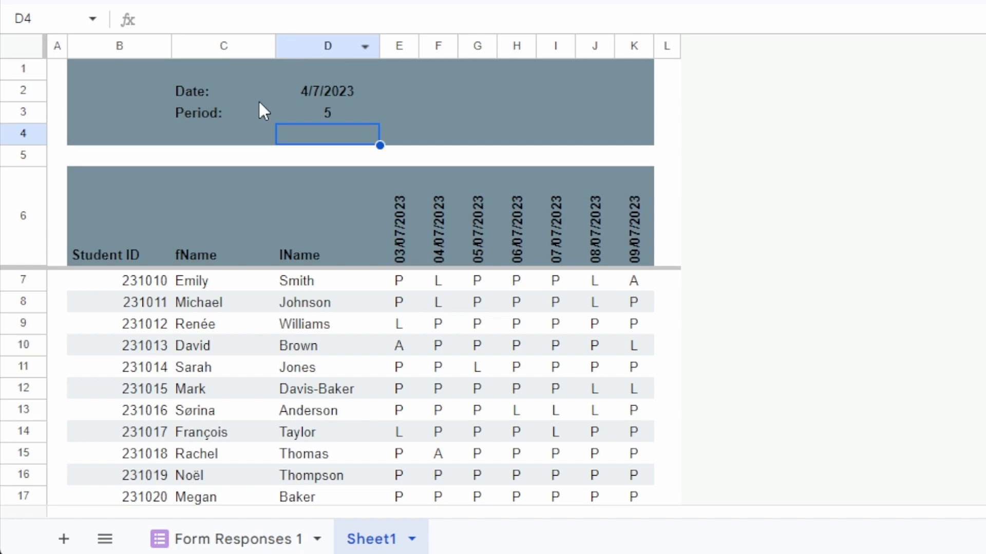
# Step: Turn the period cell D3 into a dropdown of period numbers
pyautogui.click(326, 113)
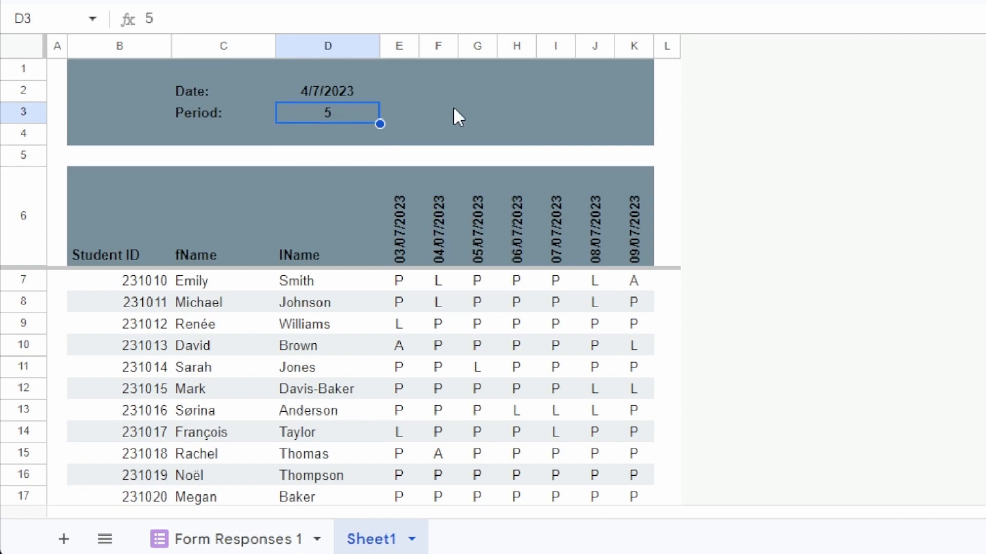
pyautogui.write('@dropd')
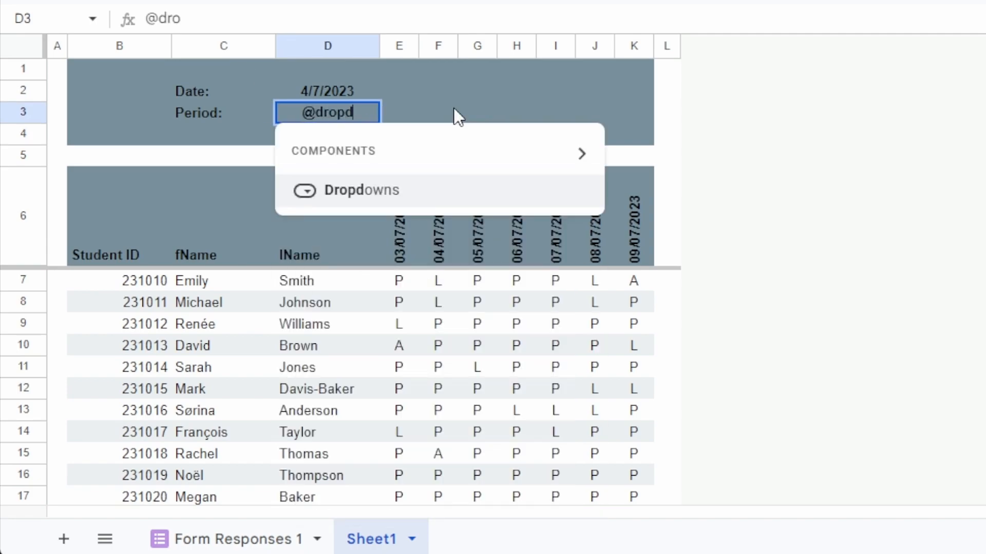
pyautogui.click(361, 190)
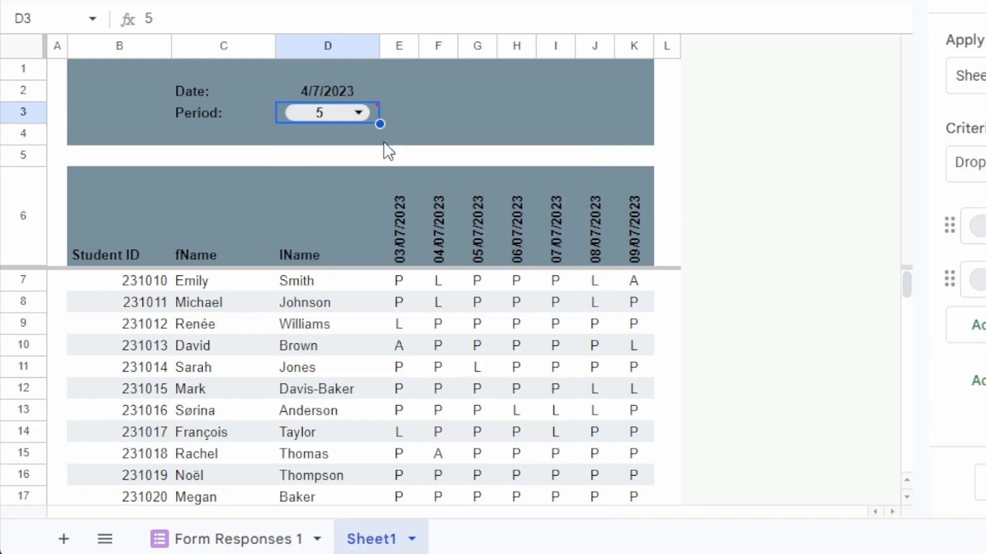
pyautogui.write('1')
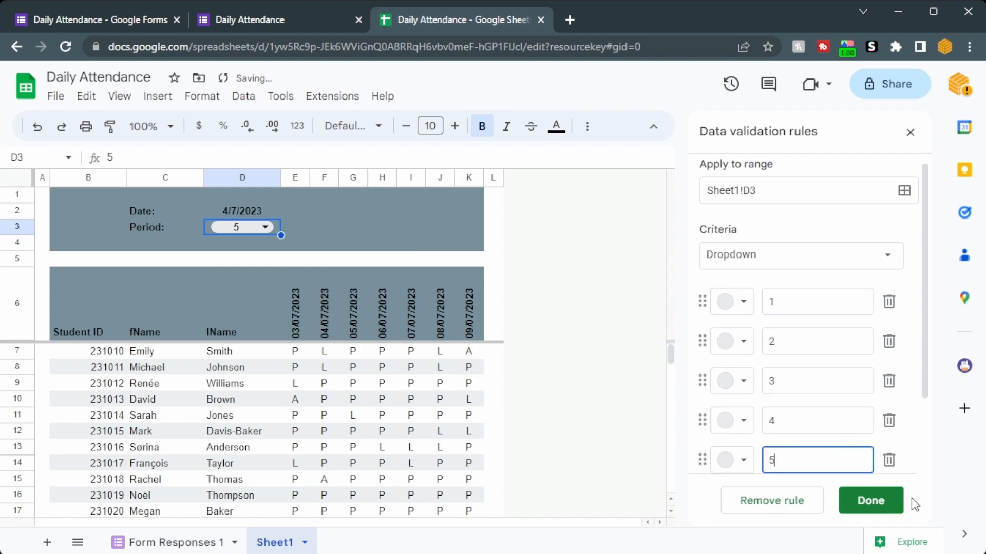
# Step: Set the D3 validation rule's display style to Arrow and pick a period from the list
pyautogui.click(869, 500)
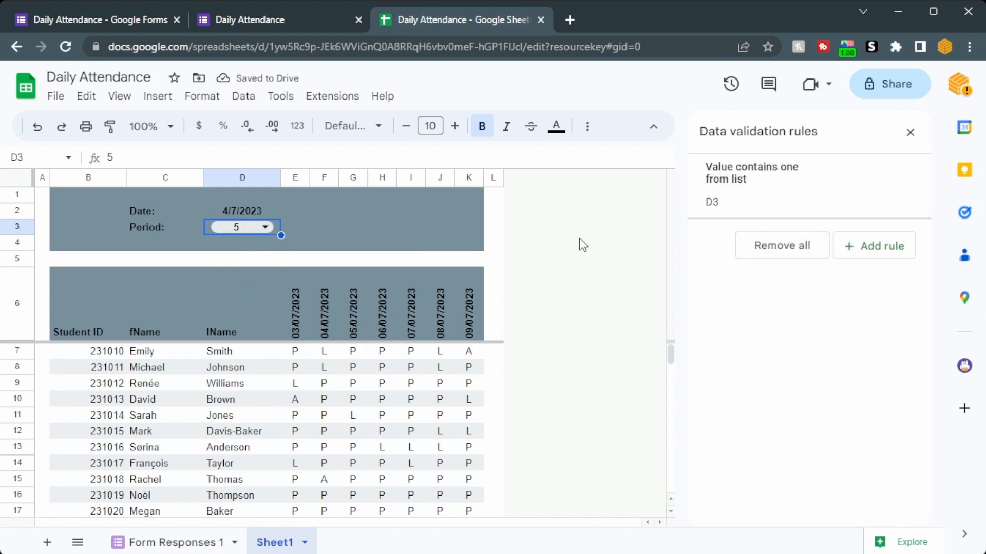
pyautogui.click(750, 172)
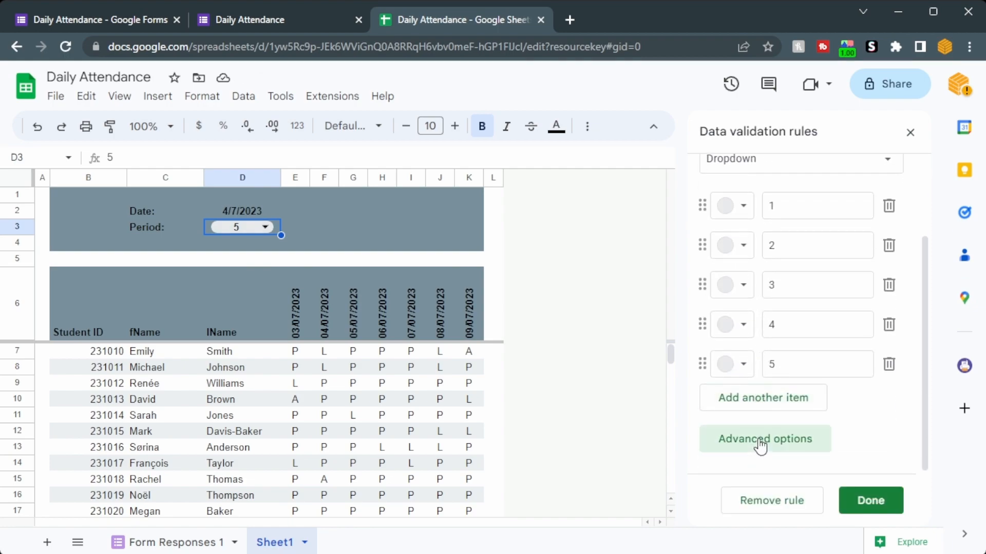
pyautogui.click(764, 438)
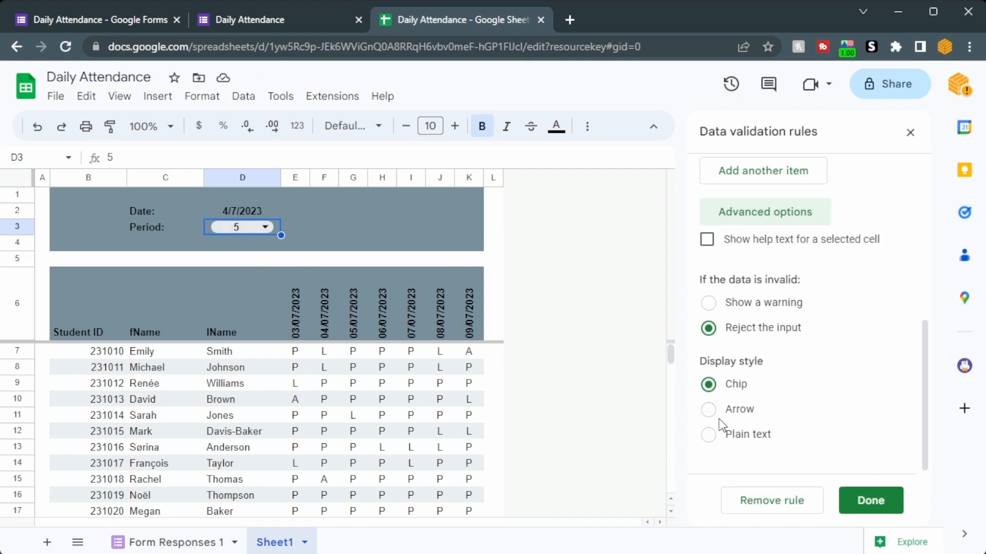
pyautogui.click(708, 410)
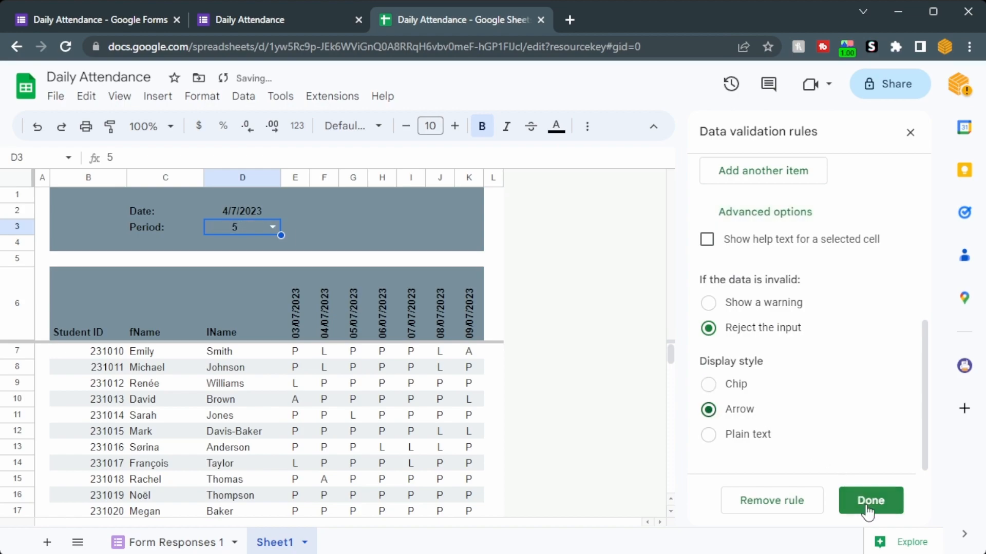
pyautogui.click(870, 500)
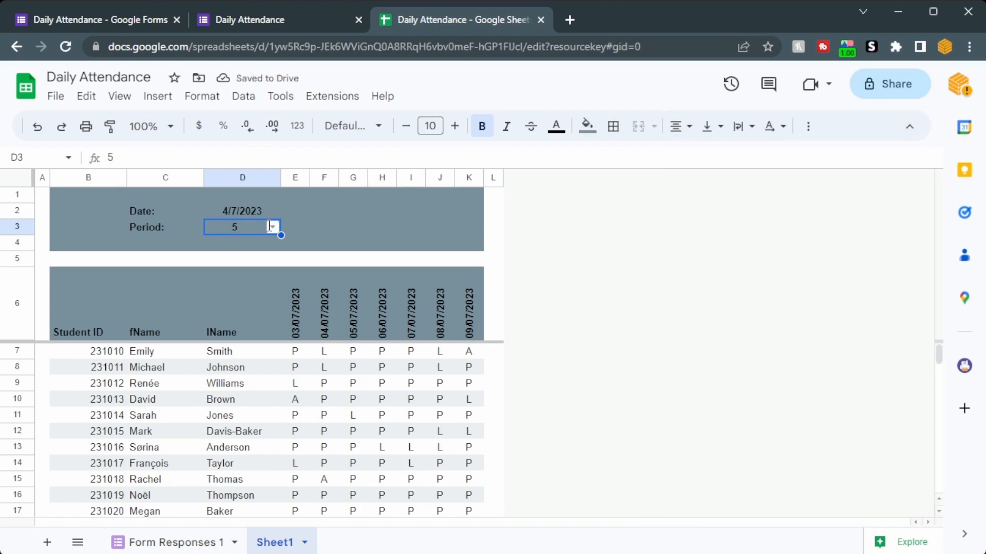
pyautogui.click(271, 227)
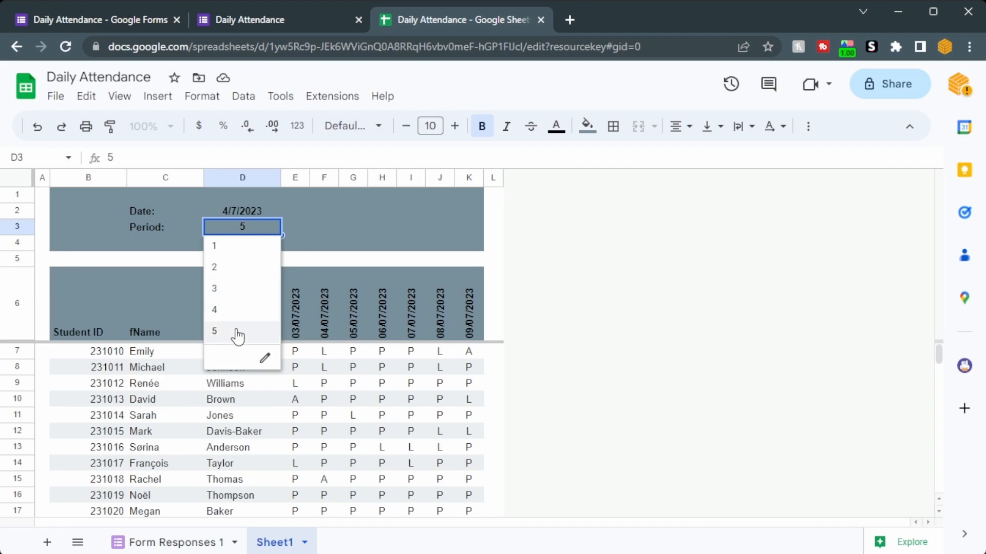
pyautogui.click(214, 245)
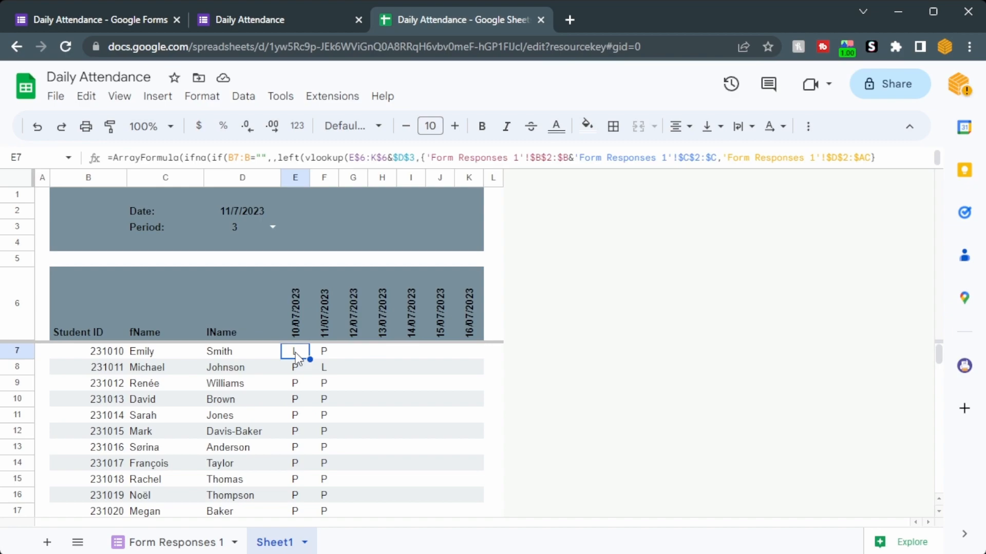
pyautogui.moveTo(304, 329)
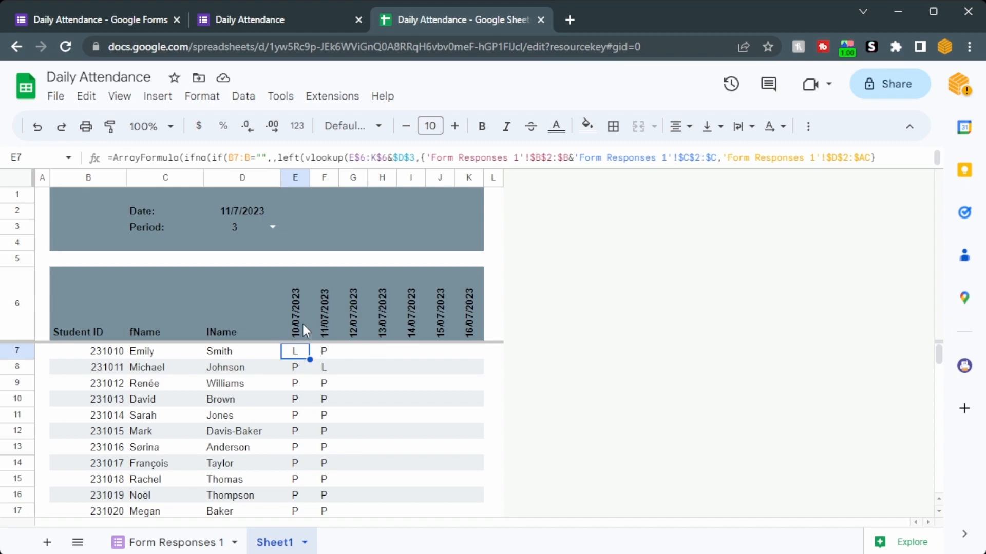
# Step: Create a 'Text is exactly' P green rule applied to the whole attendance grid E7:K1005
pyautogui.click(202, 97)
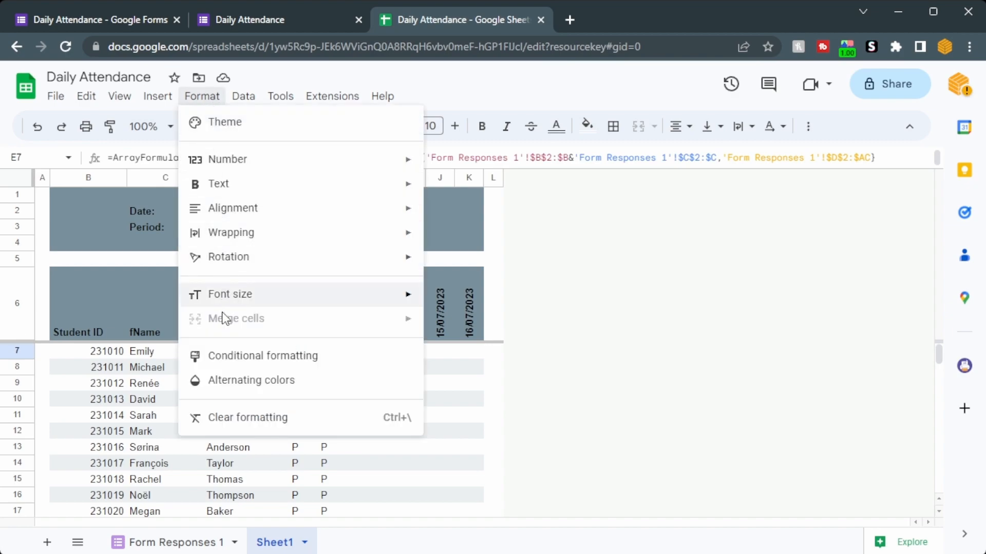
pyautogui.click(263, 355)
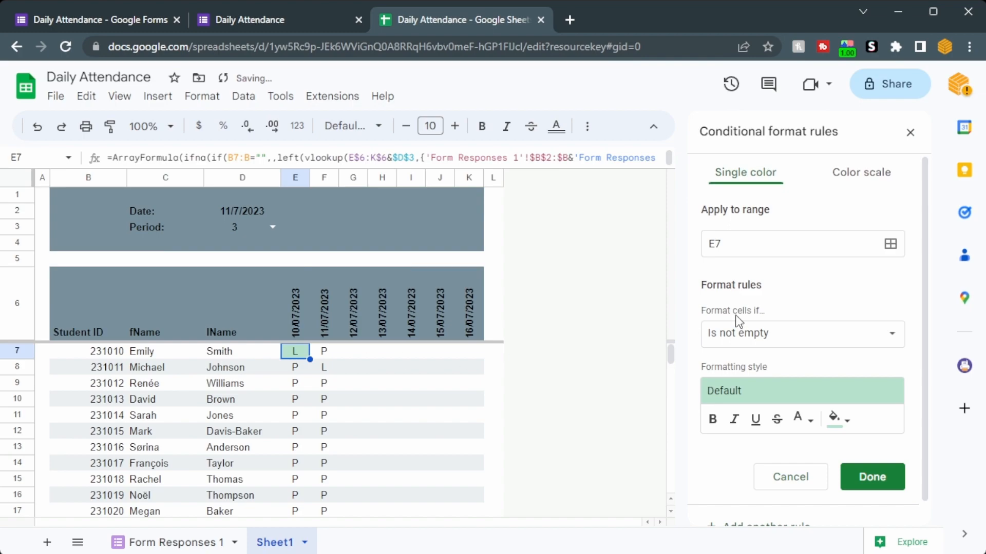
pyautogui.click(801, 333)
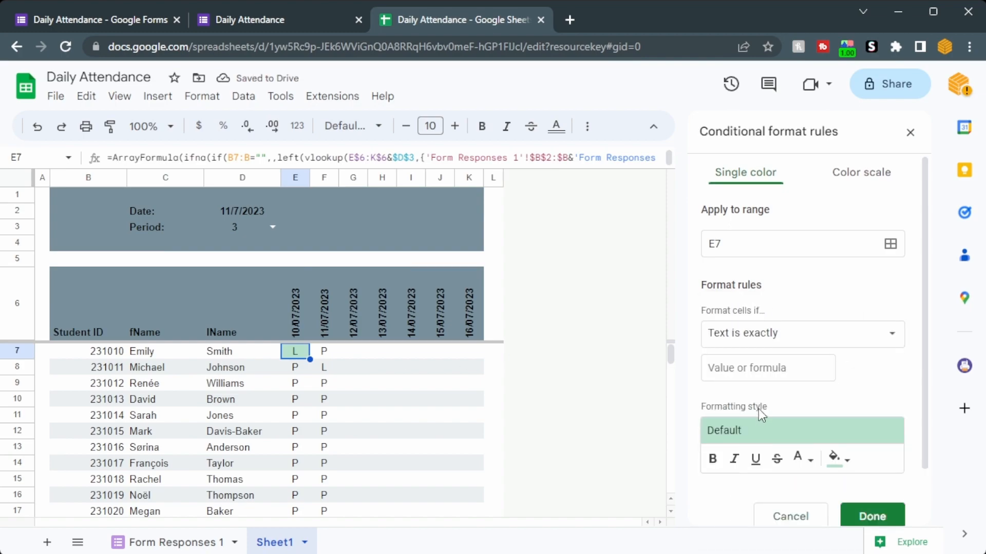
pyautogui.write('P')
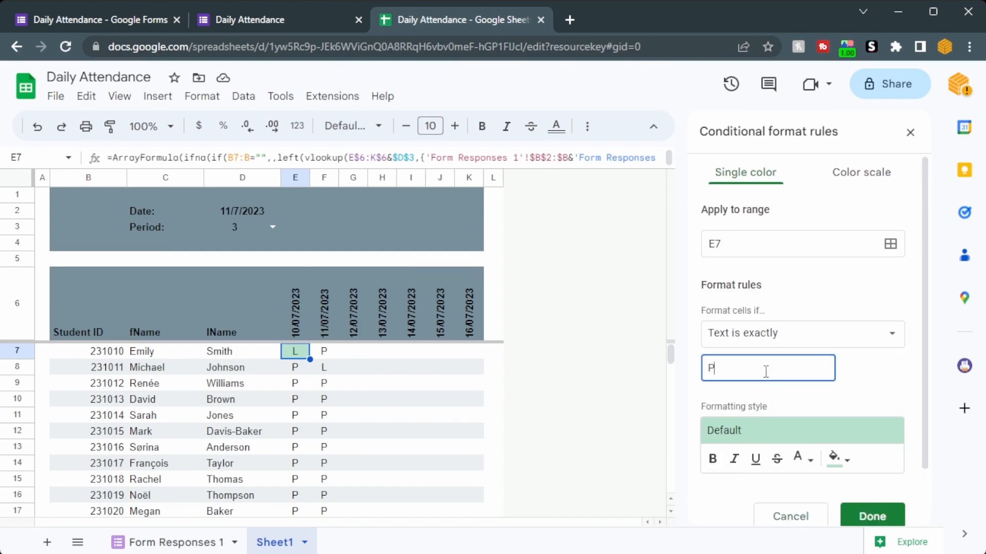
pyautogui.click(802, 244)
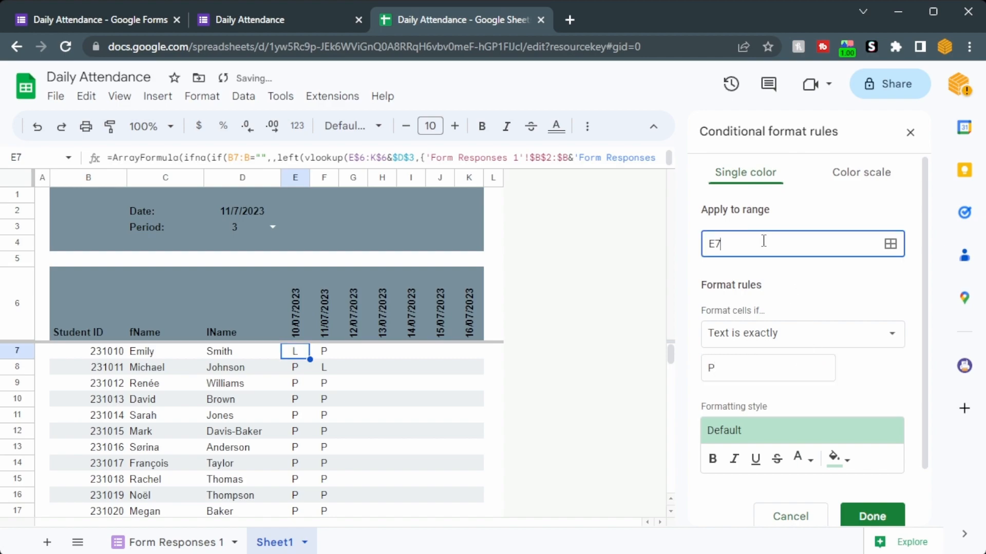
pyautogui.moveTo(567, 240)
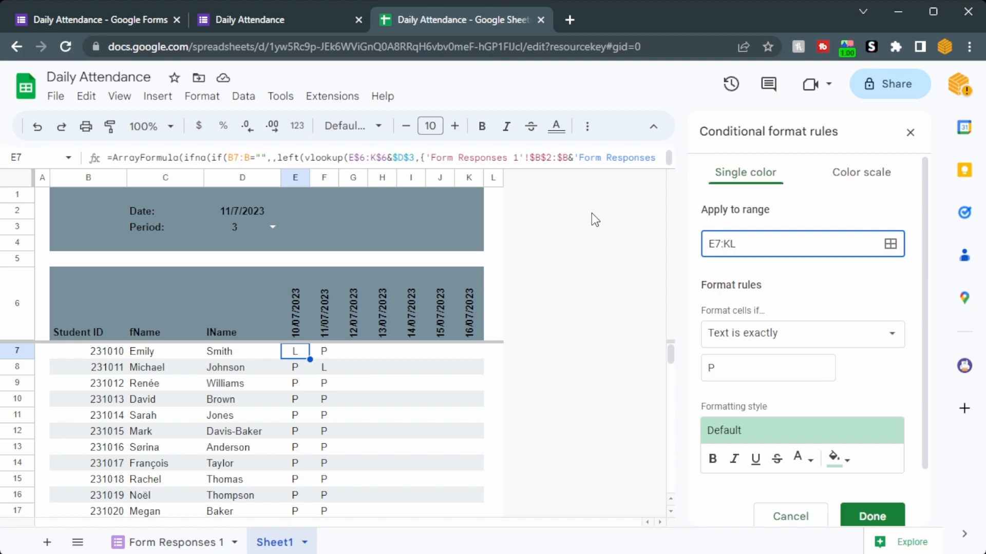
pyautogui.press('BackSpace')
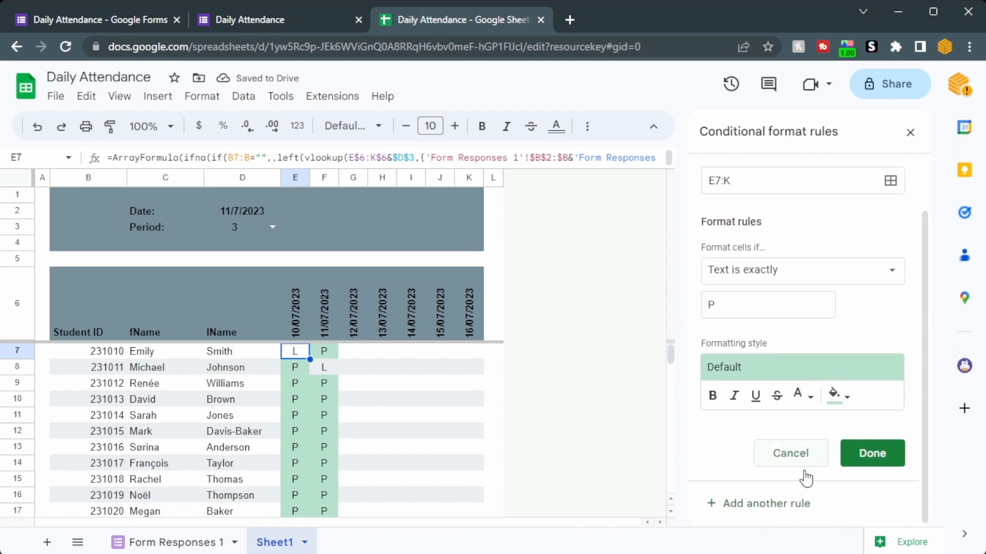
# Step: Add matching rules for L in yellow and A in red, then finish the rules
pyautogui.click(872, 452)
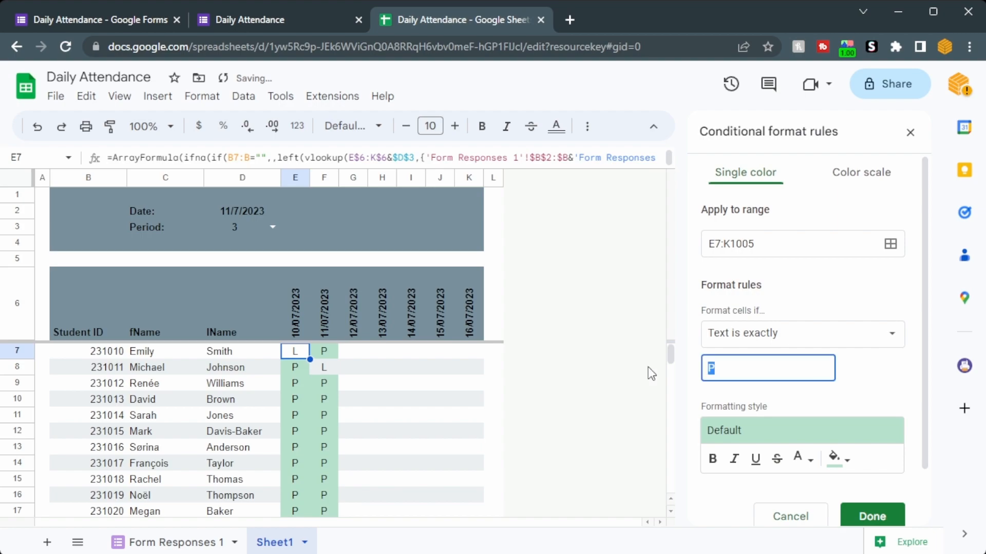
pyautogui.click(836, 458)
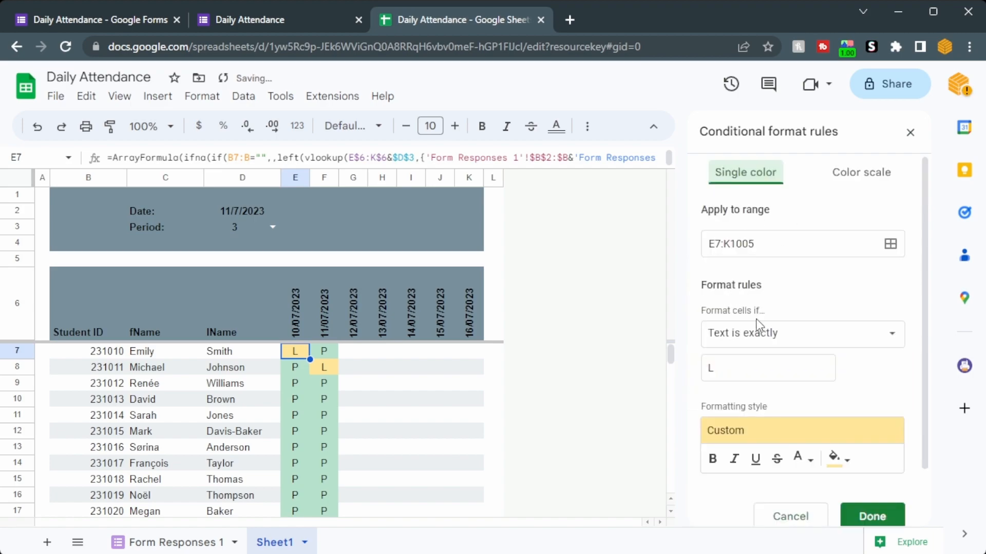
pyautogui.click(768, 368)
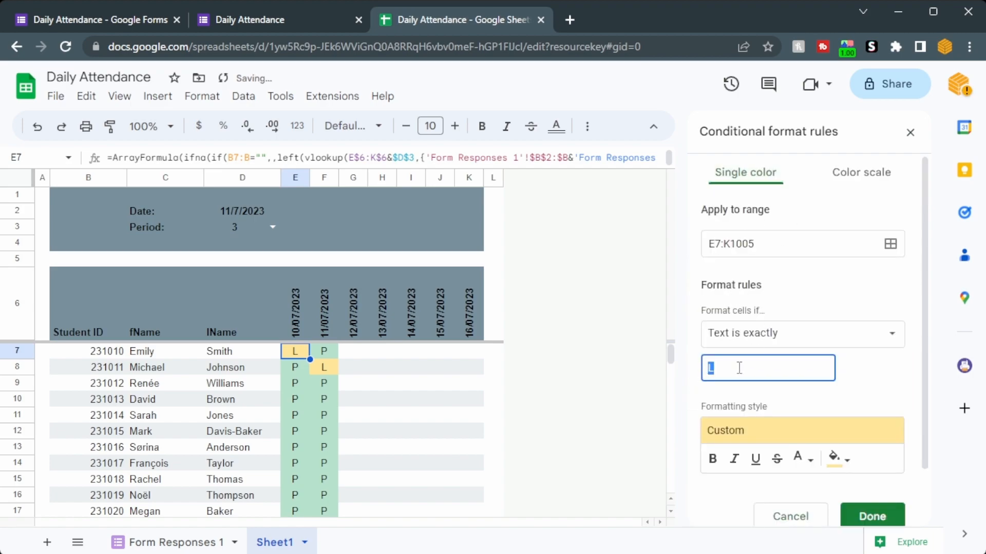
pyautogui.click(834, 459)
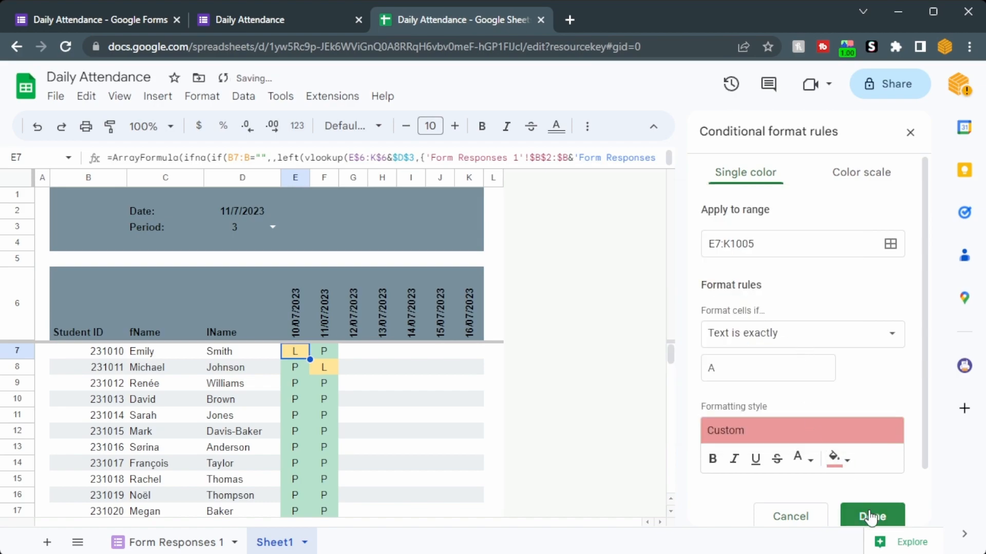
pyautogui.click(872, 516)
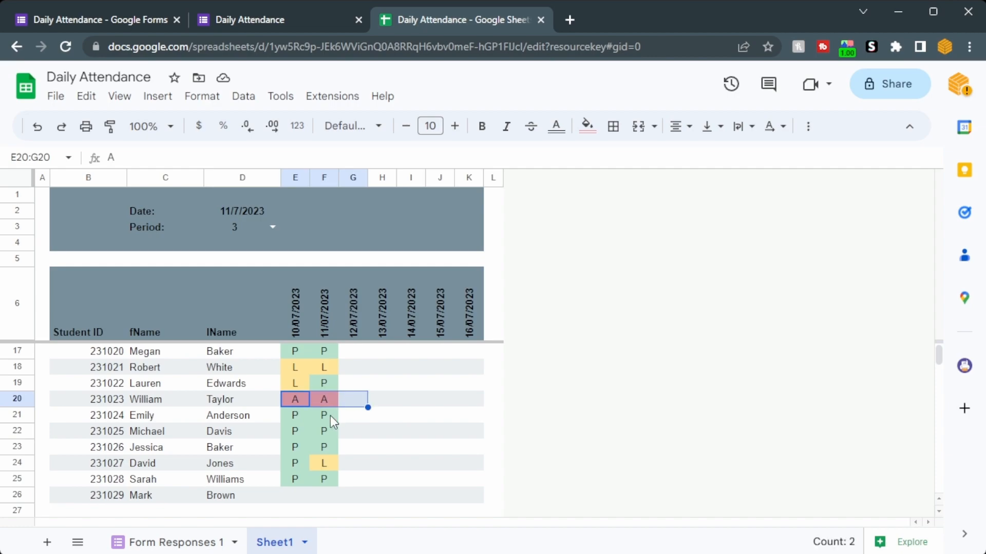
pyautogui.moveTo(266, 508)
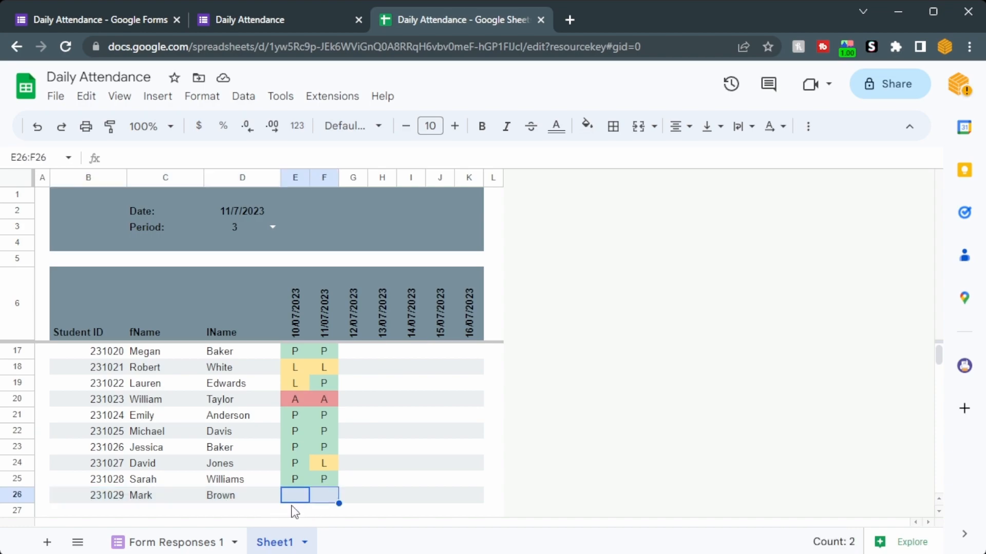
pyautogui.click(176, 542)
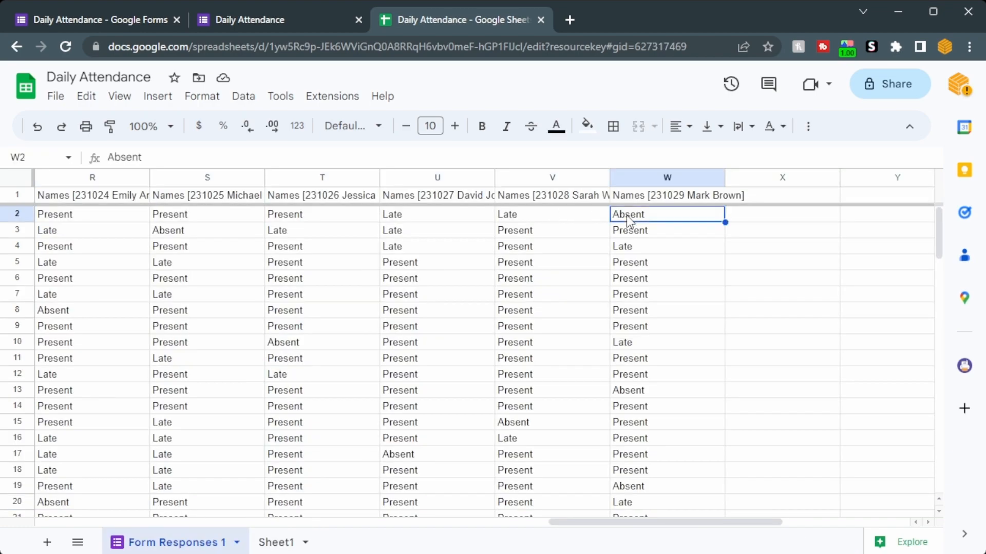
pyautogui.hscroll(3)
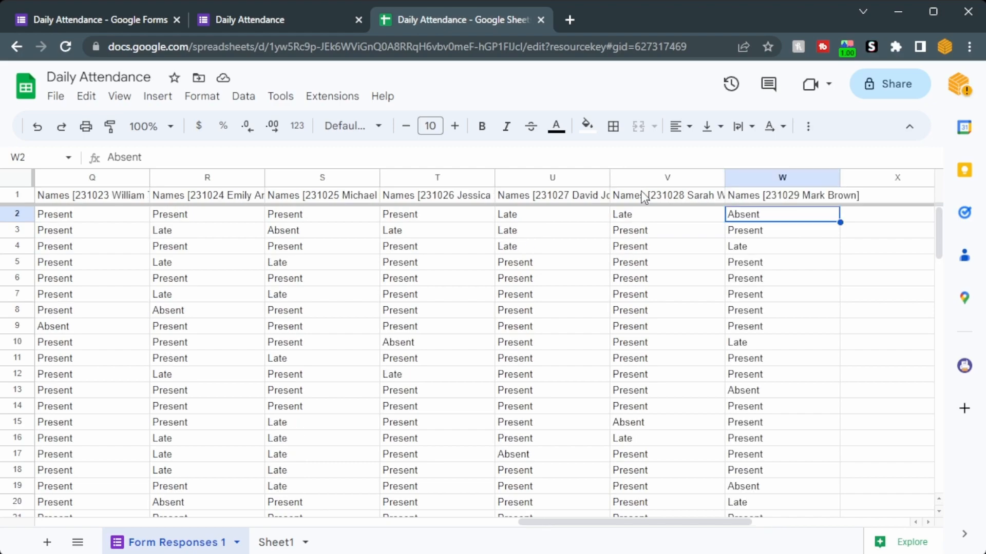
pyautogui.click(275, 542)
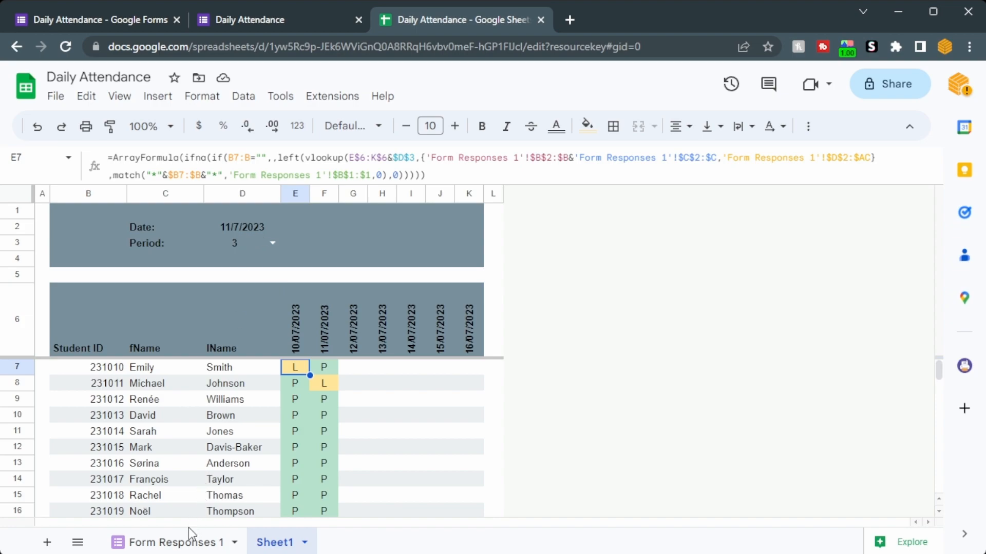
pyautogui.click(178, 542)
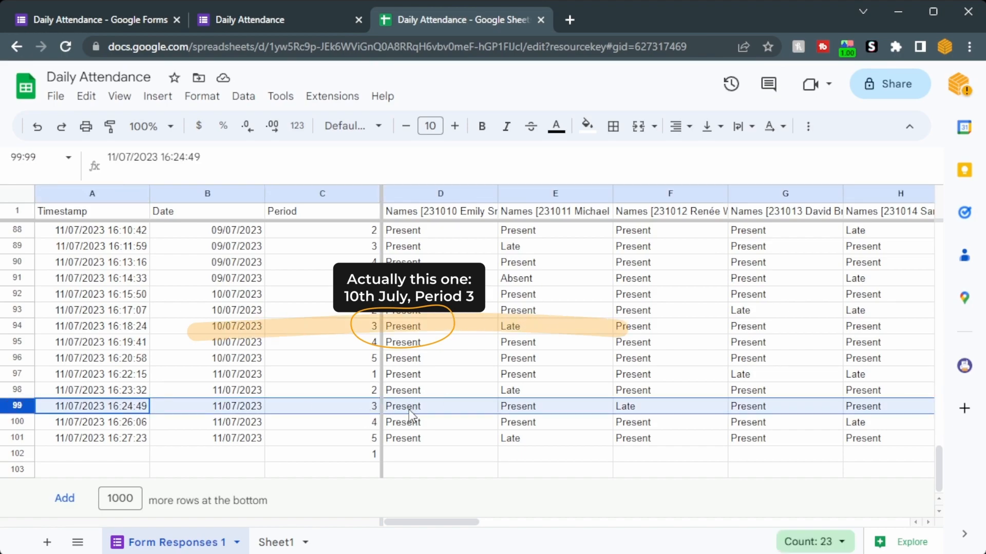
pyautogui.click(275, 542)
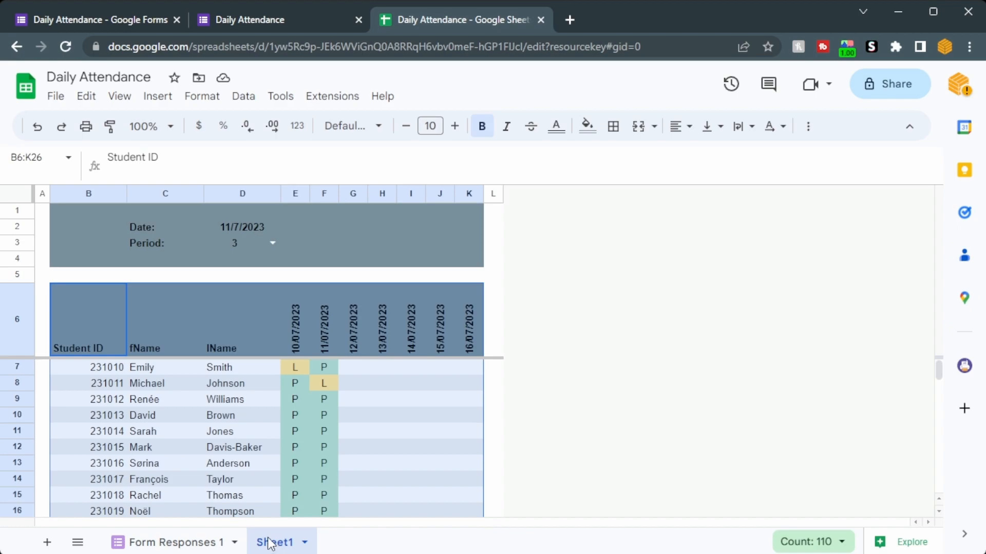
pyautogui.click(295, 367)
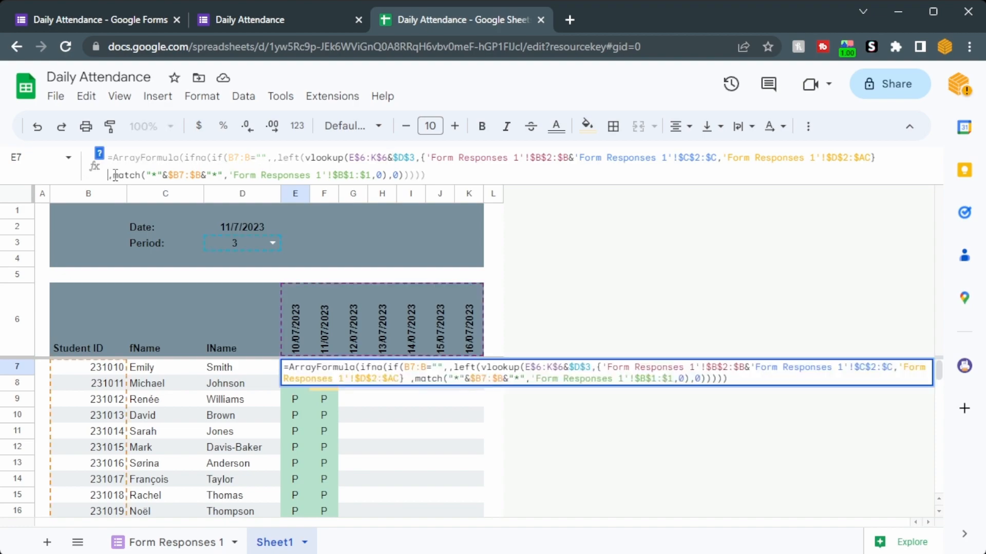
pyautogui.moveTo(611, 126)
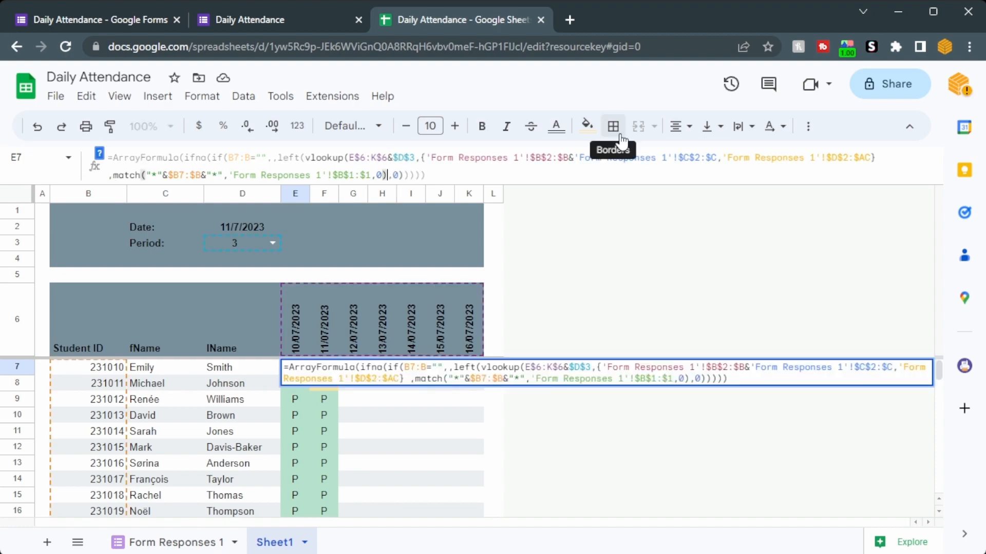
pyautogui.press('Enter')
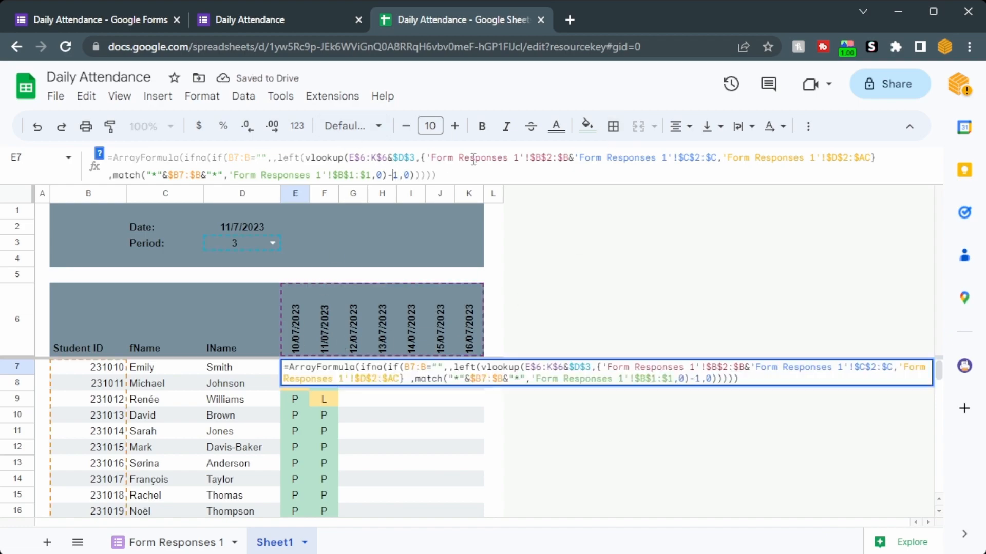
pyautogui.write('2')
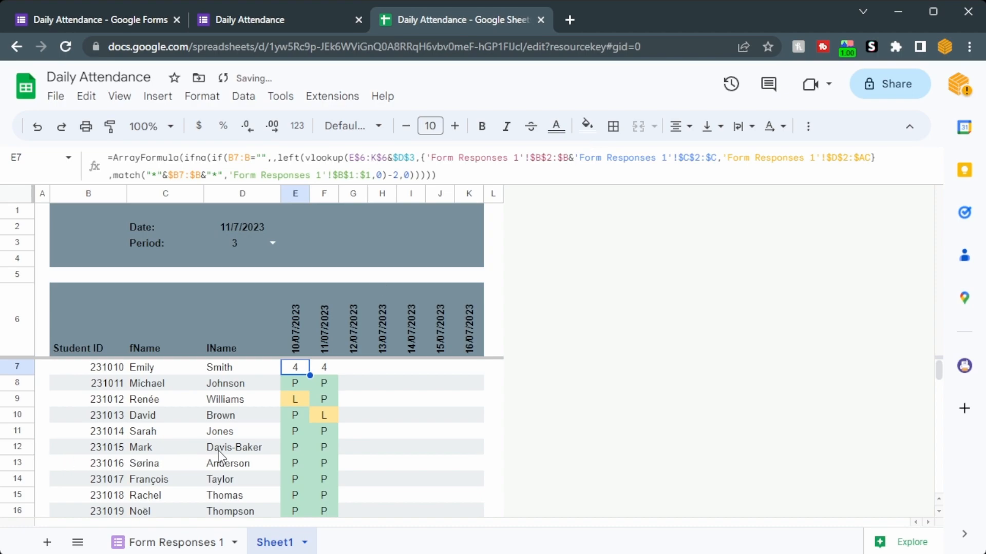
pyautogui.click(175, 542)
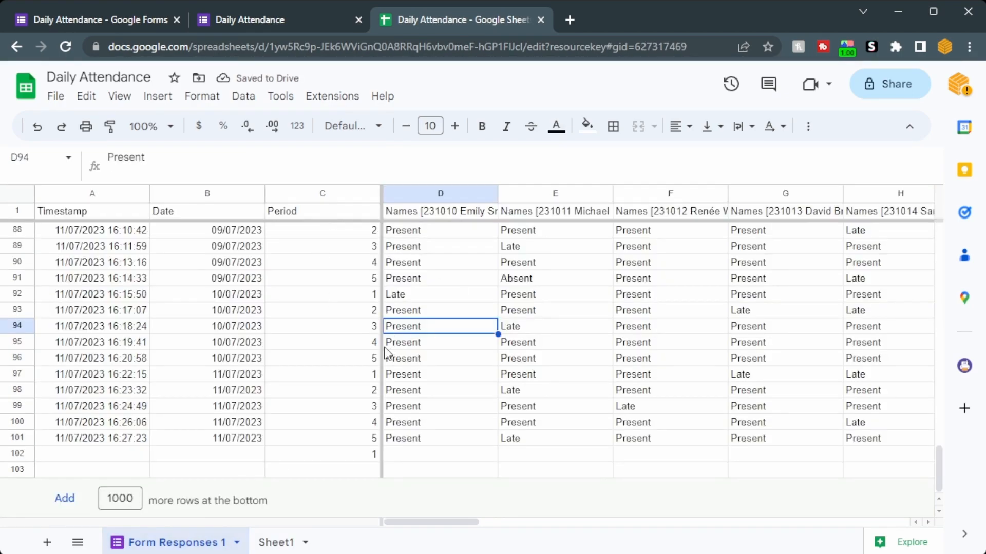
pyautogui.click(322, 325)
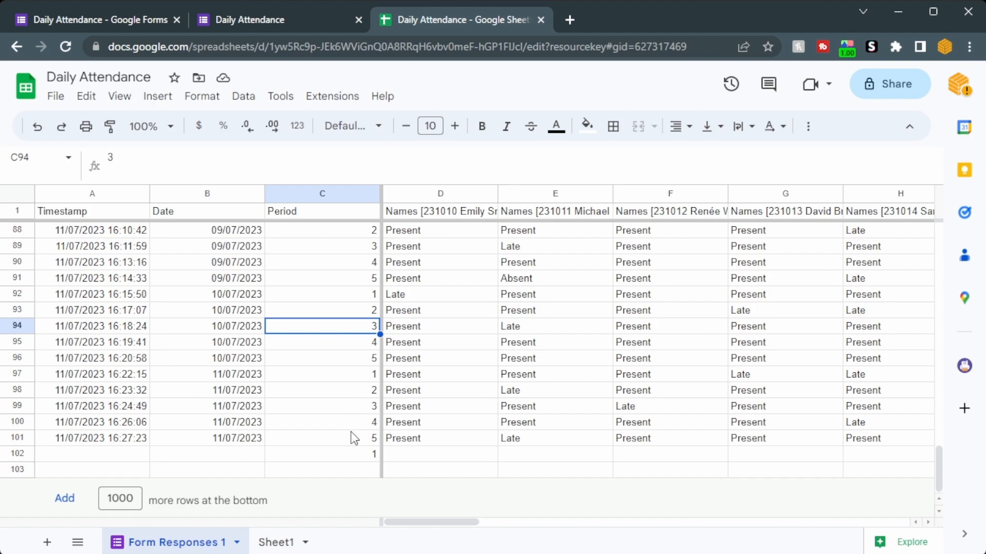
pyautogui.click(275, 542)
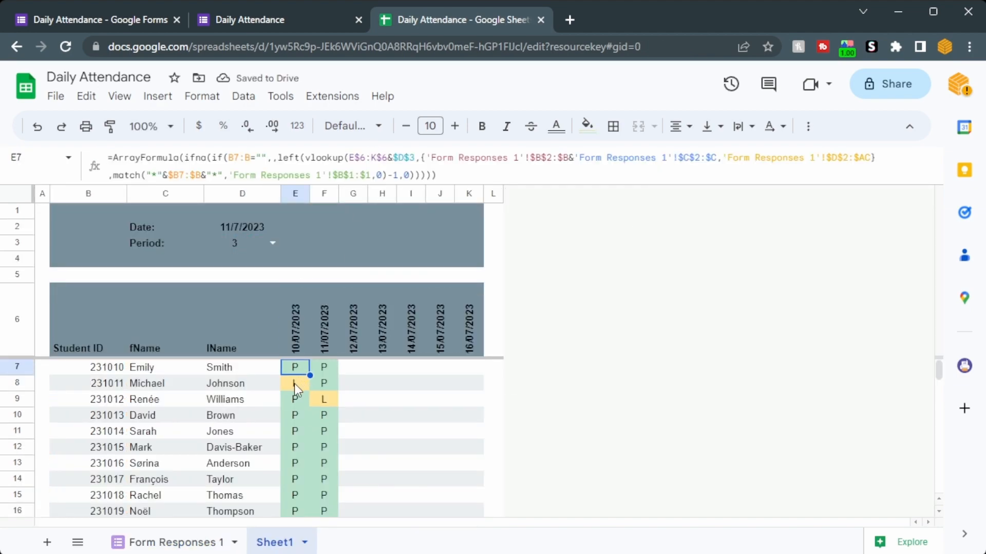
pyautogui.click(295, 383)
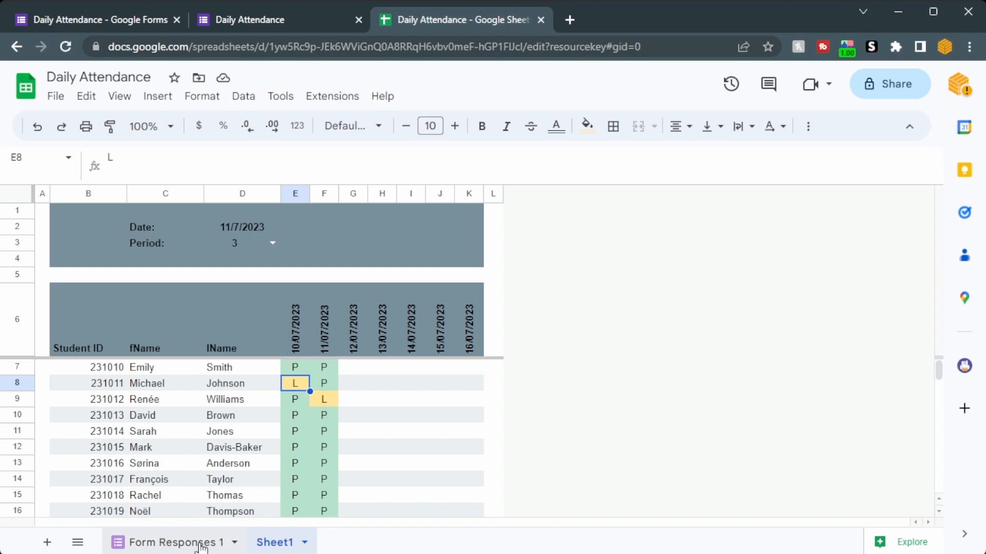
pyautogui.click(175, 543)
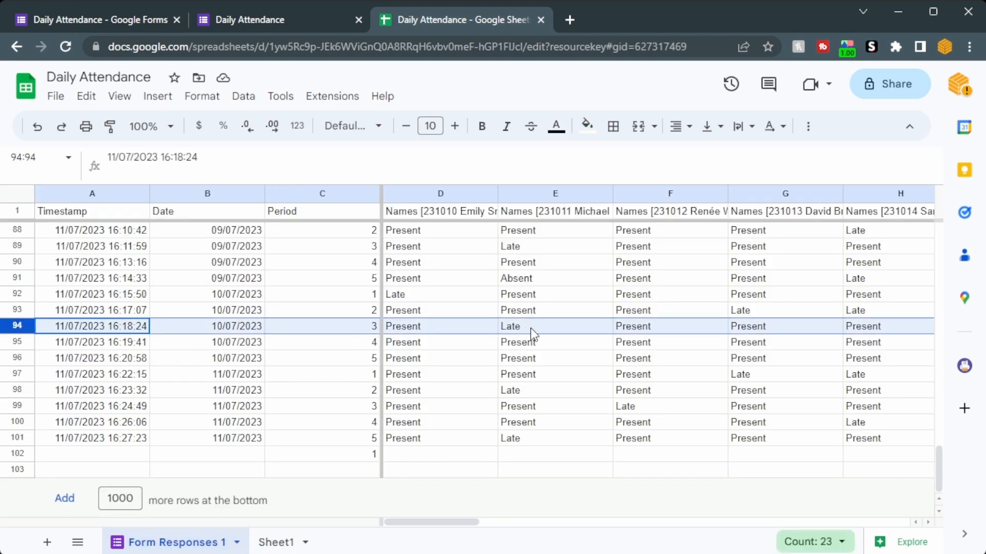
pyautogui.click(276, 542)
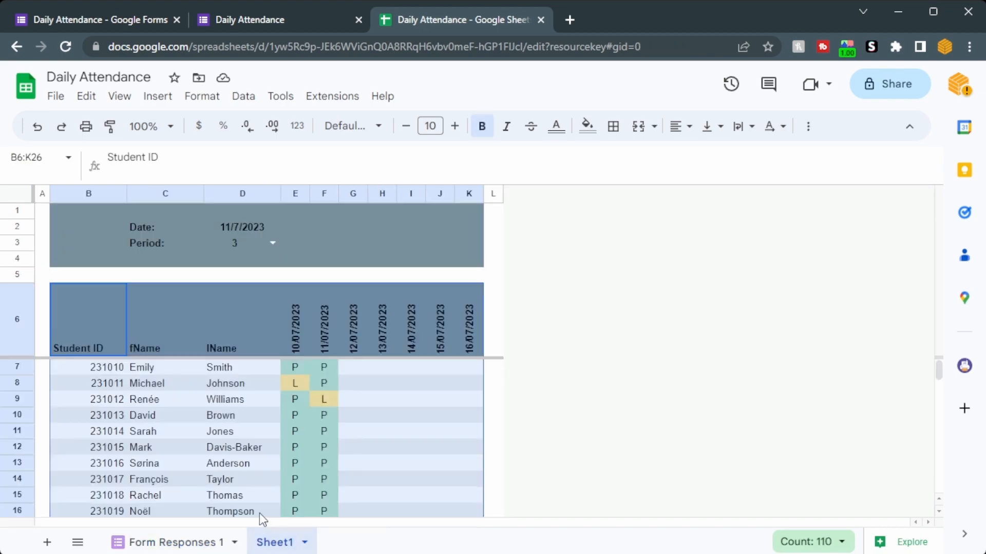
pyautogui.moveTo(192, 530)
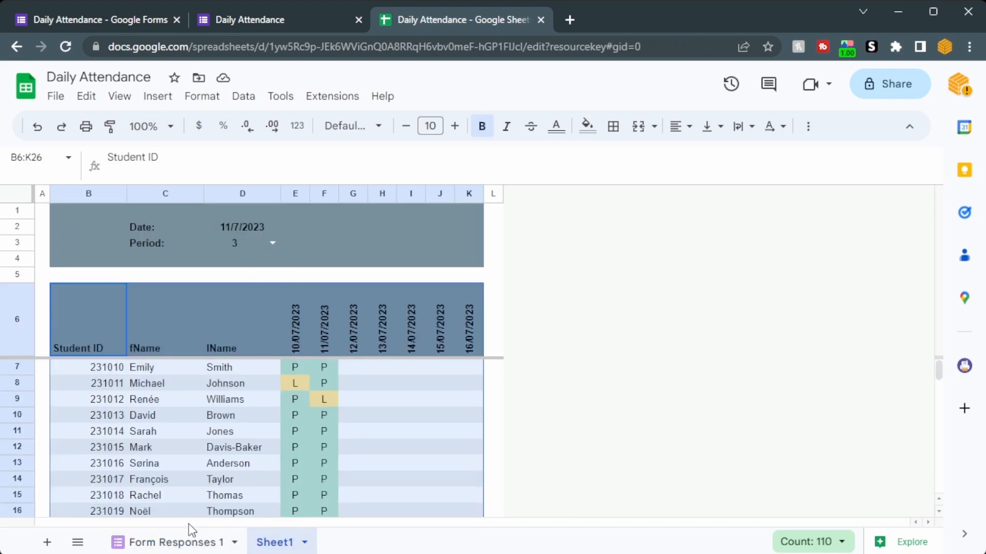
pyautogui.click(178, 542)
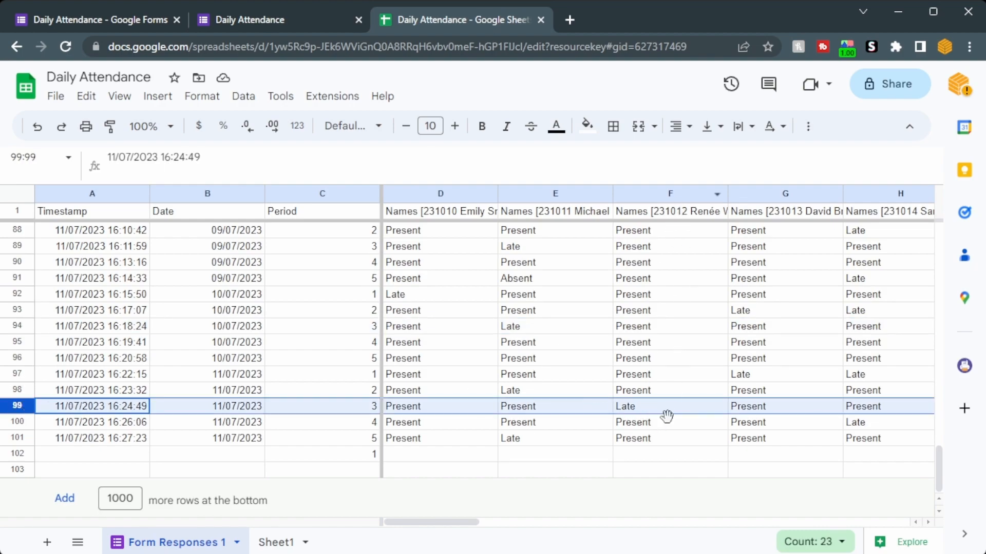
pyautogui.click(275, 542)
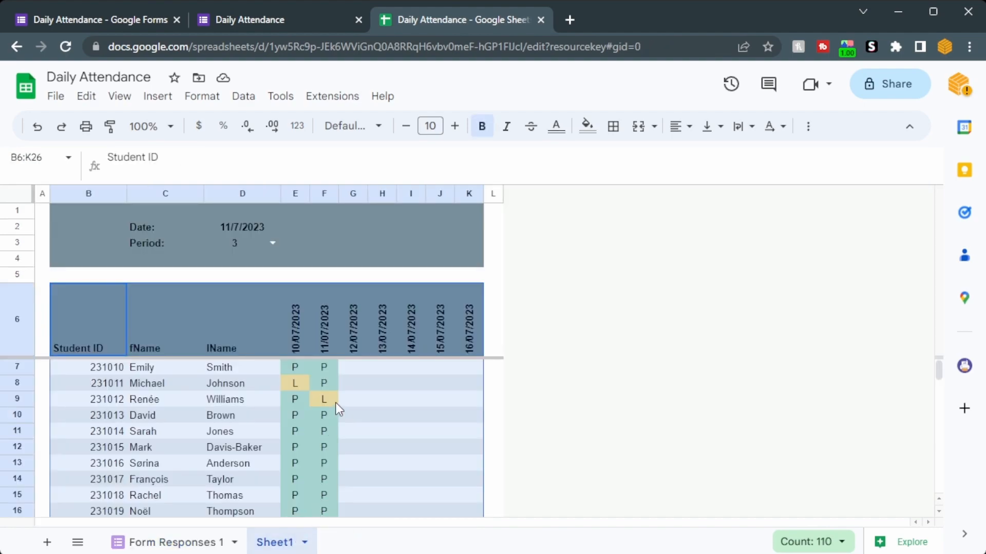
pyautogui.moveTo(333, 376)
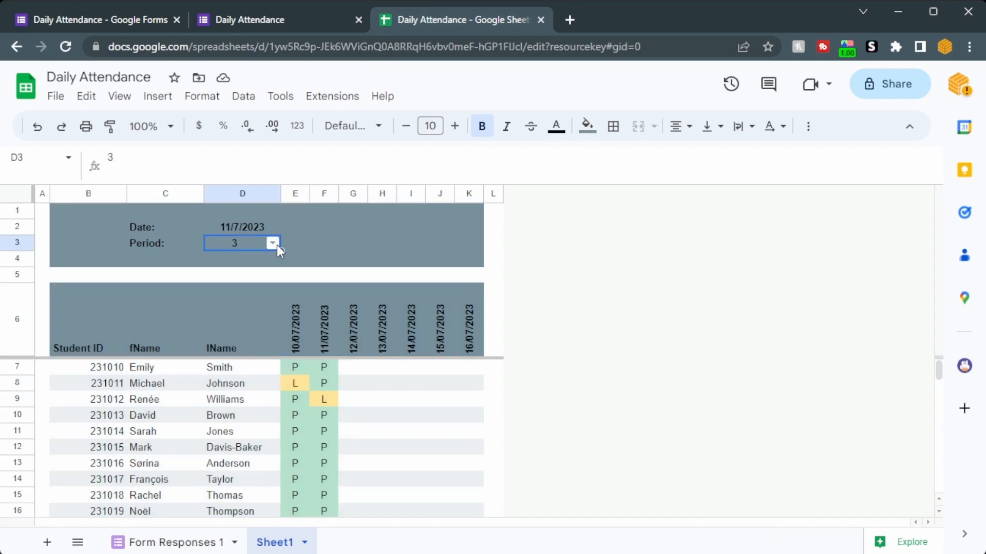
pyautogui.click(243, 227)
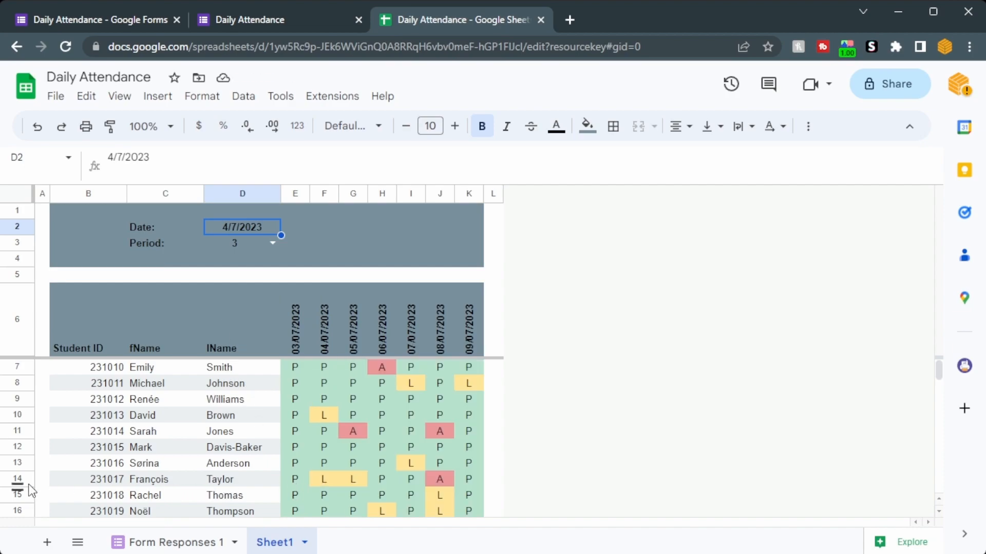
pyautogui.click(18, 479)
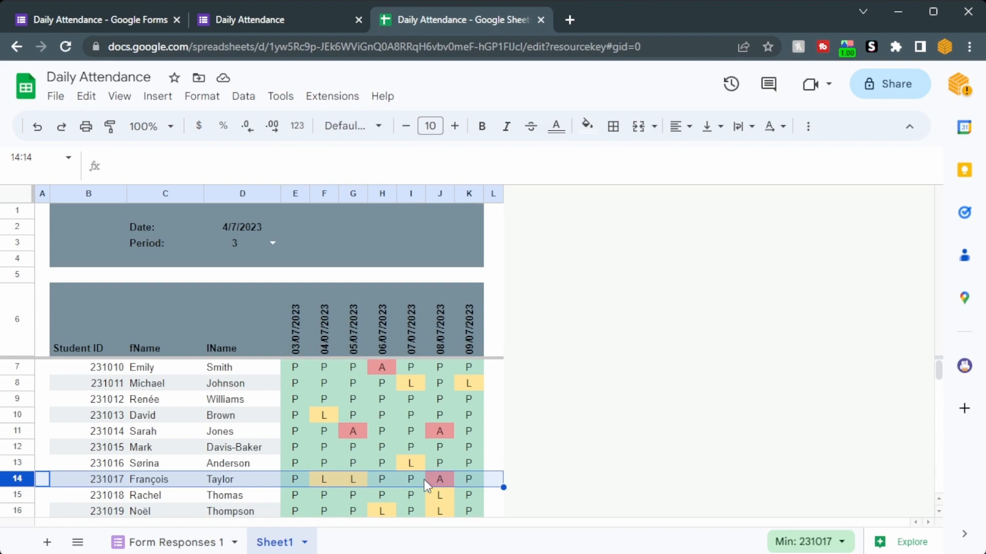
pyautogui.moveTo(240, 234)
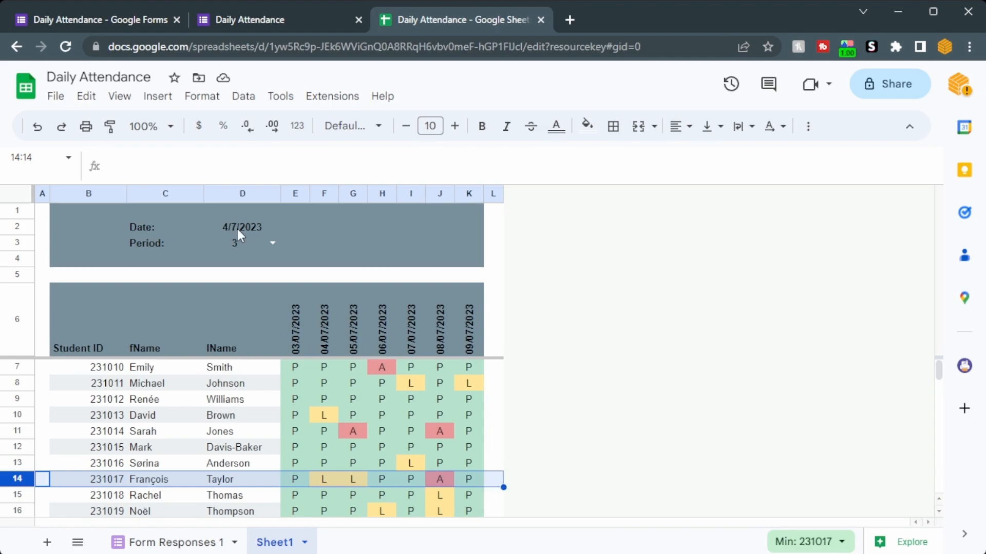
pyautogui.moveTo(237, 250)
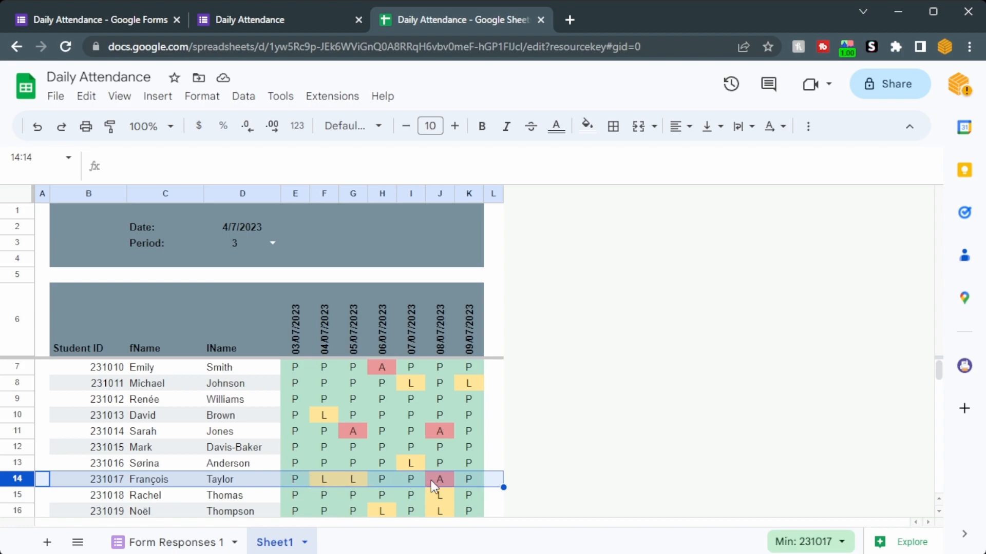
pyautogui.click(174, 542)
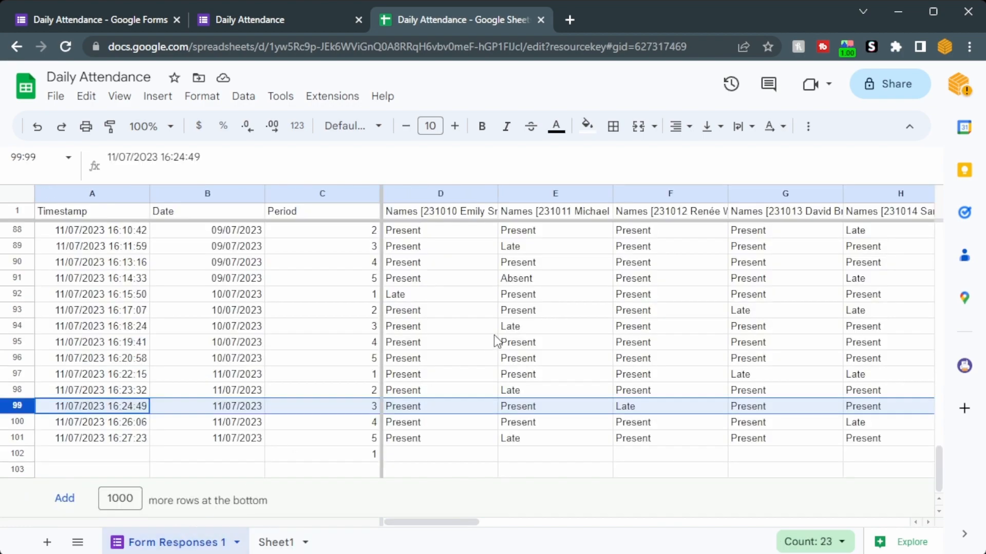
pyautogui.click(669, 342)
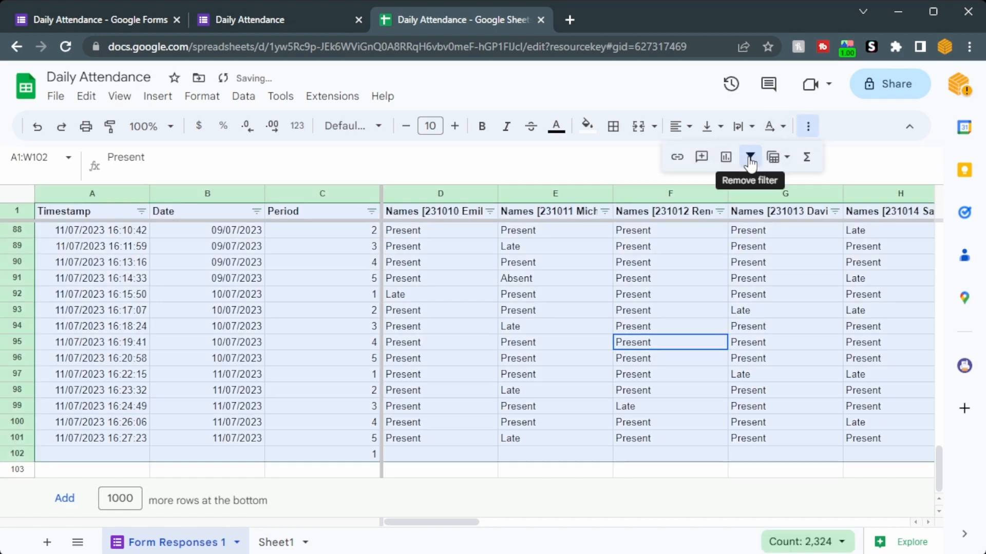
pyautogui.click(371, 211)
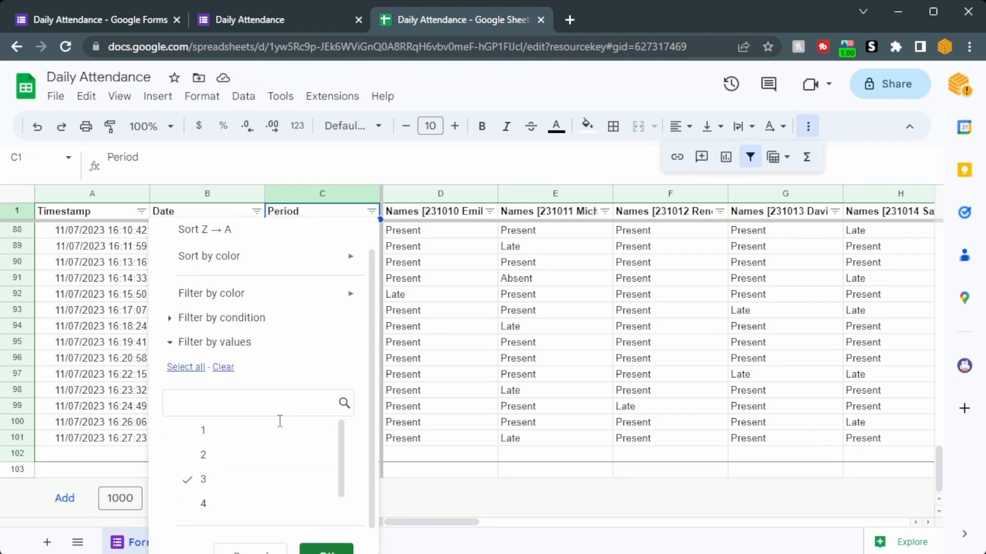
pyautogui.click(327, 550)
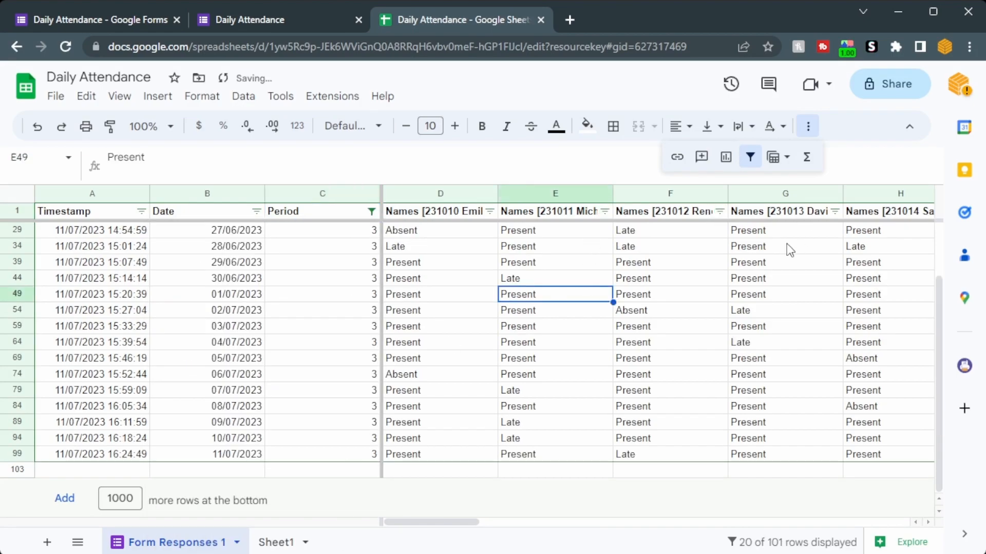
pyautogui.hscroll(3)
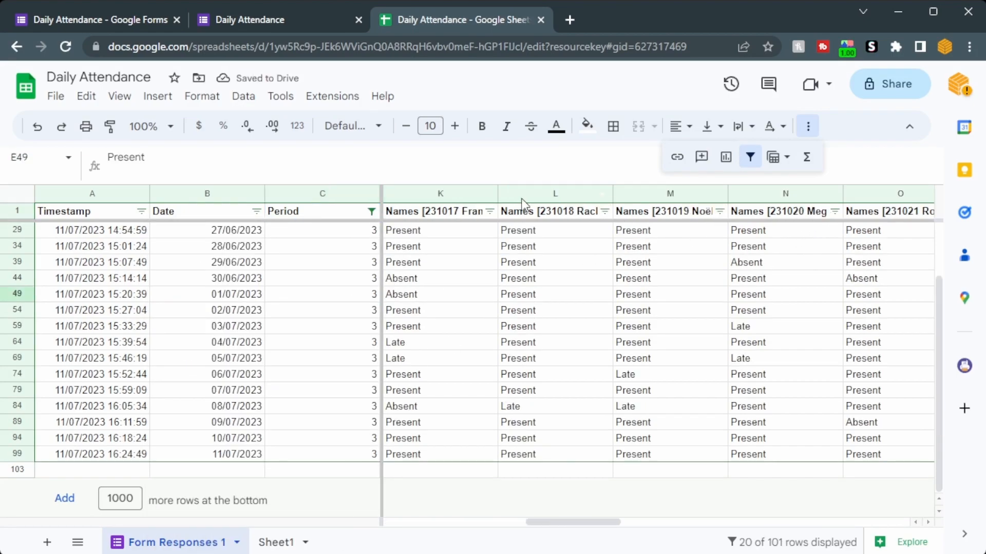
pyautogui.click(439, 193)
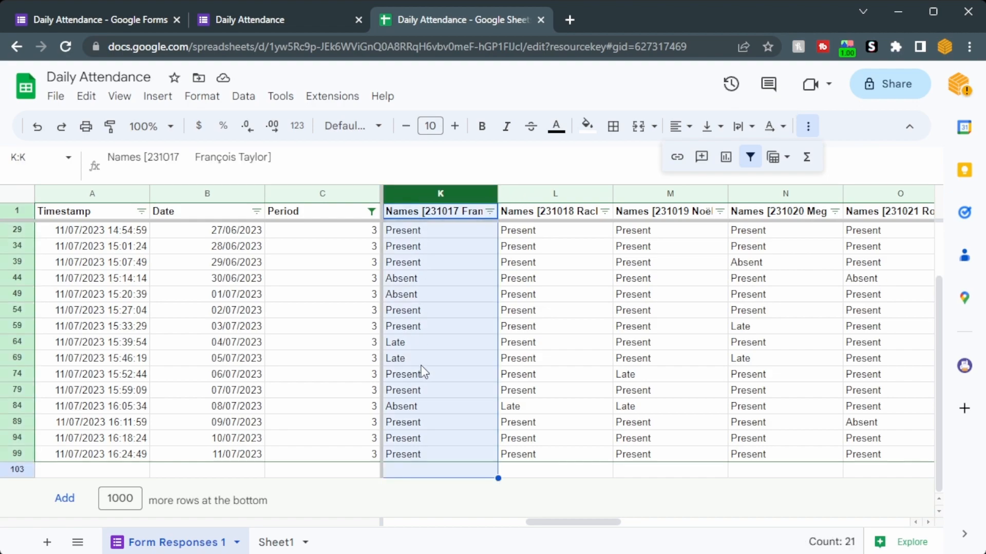
# Step: Flip between Sheet1 and the filtered responses to verify his colour-coded row matches
pyautogui.click(274, 542)
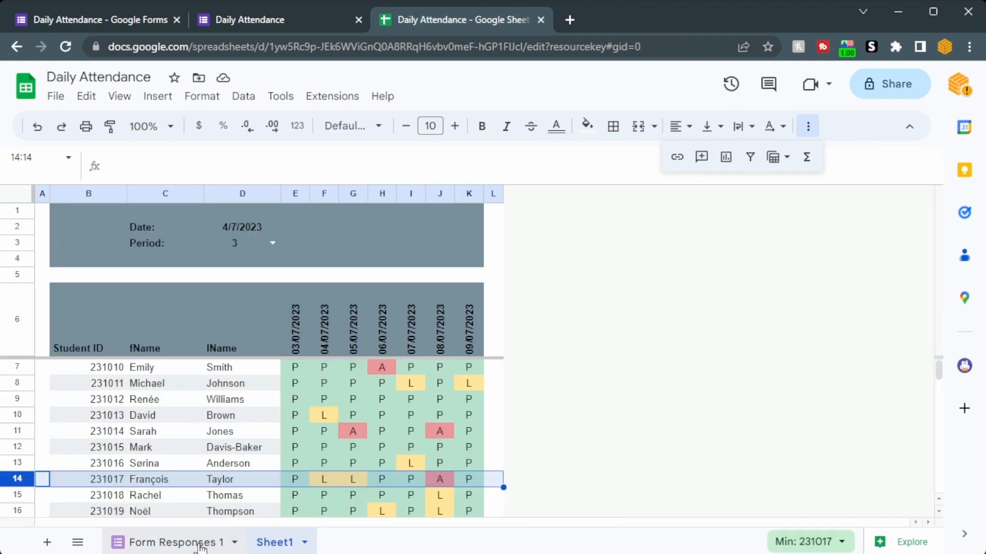
pyautogui.click(175, 542)
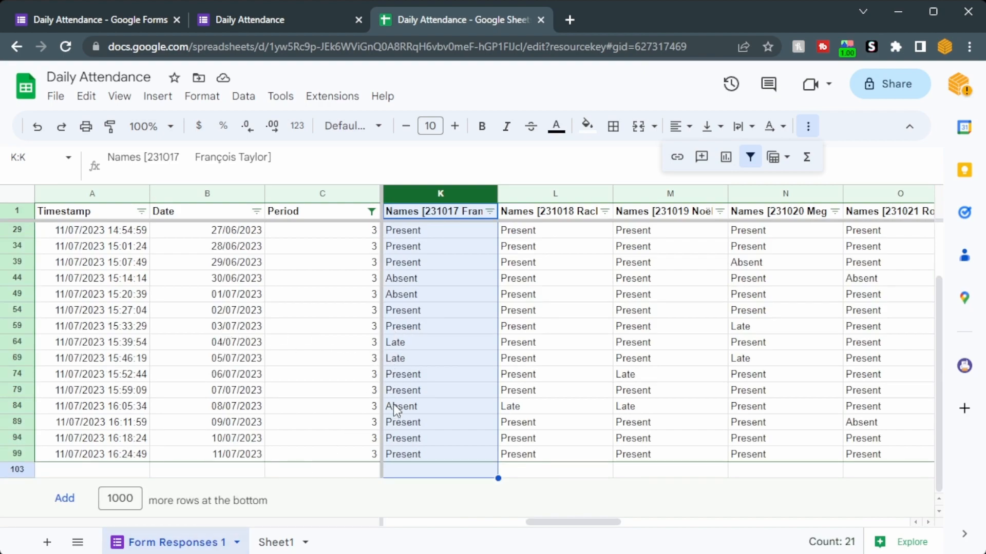
pyautogui.click(275, 542)
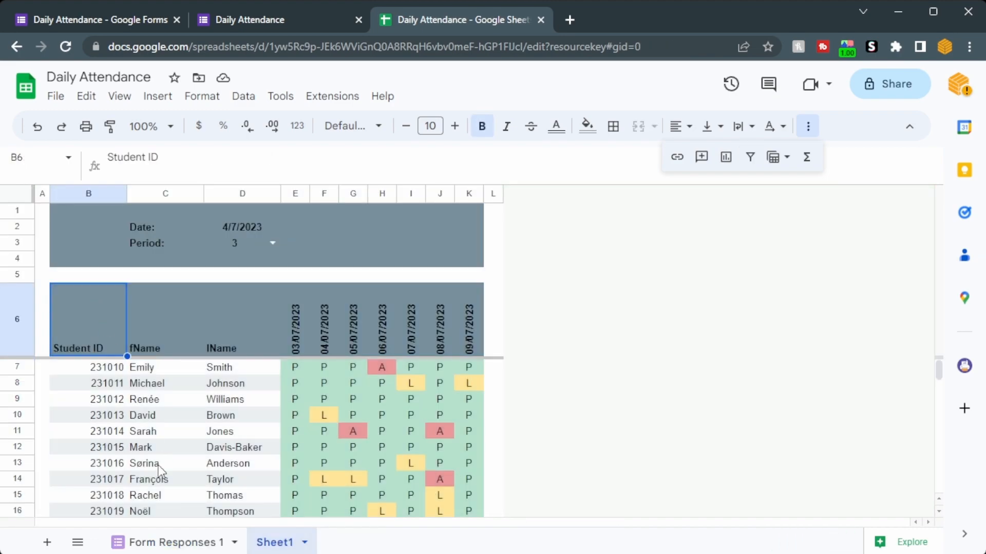
# Step: Clear the period filter on Form Responses 1, check the form, and return to the Sheet1 attendance table
pyautogui.click(174, 542)
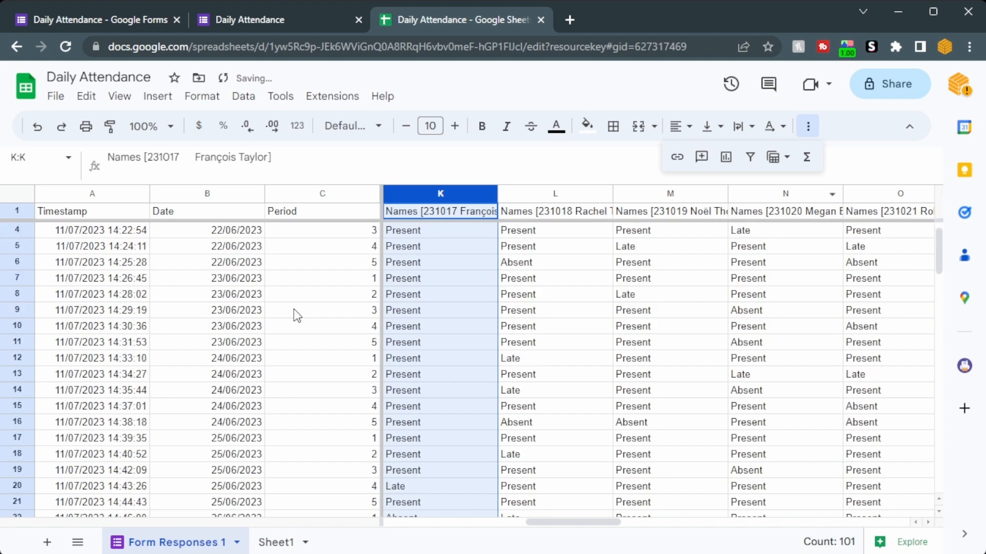
pyautogui.click(249, 20)
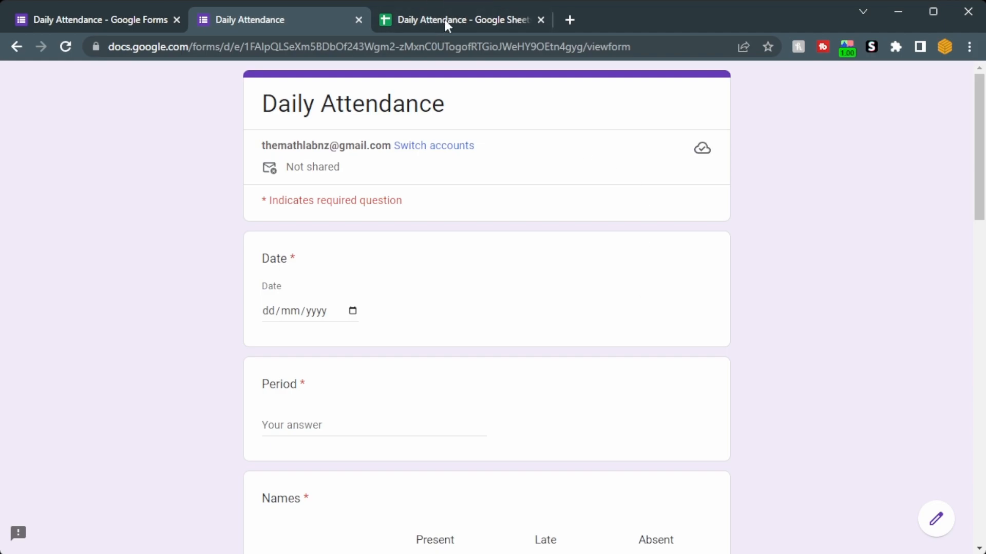
pyautogui.click(461, 20)
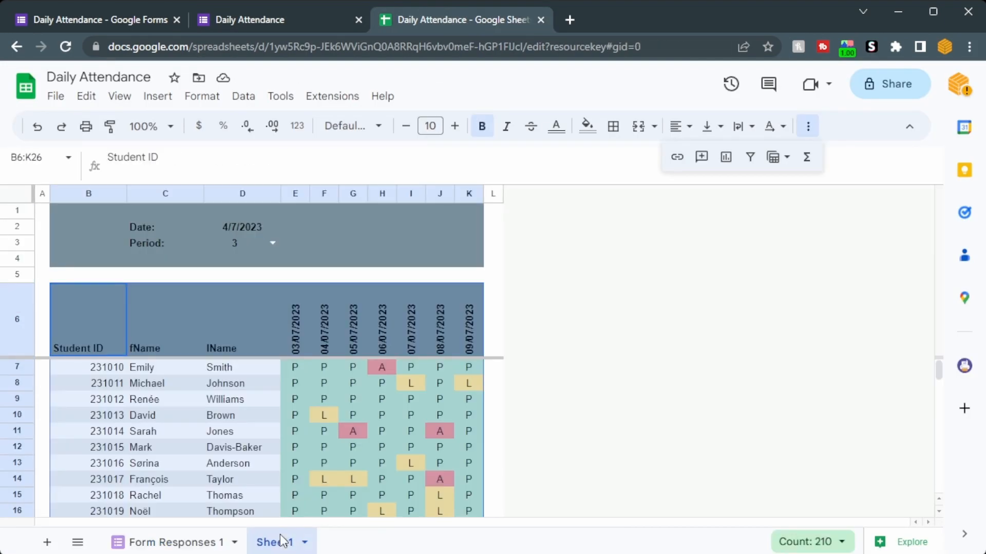